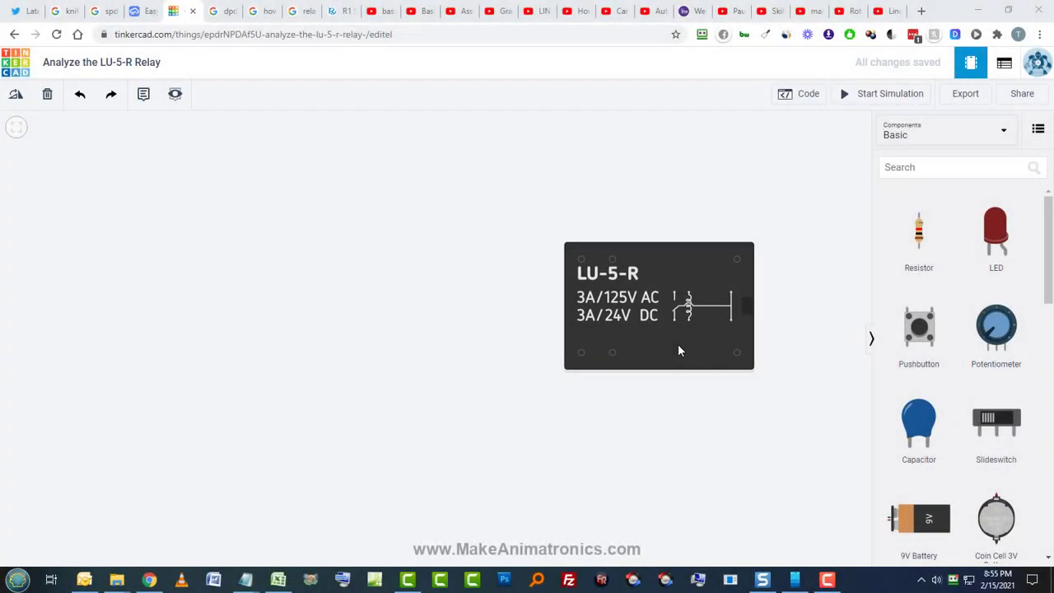
{"action": "mouse_move", "coordinate": [679, 349]}
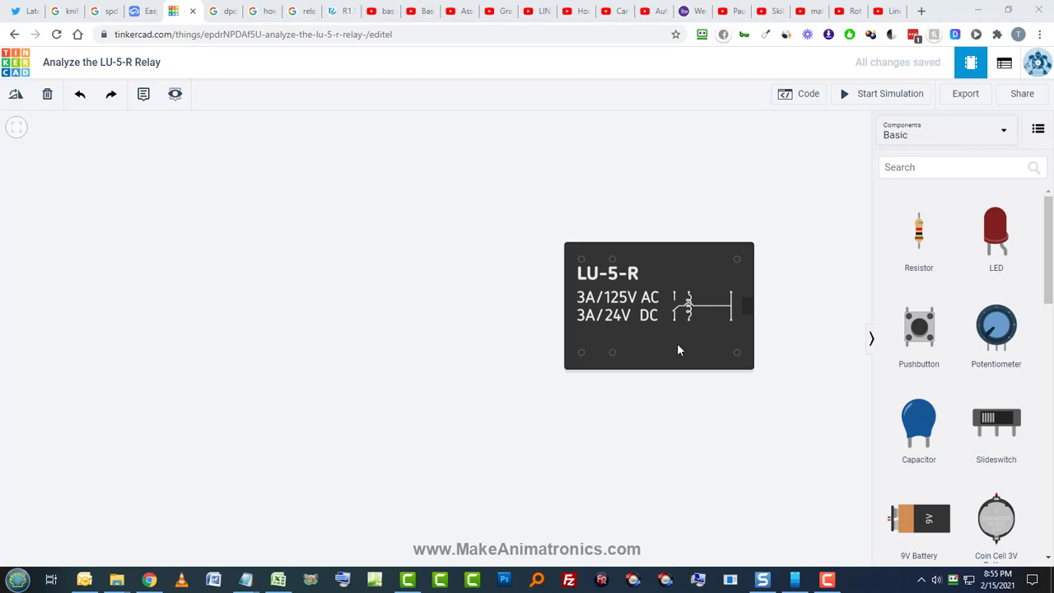
{"action": "mouse_move", "coordinate": [668, 290]}
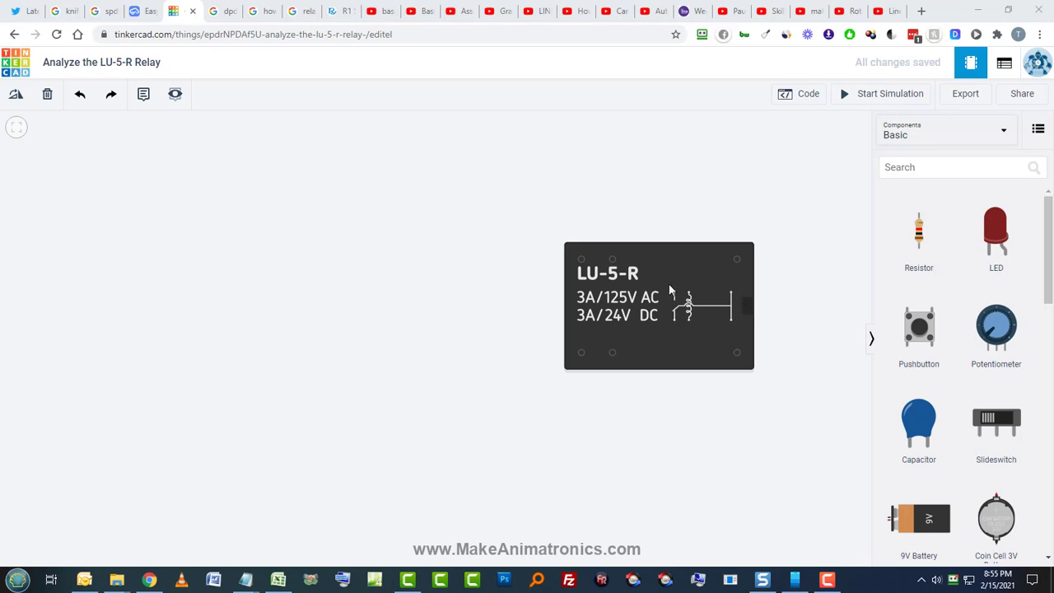
Step: Switch the component set from Basic to All and scroll to the Relay SPDT part
{"action": "left_click", "coordinate": [659, 305]}
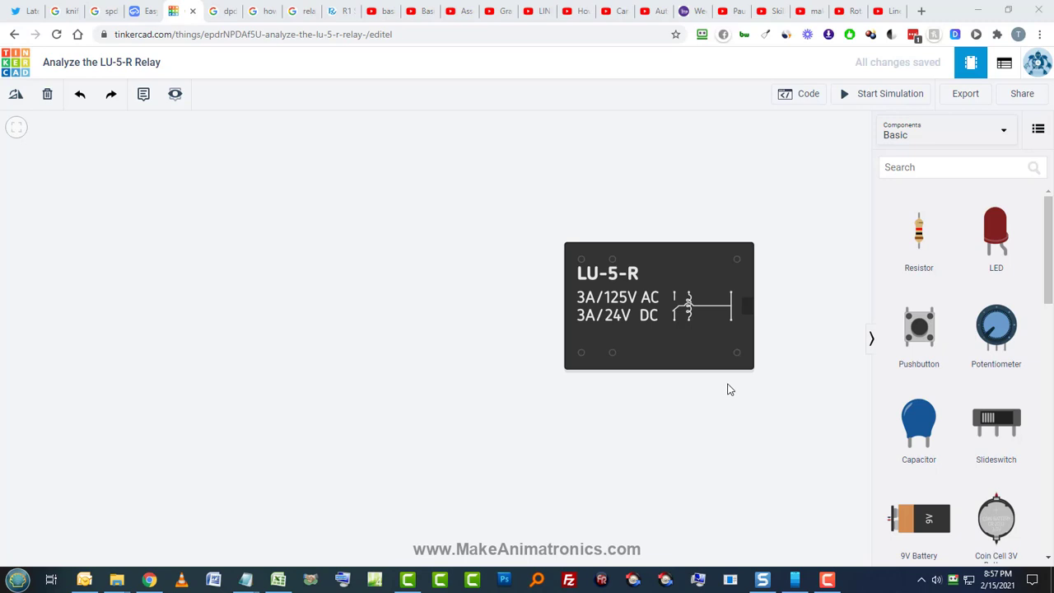
{"action": "mouse_move", "coordinate": [725, 383]}
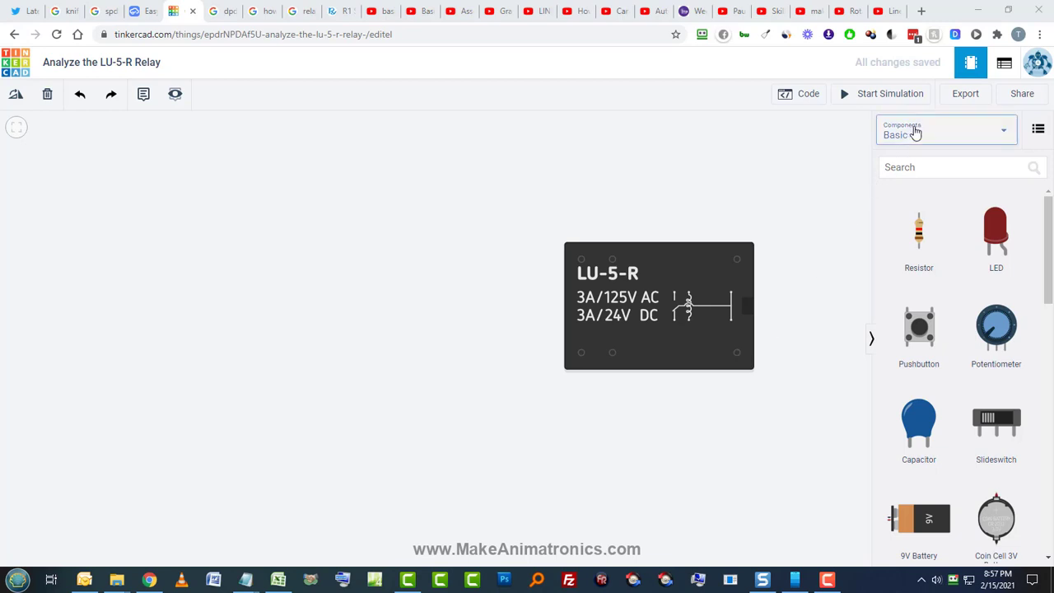
{"action": "left_click", "coordinate": [946, 130]}
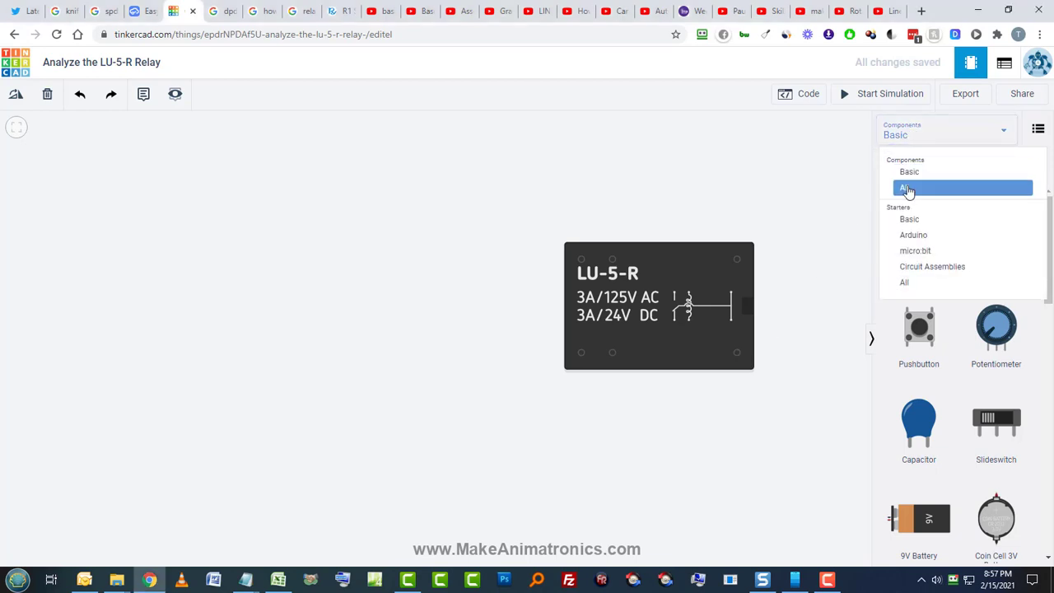
{"action": "left_click", "coordinate": [904, 188]}
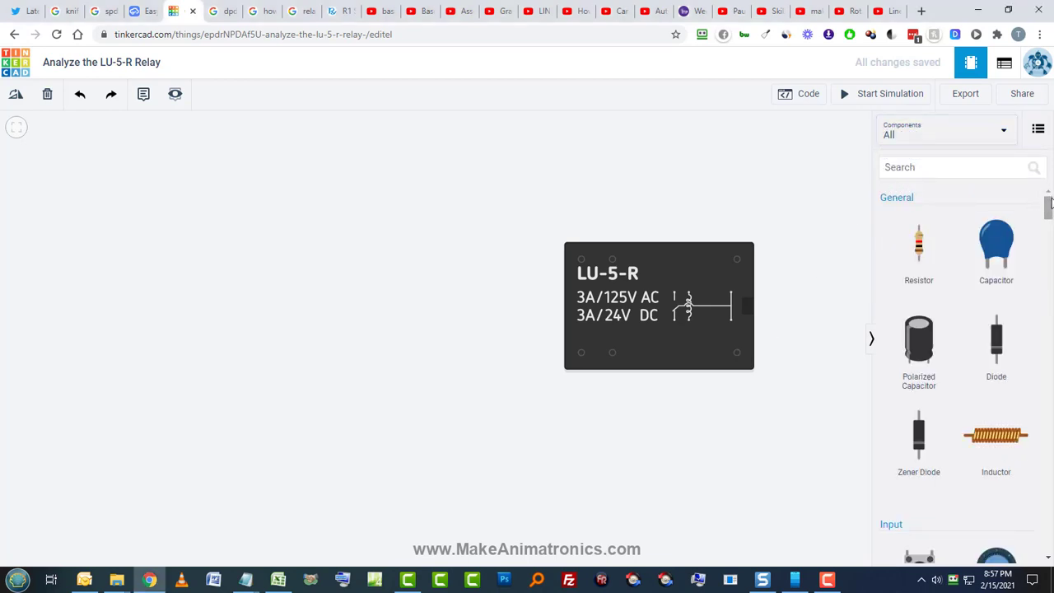
{"action": "scroll", "scroll_direction": "down", "scroll_amount": 3}
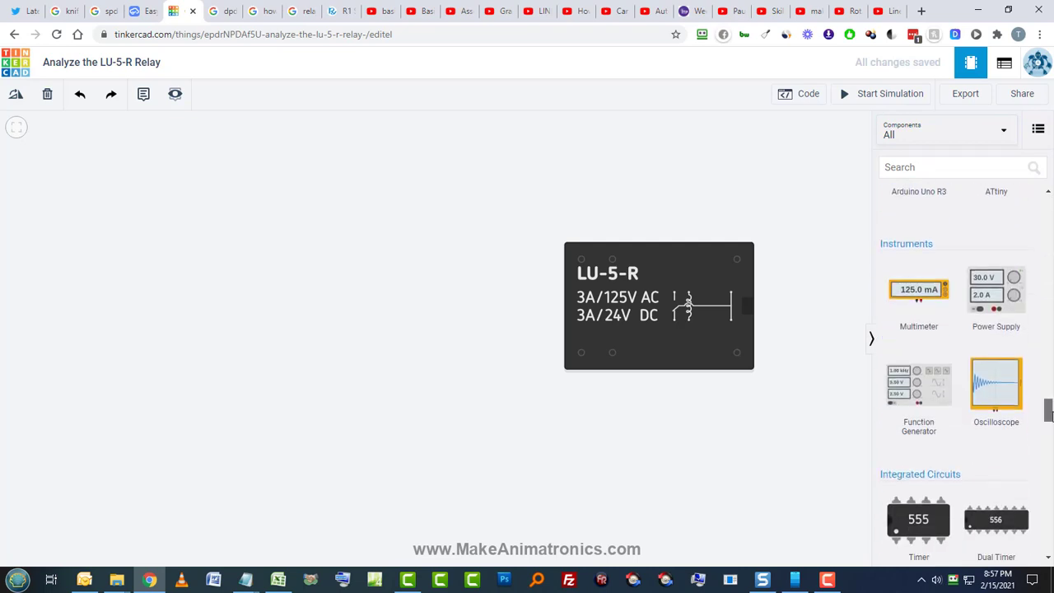
{"action": "scroll", "scroll_direction": "down", "scroll_amount": 3}
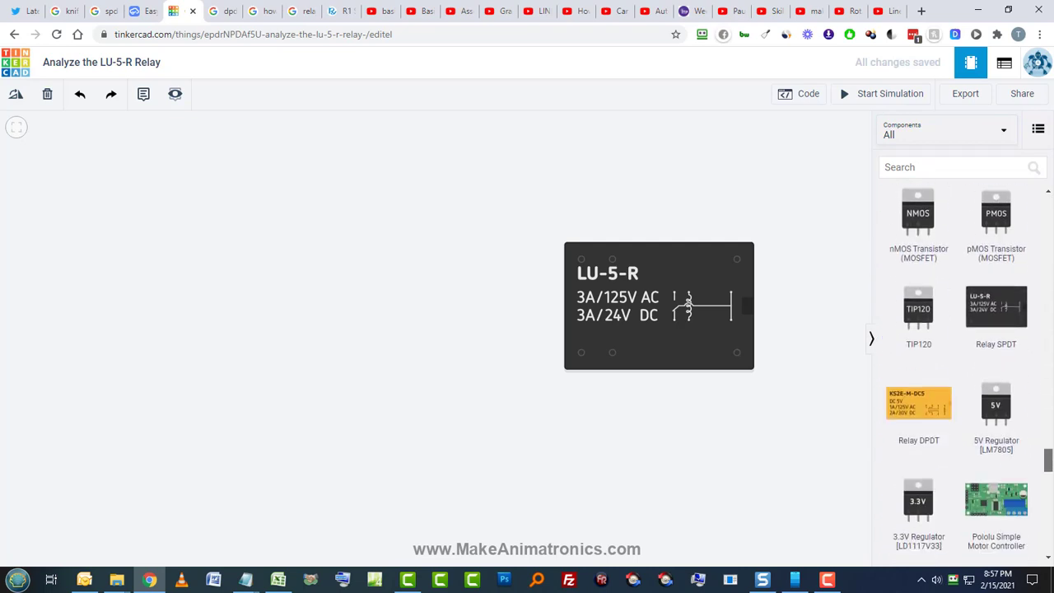
{"action": "scroll", "scroll_direction": "down", "scroll_amount": 3}
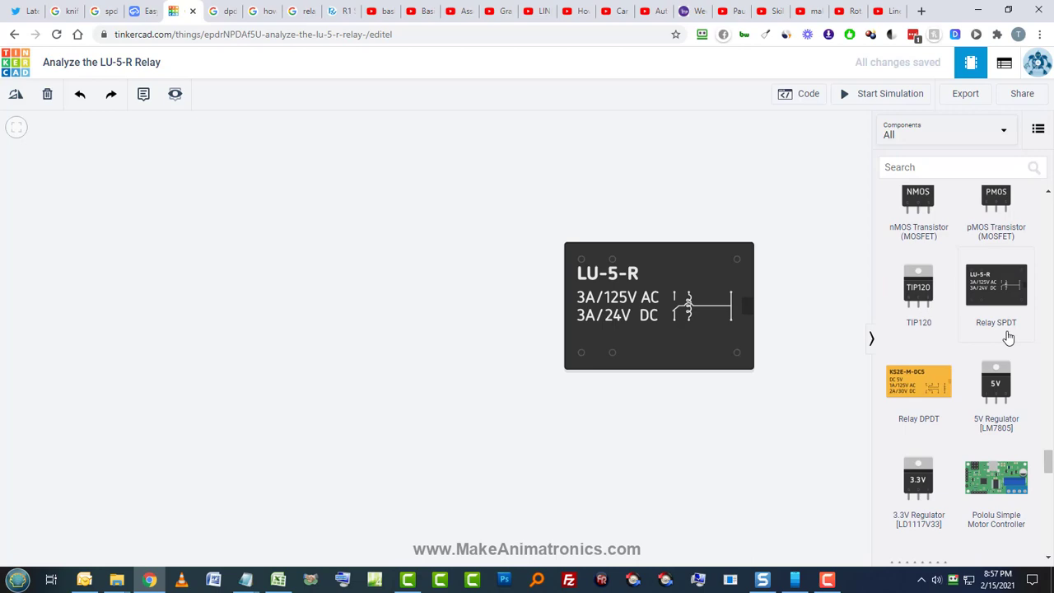
{"action": "mouse_move", "coordinate": [1009, 338]}
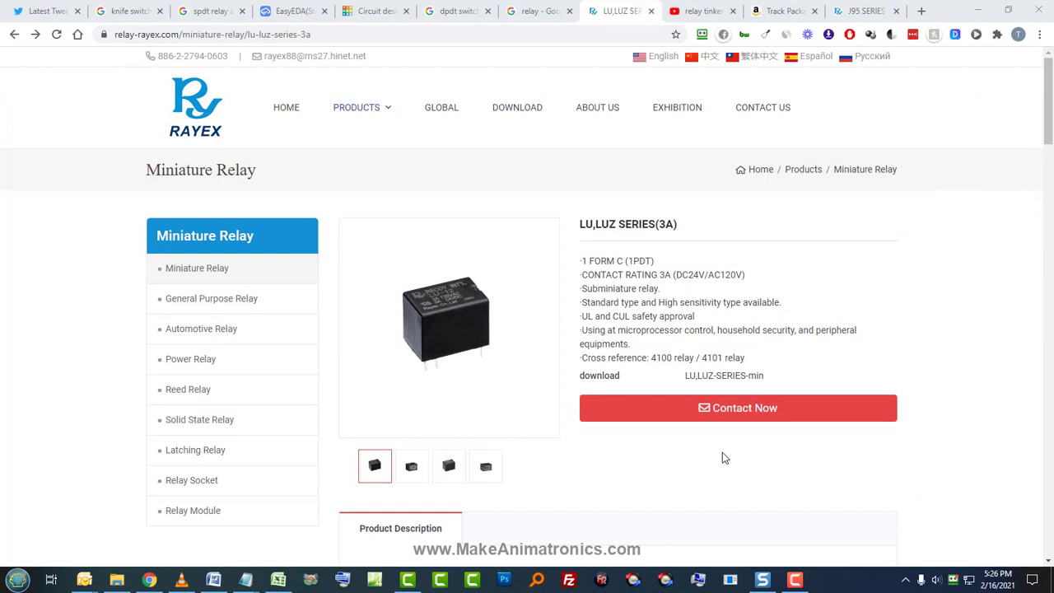
{"action": "mouse_move", "coordinate": [633, 469]}
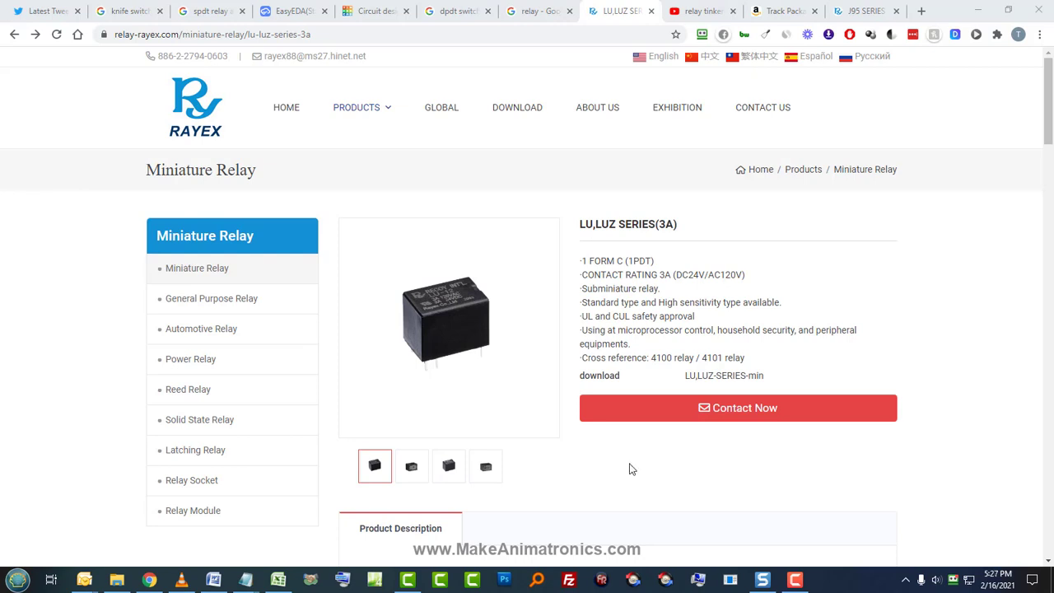
{"action": "mouse_move", "coordinate": [630, 464]}
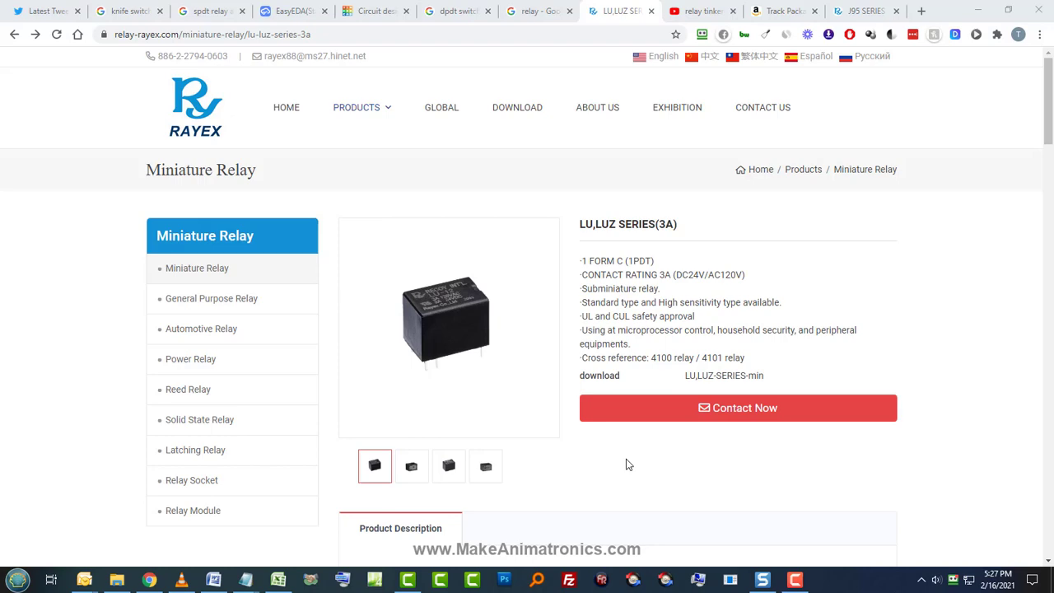
{"action": "left_click", "coordinate": [412, 467]}
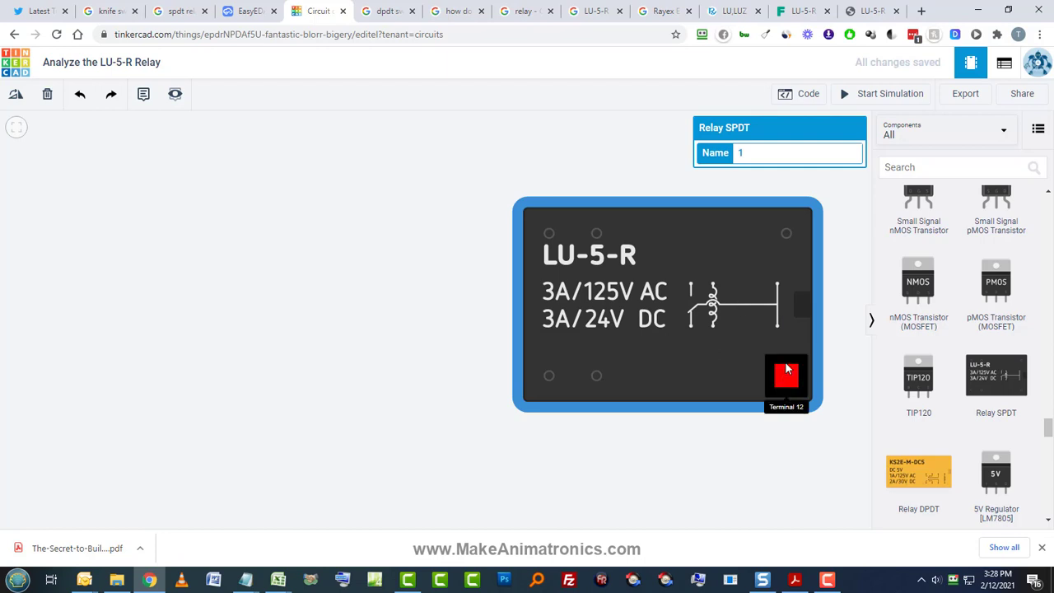
{"action": "mouse_move", "coordinate": [761, 359]}
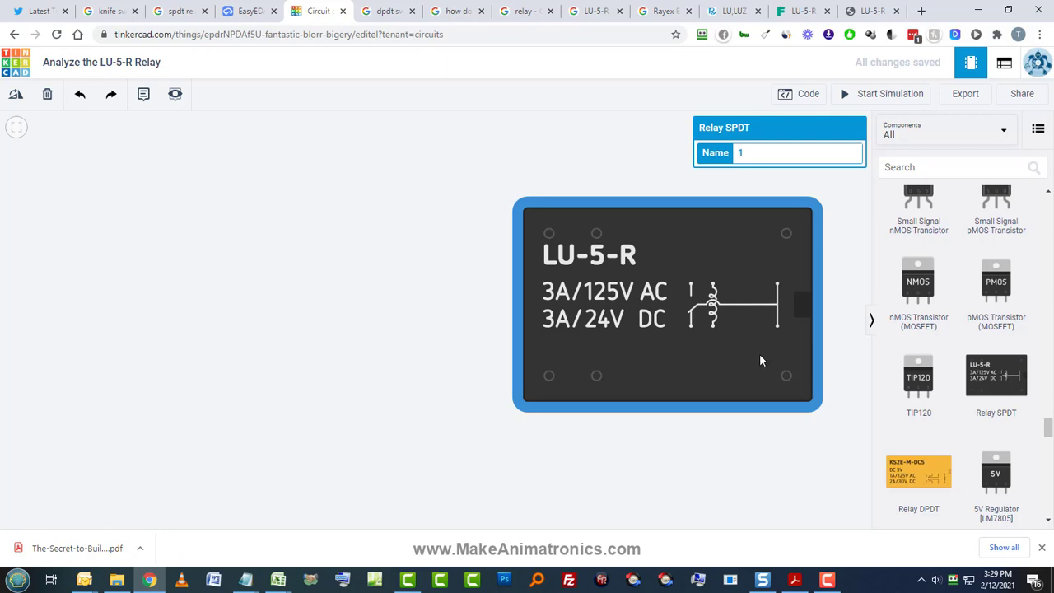
{"action": "mouse_move", "coordinate": [789, 257]}
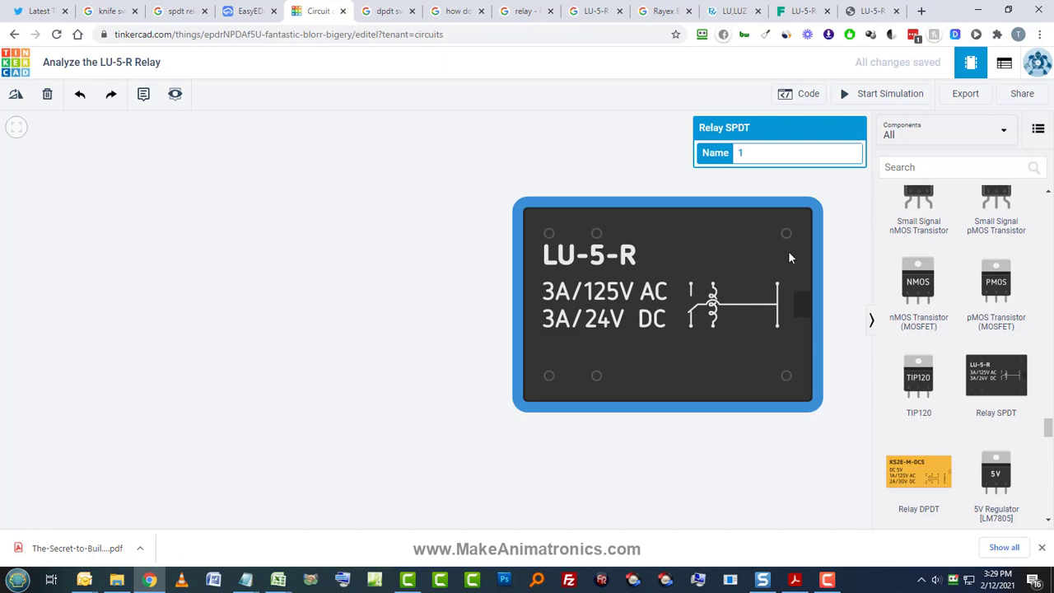
{"action": "mouse_move", "coordinate": [771, 349]}
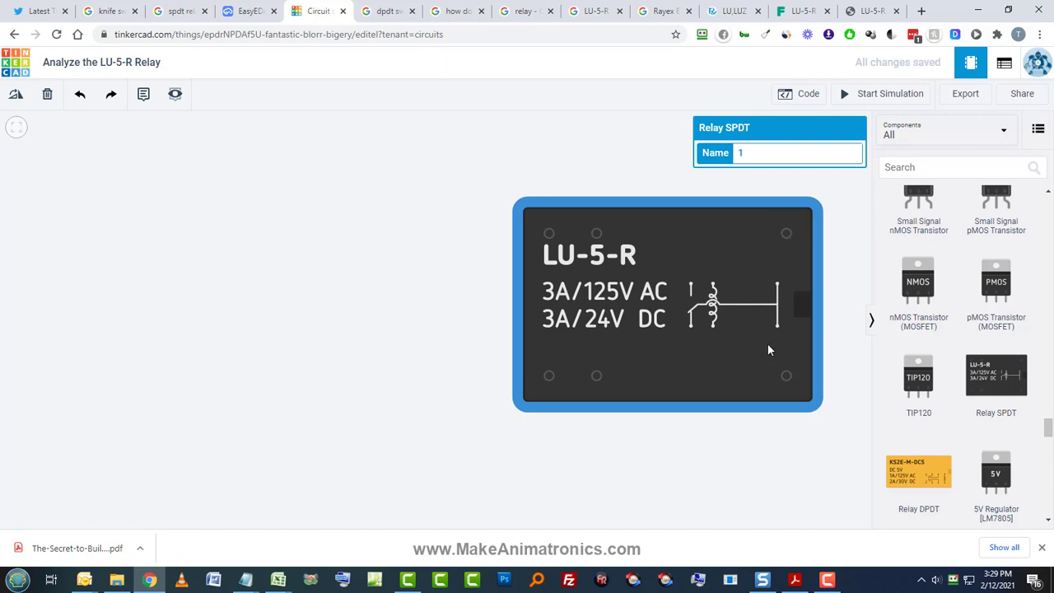
{"action": "scroll", "scroll_direction": "down", "scroll_amount": 3}
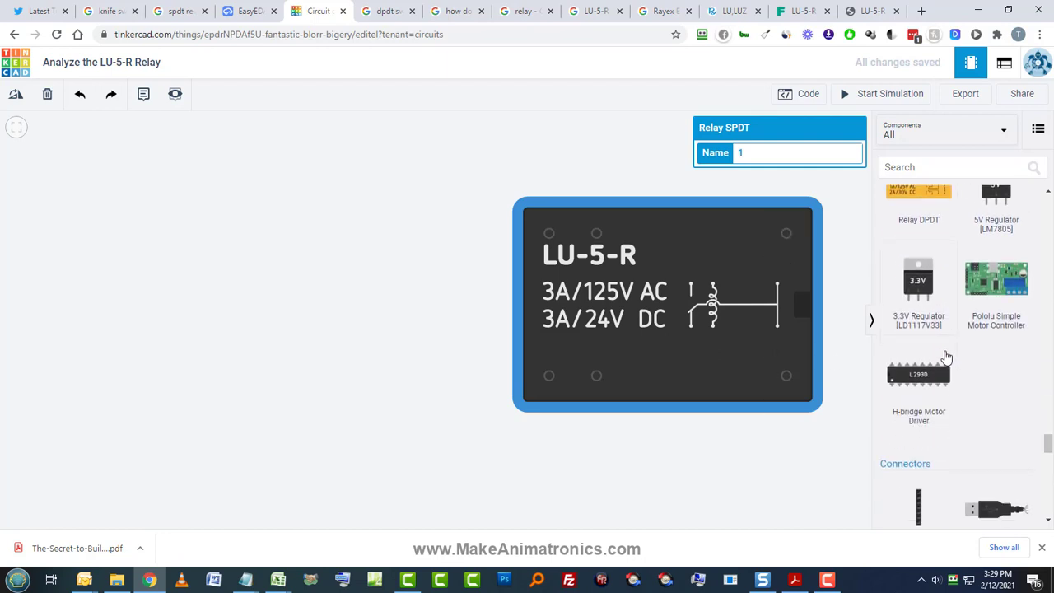
{"action": "scroll", "scroll_direction": "down", "scroll_amount": 3}
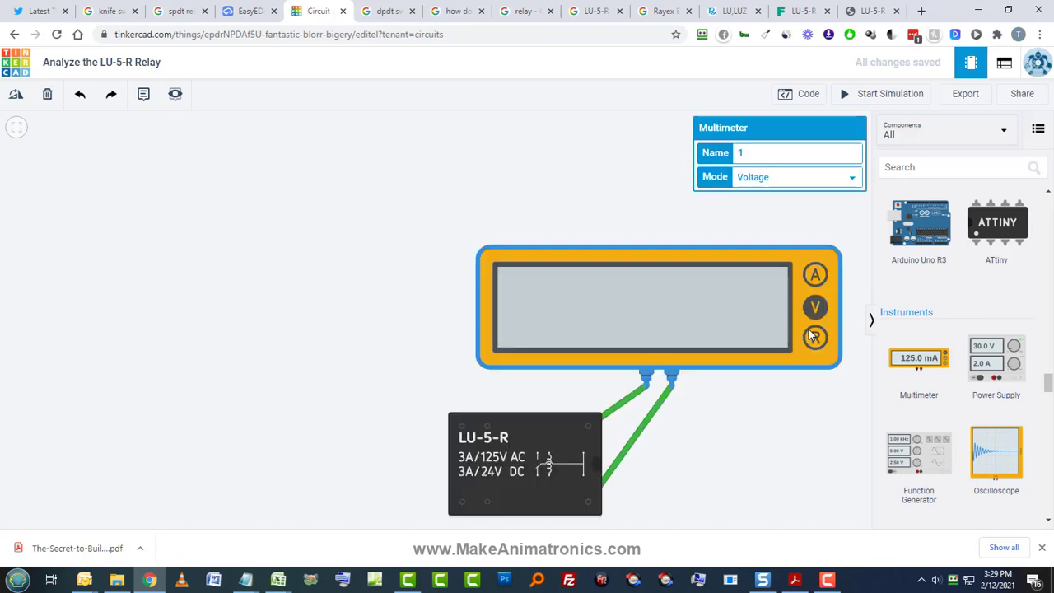
Step: Run the simulation with the multimeter in resistance mode, reading 0.00 Ω
{"action": "left_click", "coordinate": [881, 92]}
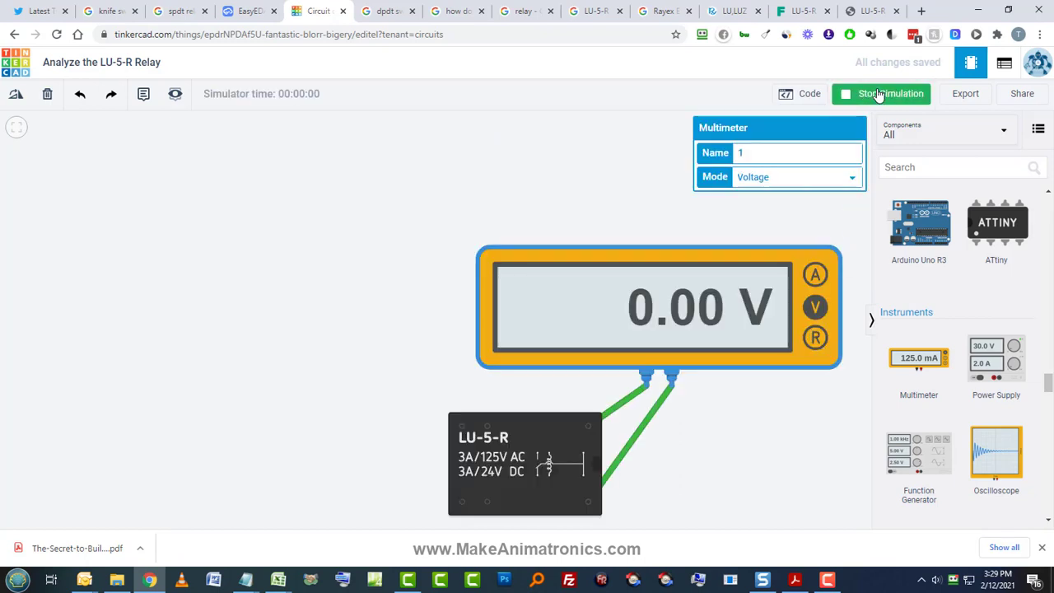
{"action": "left_click", "coordinate": [814, 337]}
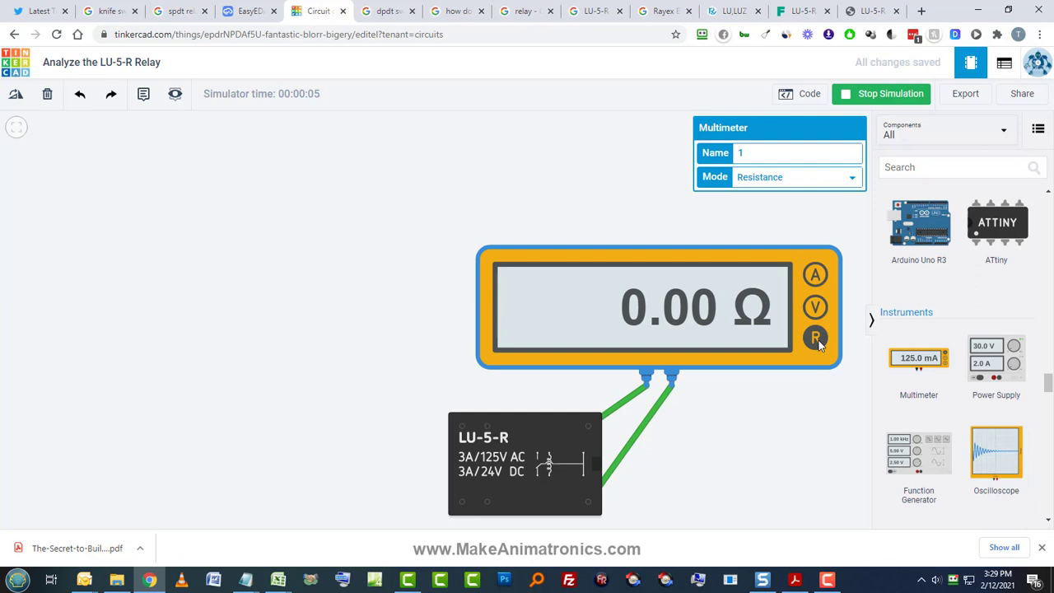
{"action": "mouse_move", "coordinate": [624, 440]}
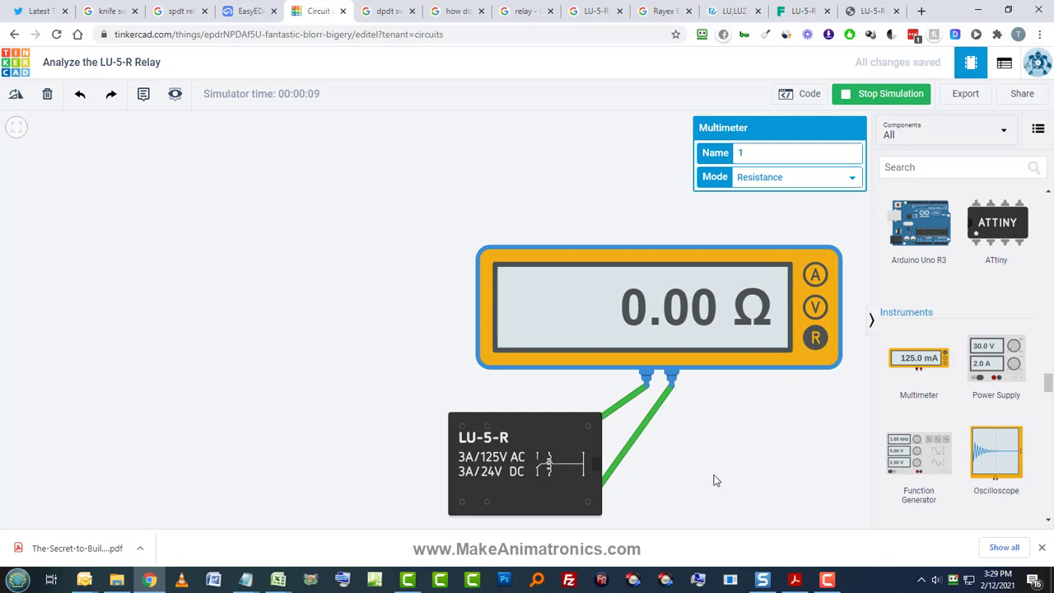
{"action": "mouse_move", "coordinate": [674, 468]}
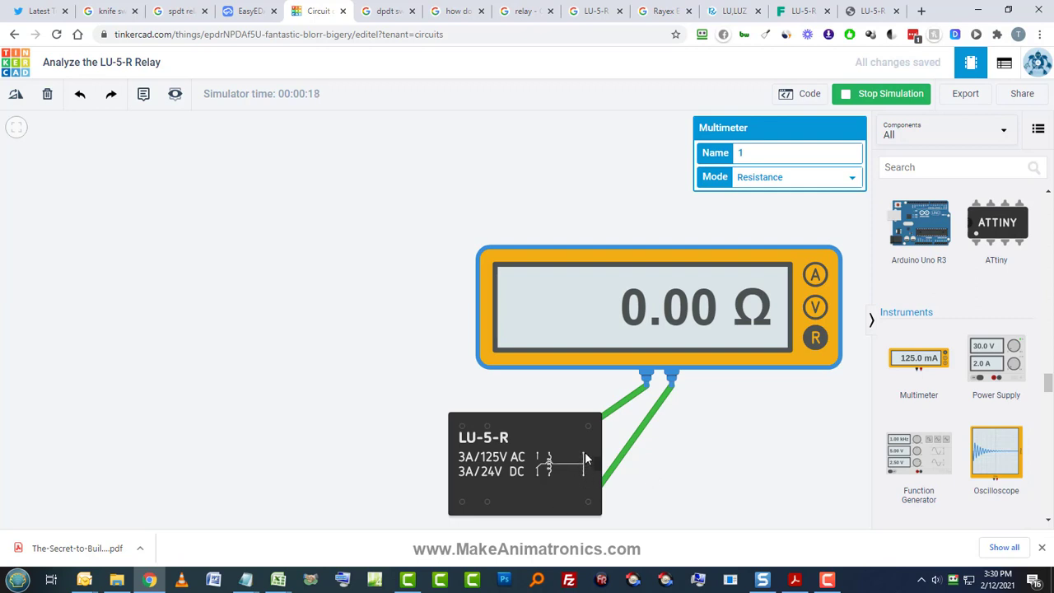
{"action": "mouse_move", "coordinate": [758, 445]}
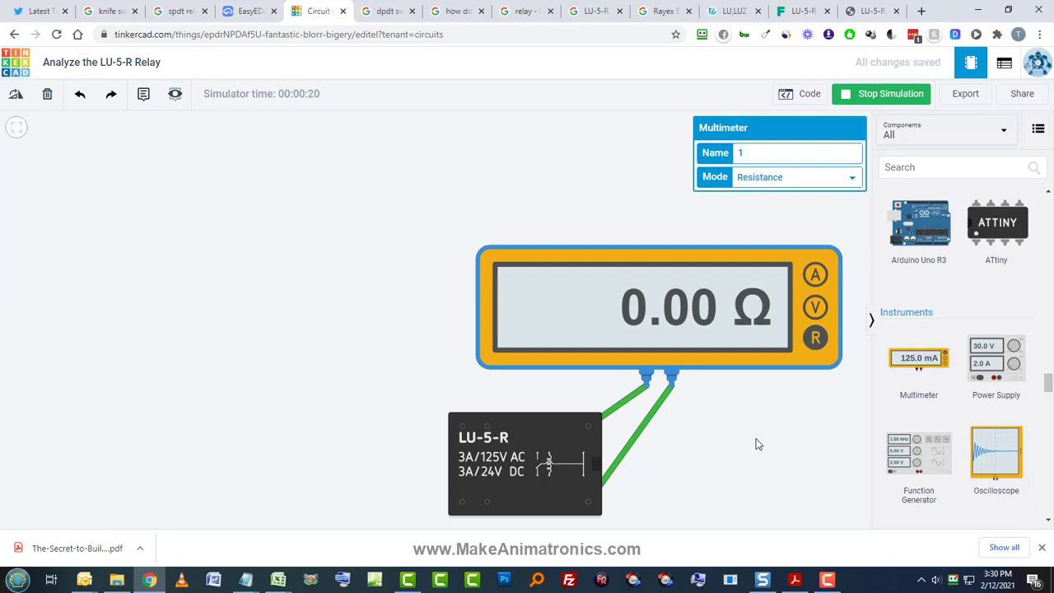
{"action": "mouse_move", "coordinate": [744, 461]}
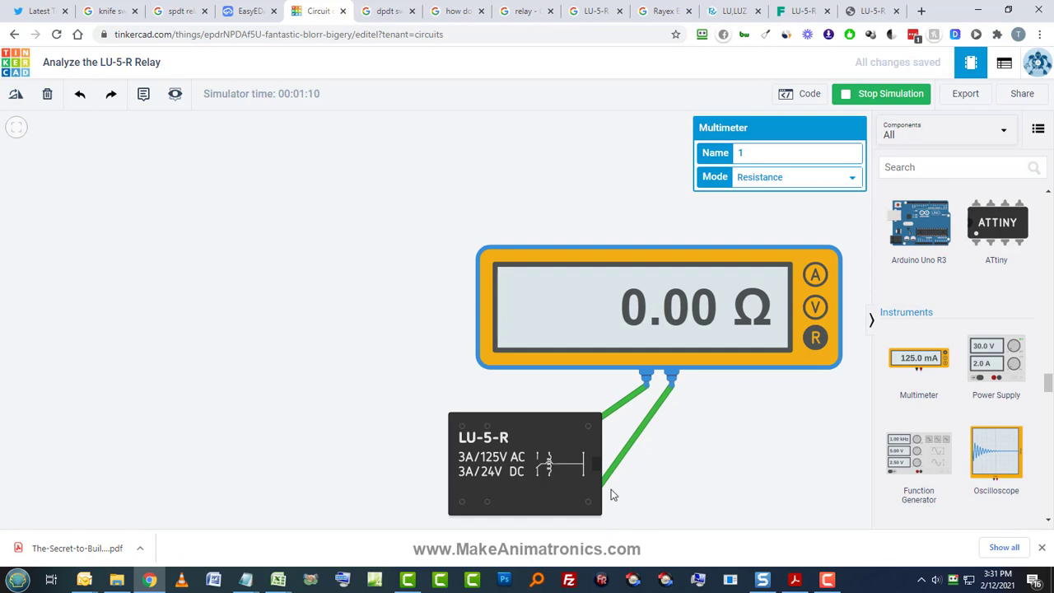
{"action": "mouse_move", "coordinate": [550, 477]}
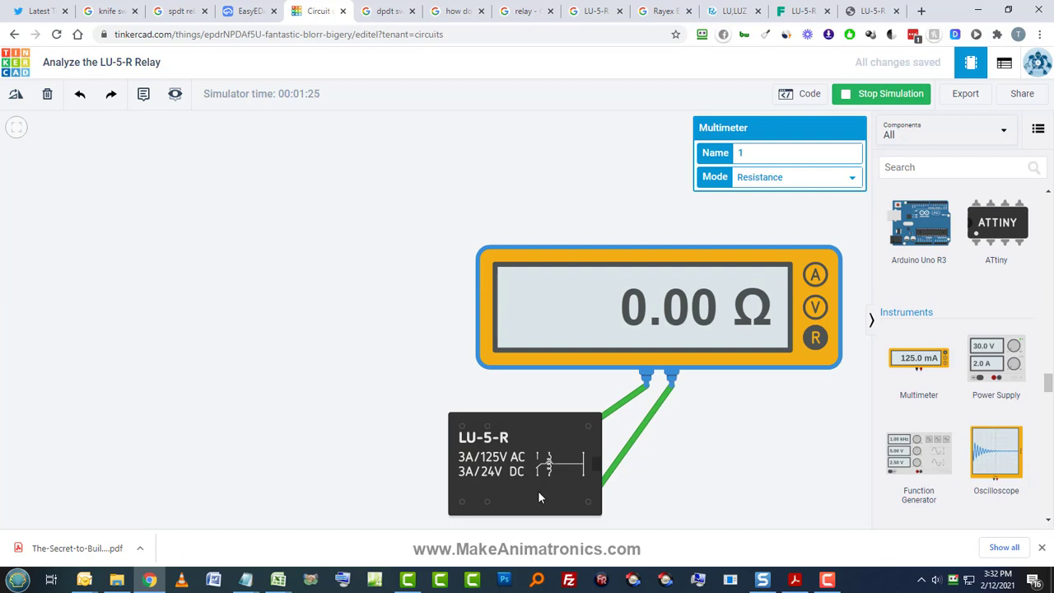
{"action": "mouse_move", "coordinate": [641, 494]}
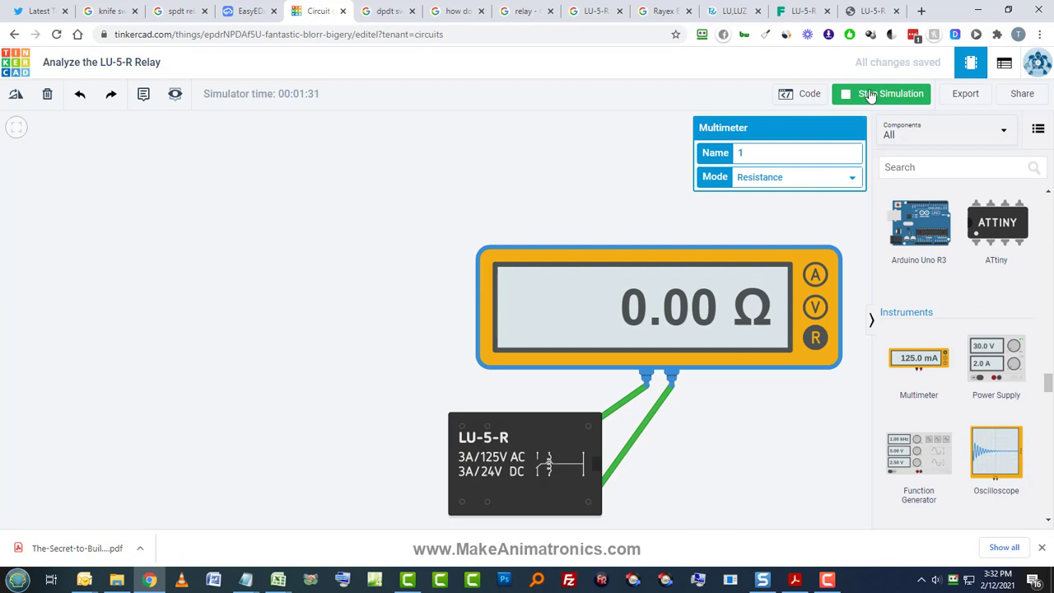
Step: Rewire the probes across the relay coil, measure 125 Ω in simulation, then stop it
{"action": "left_click", "coordinate": [882, 92]}
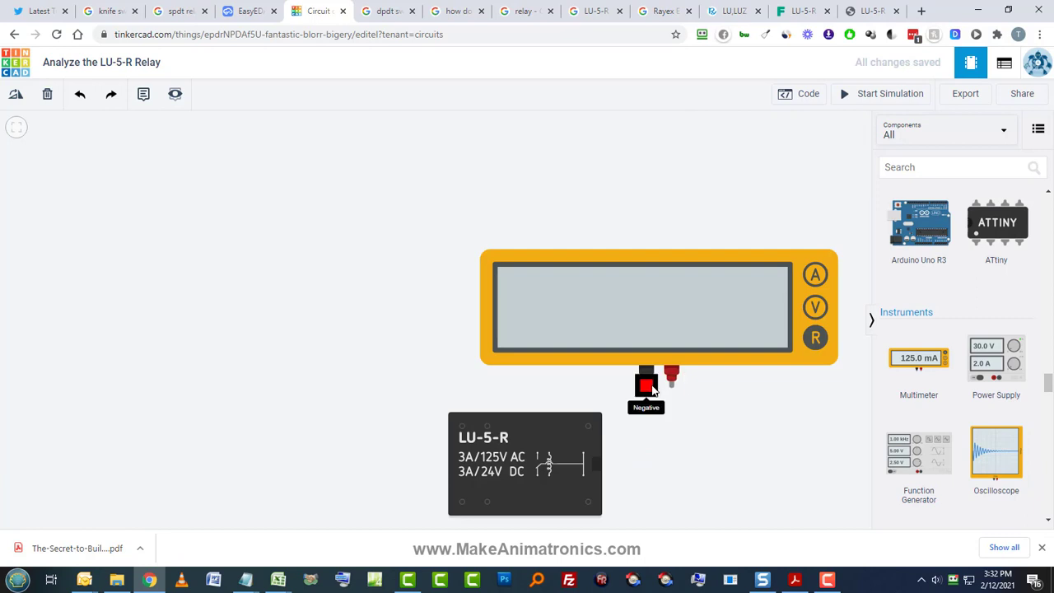
{"action": "left_click_drag", "start_coordinate": [645, 386], "coordinate": [488, 428]}
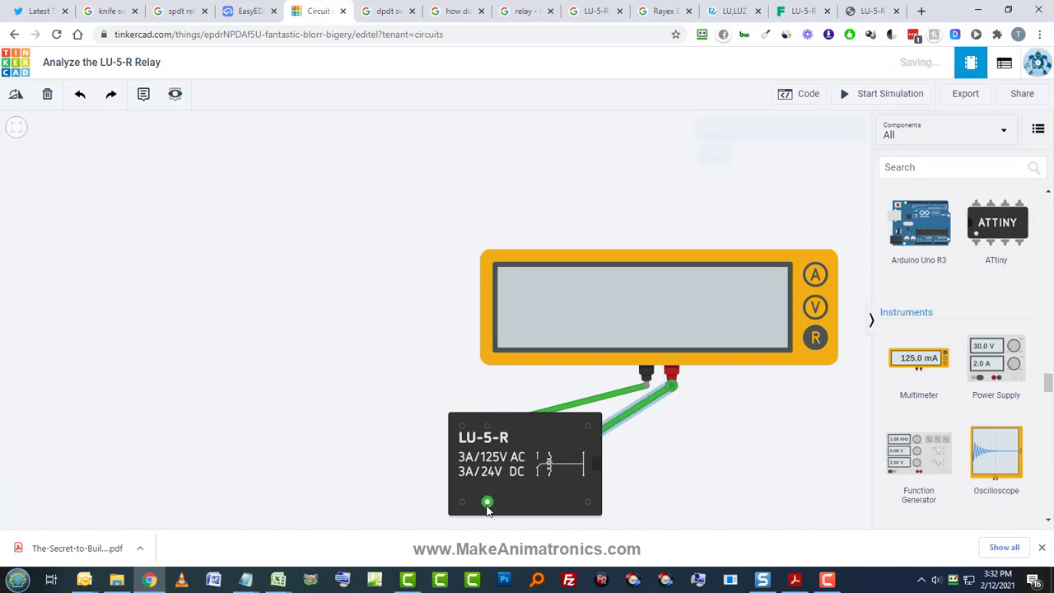
{"action": "left_click", "coordinate": [488, 502]}
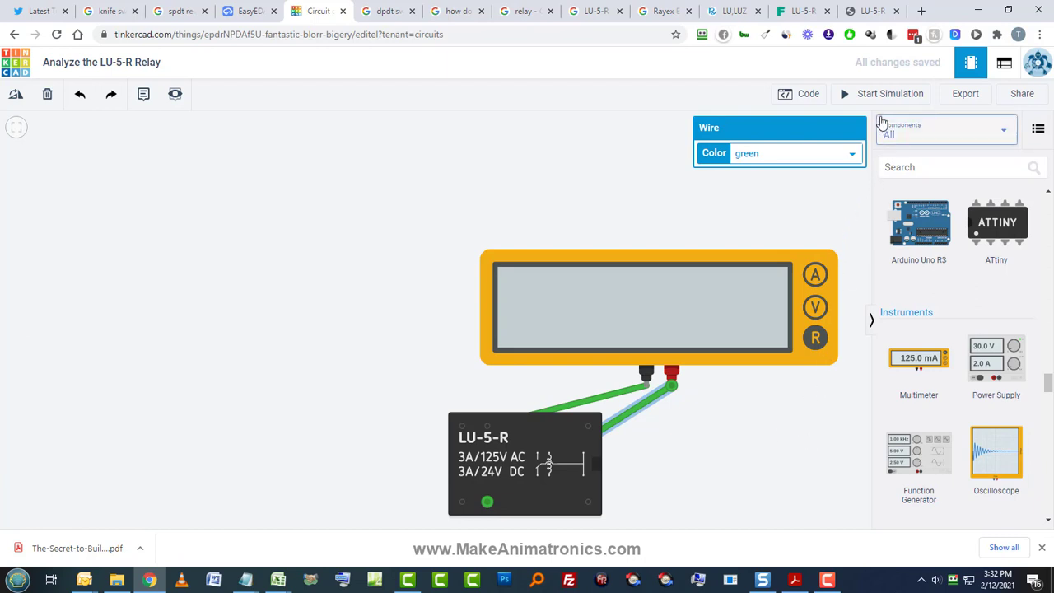
{"action": "left_click", "coordinate": [882, 92]}
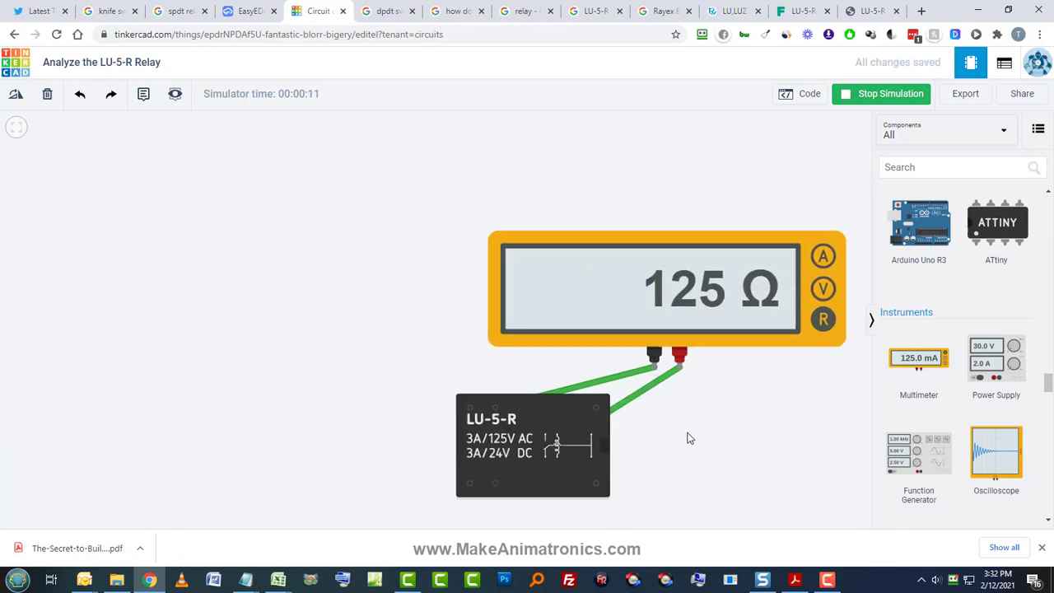
{"action": "mouse_move", "coordinate": [679, 414]}
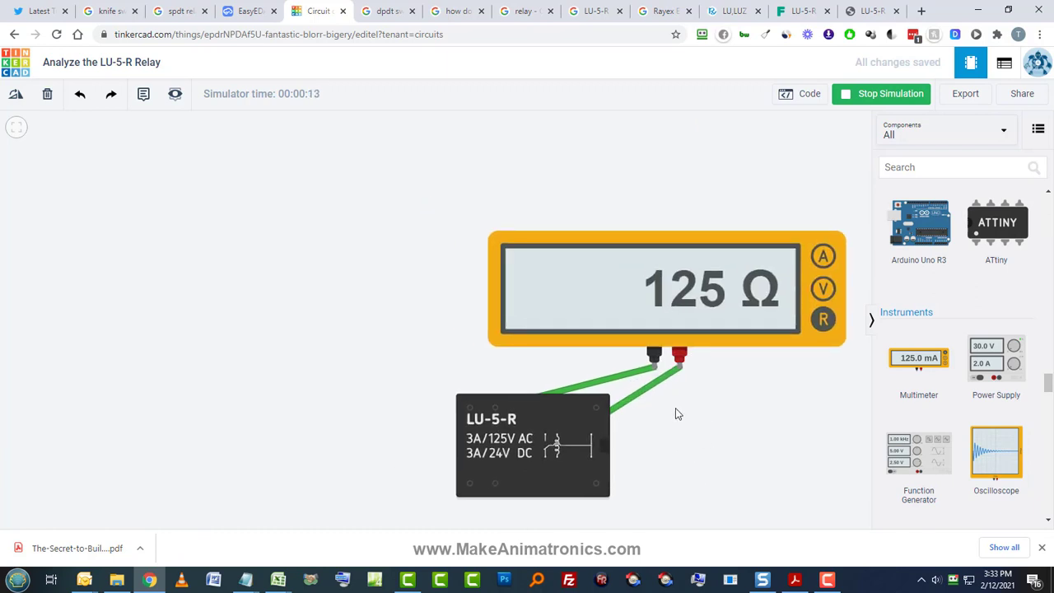
{"action": "left_click", "coordinate": [882, 92]}
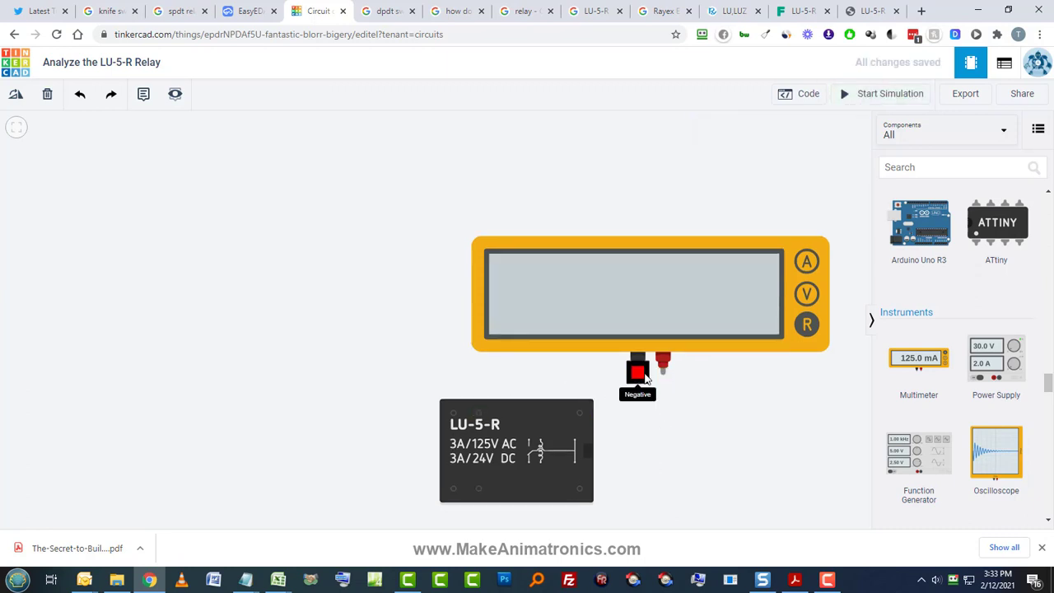
Step: Move the negative probe to another relay pin and simulate, reading MΩ (open contact)
{"action": "left_click_drag", "start_coordinate": [639, 370], "coordinate": [453, 412]}
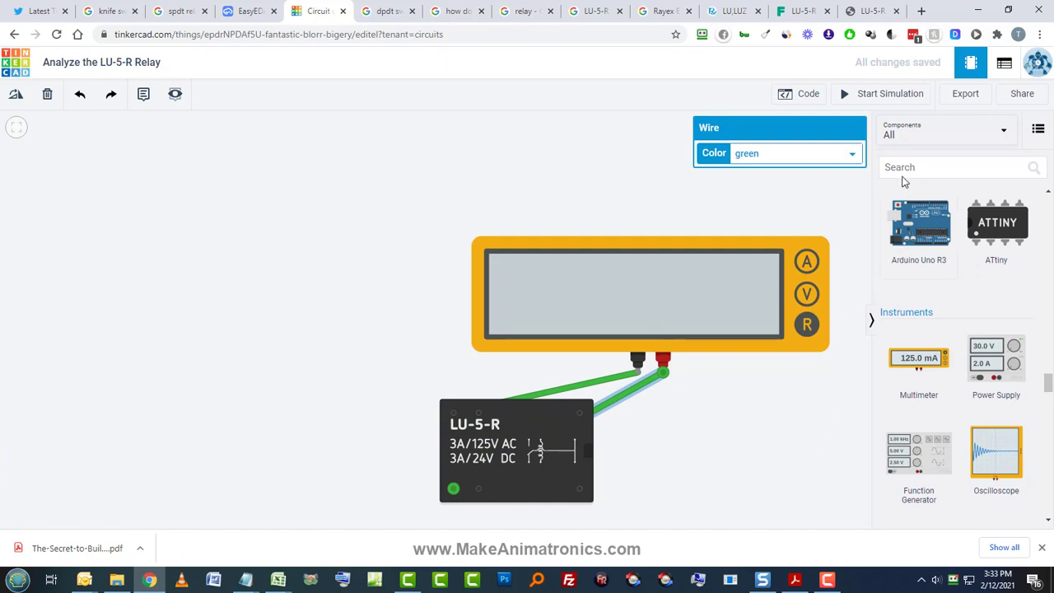
{"action": "left_click", "coordinate": [881, 93]}
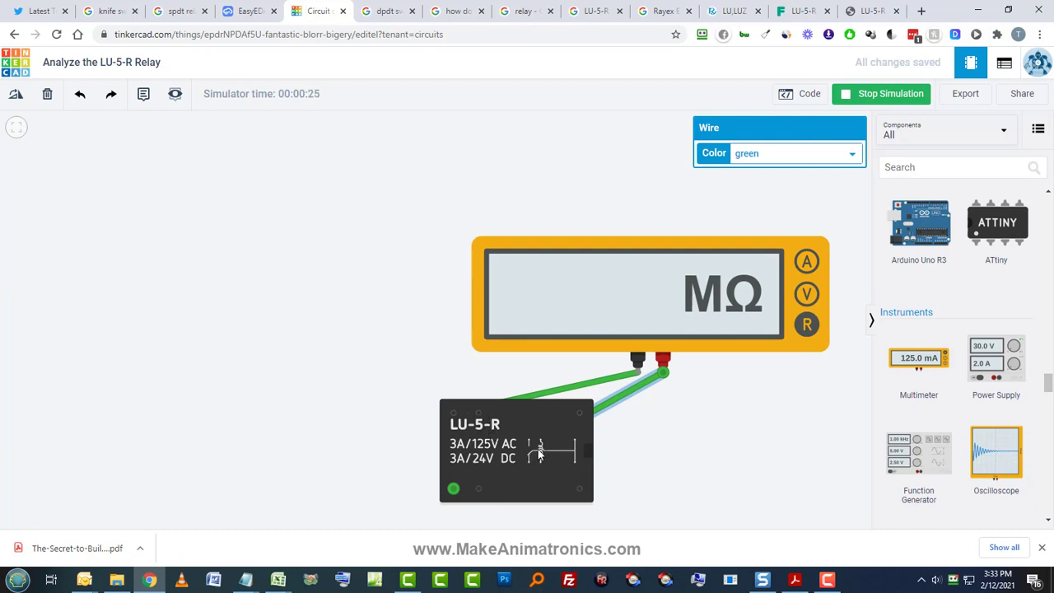
{"action": "mouse_move", "coordinate": [532, 461]}
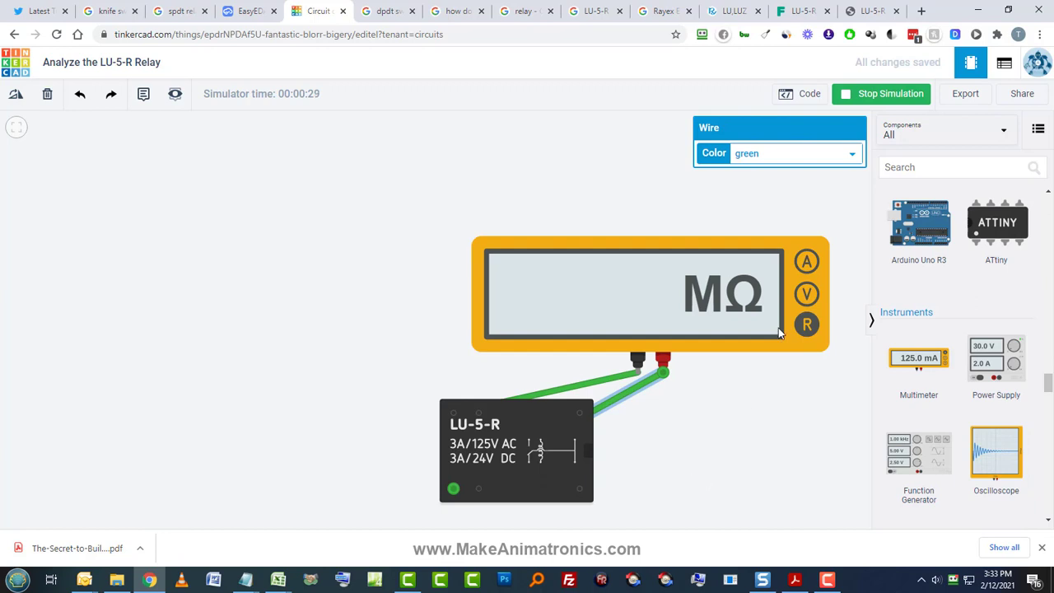
Step: Move a probe to a different relay pin and simulate again, reading 0.00 Ω (closed contact)
{"action": "left_click", "coordinate": [881, 93]}
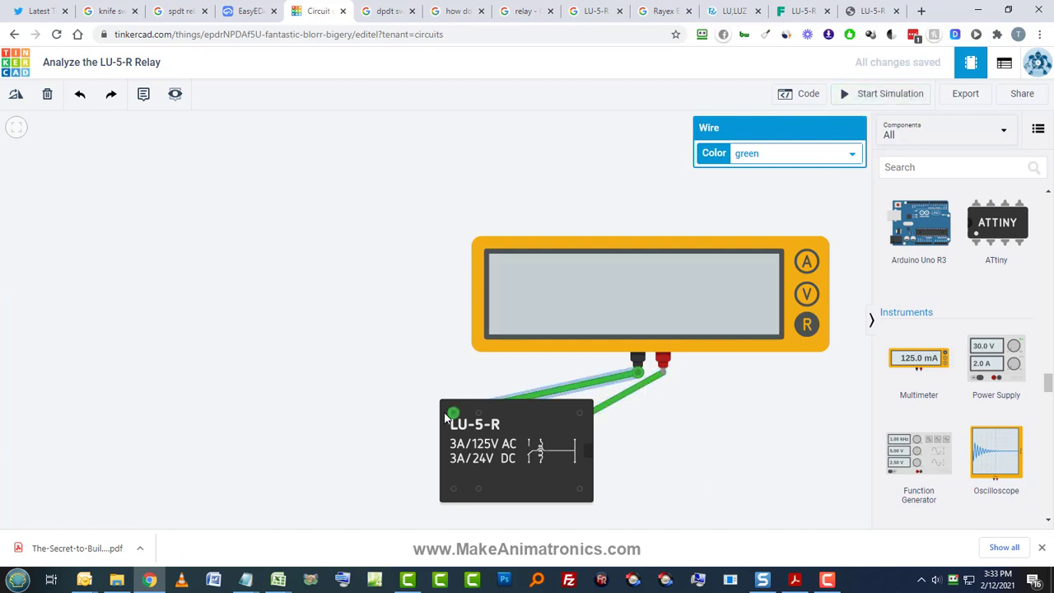
{"action": "left_click_drag", "start_coordinate": [452, 411], "coordinate": [570, 476]}
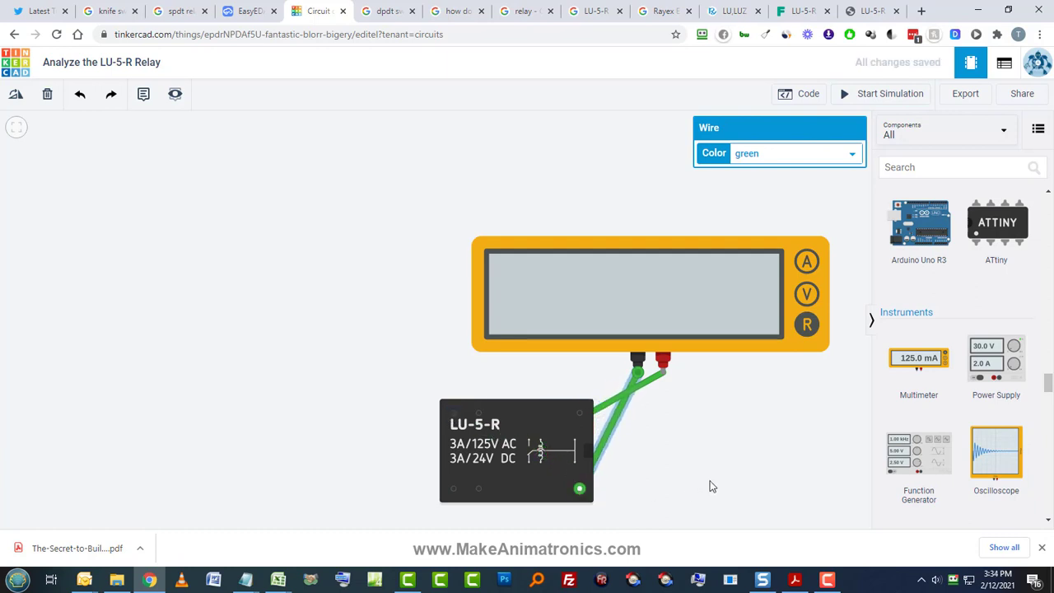
{"action": "mouse_move", "coordinate": [699, 432]}
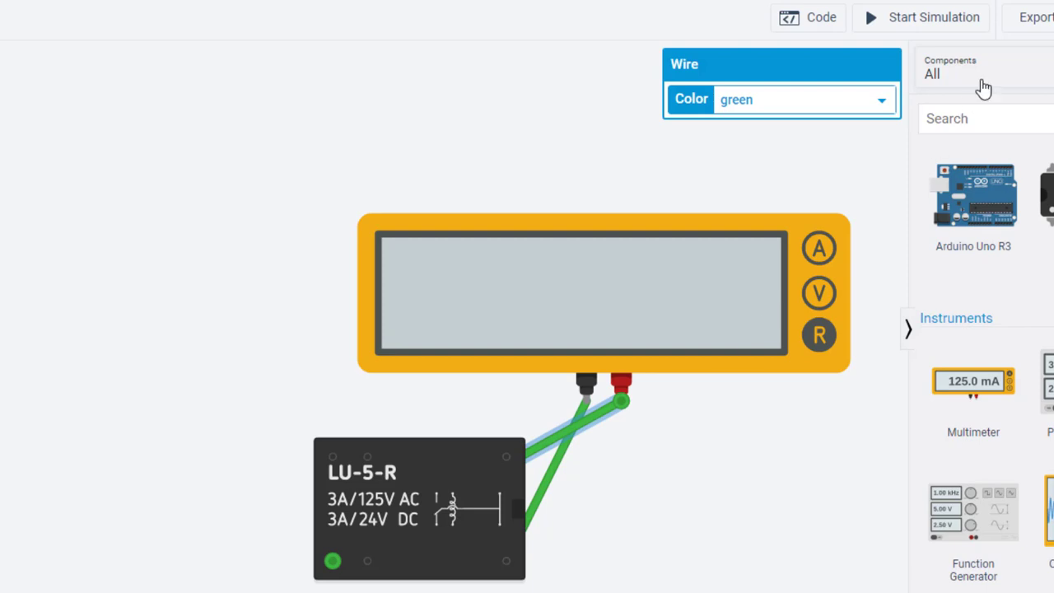
{"action": "left_click", "coordinate": [919, 17]}
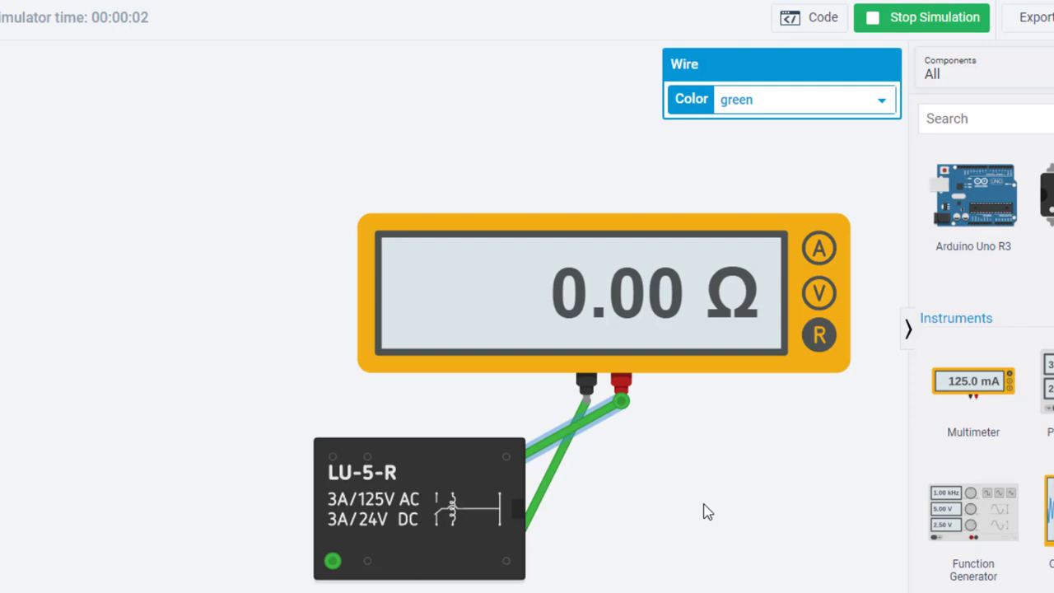
{"action": "mouse_move", "coordinate": [437, 527]}
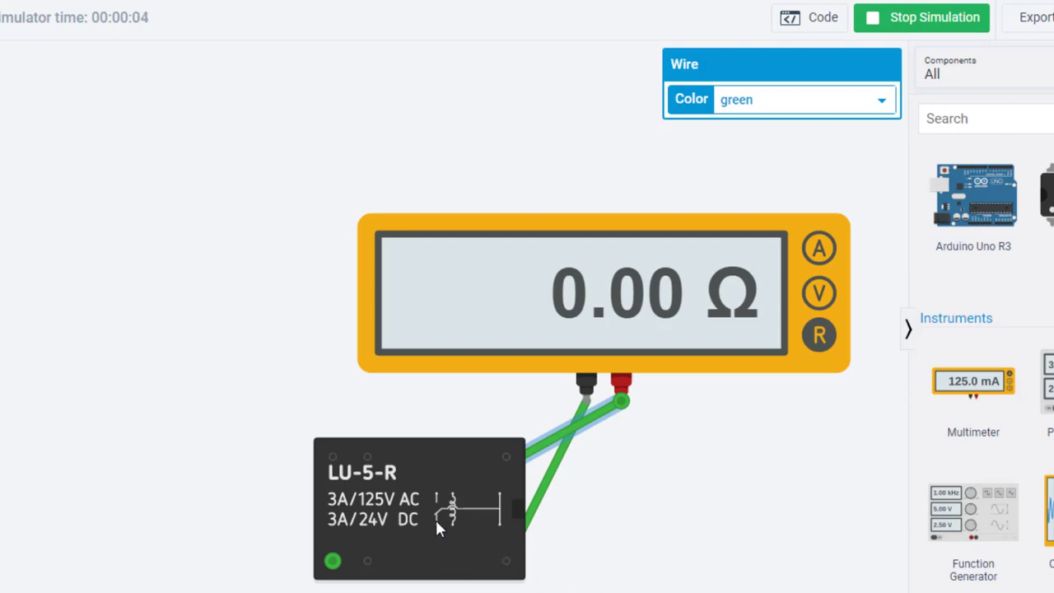
{"action": "mouse_move", "coordinate": [745, 513]}
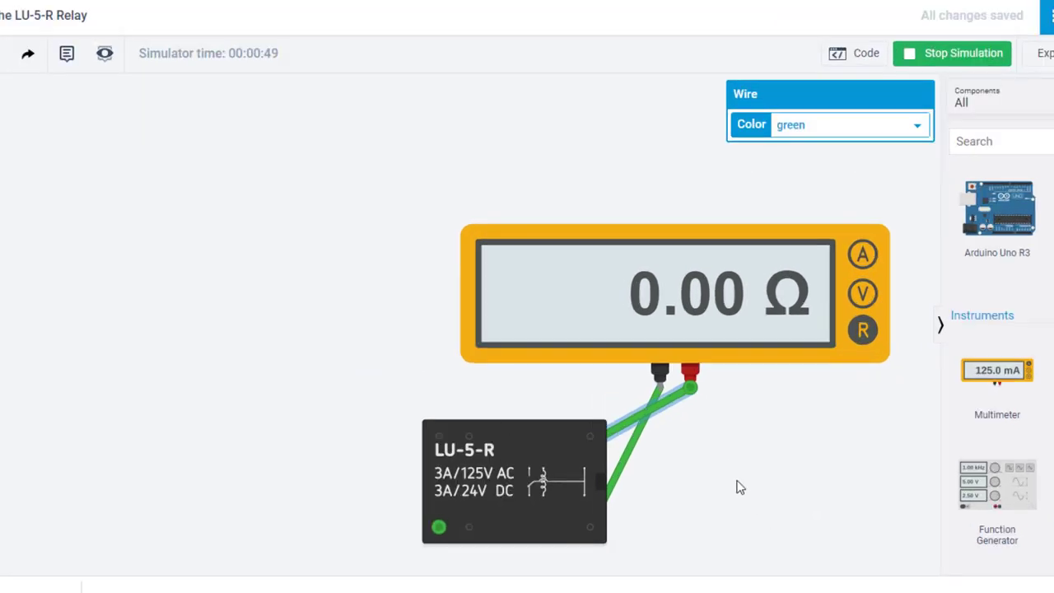
Step: Stop the simulation, add an Arduino Uno R3 and arrange the relay beside it
{"action": "left_click", "coordinate": [952, 53]}
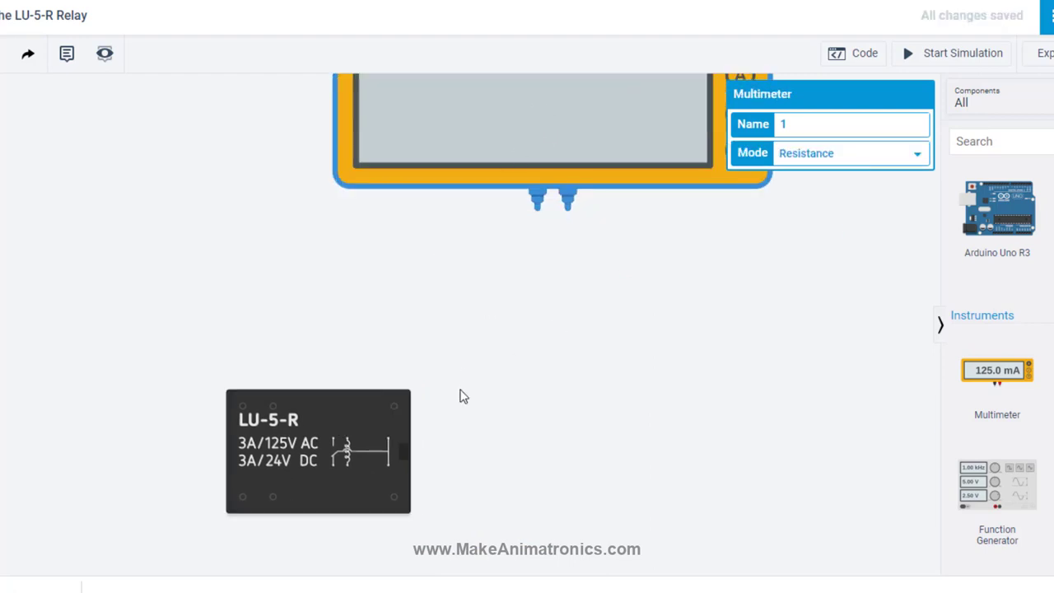
{"action": "left_click", "coordinate": [318, 452]}
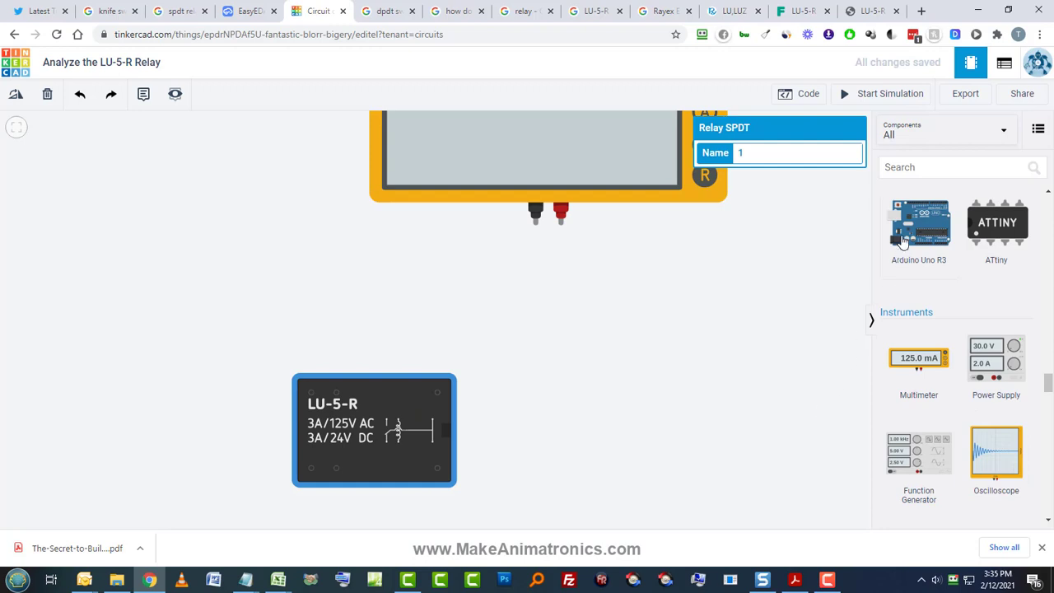
{"action": "mouse_move", "coordinate": [712, 382]}
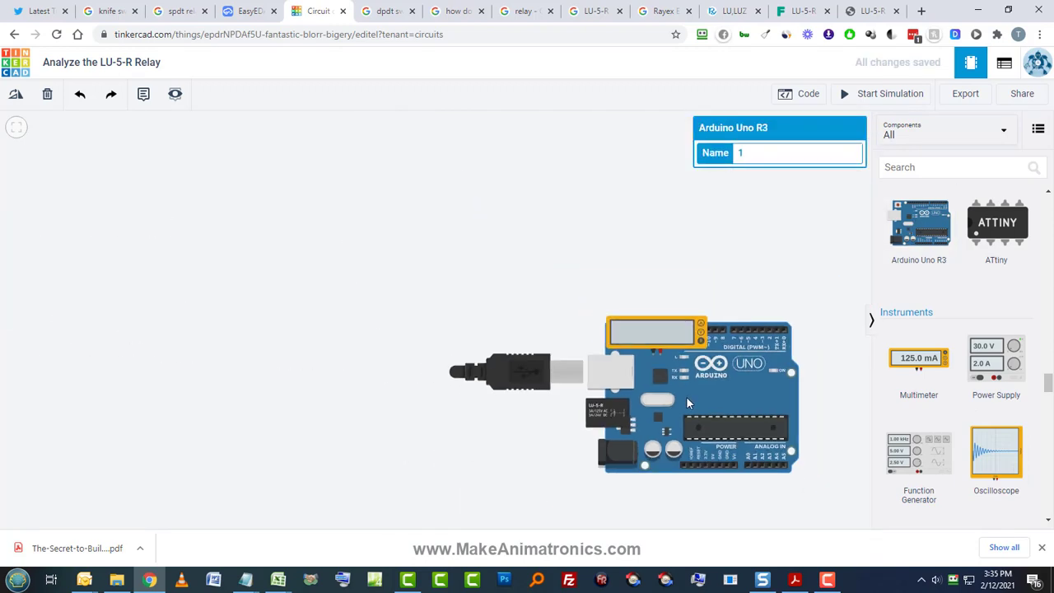
{"action": "left_click_drag", "start_coordinate": [700, 388], "coordinate": [755, 371]}
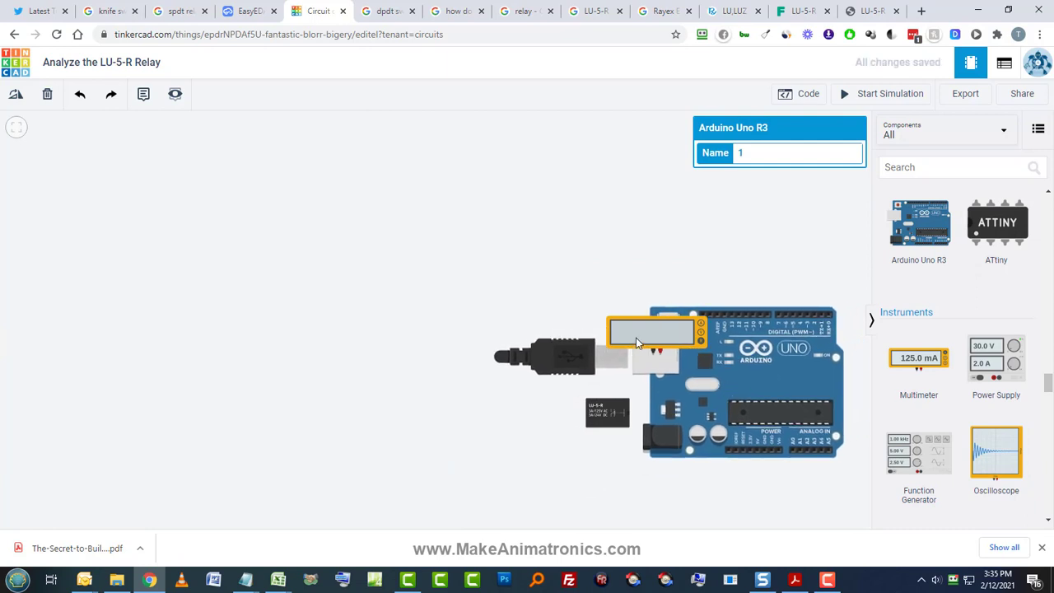
{"action": "left_click_drag", "start_coordinate": [650, 331], "coordinate": [568, 295]}
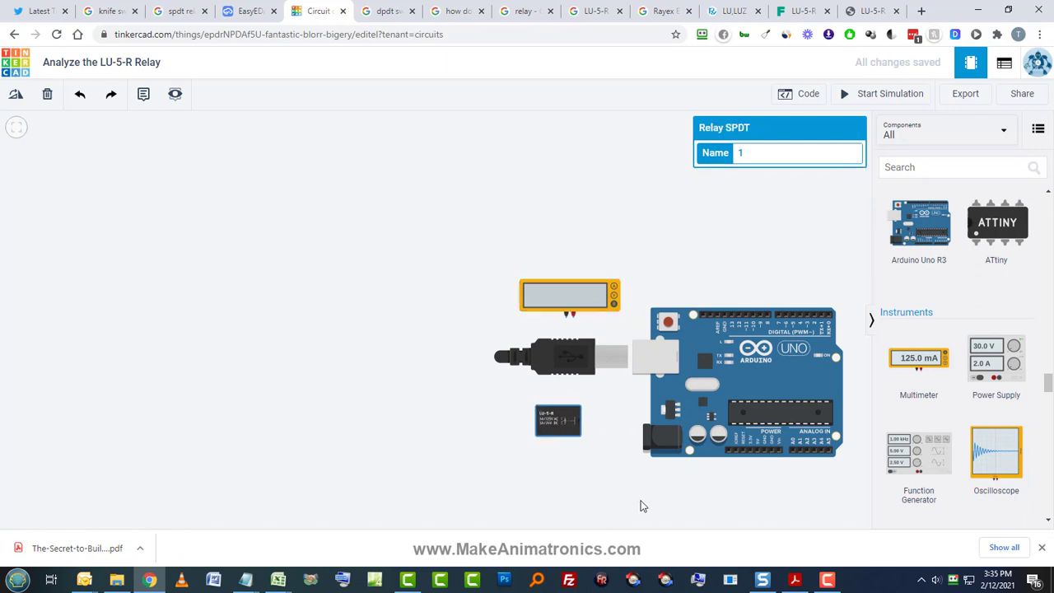
{"action": "mouse_move", "coordinate": [623, 465]}
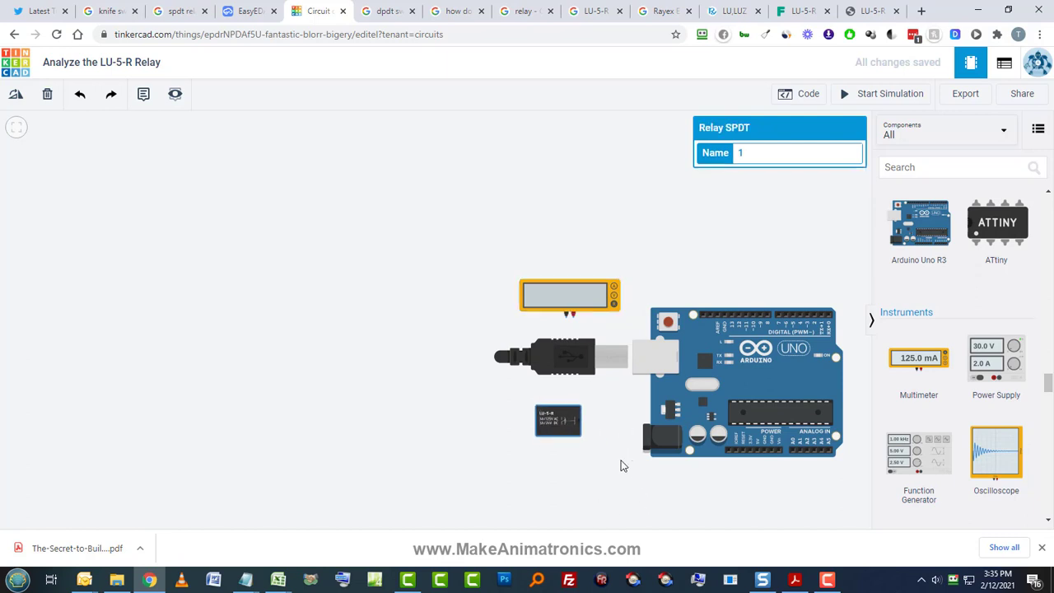
{"action": "mouse_move", "coordinate": [619, 461]}
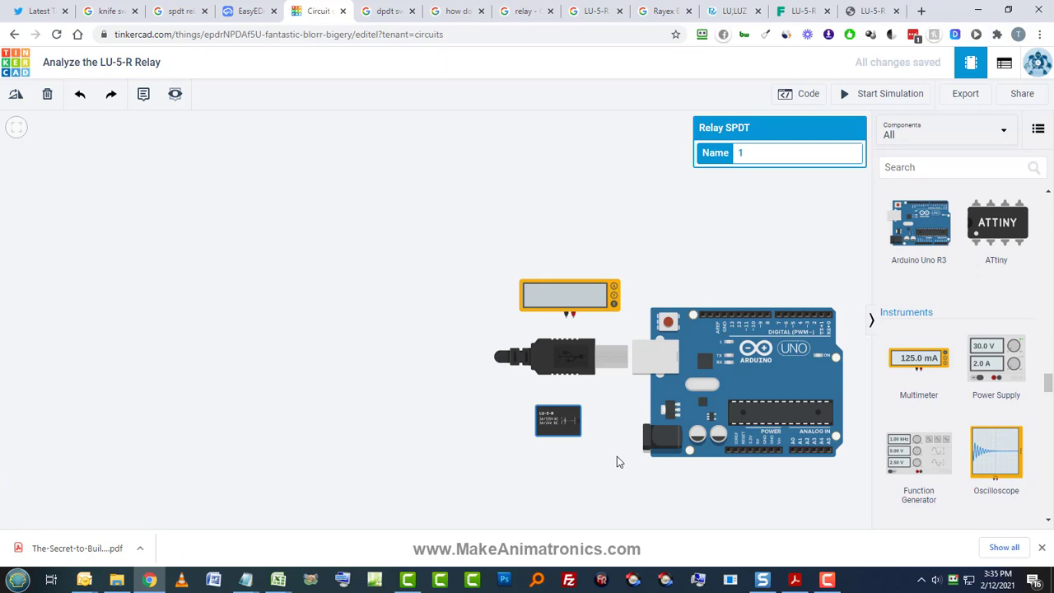
{"action": "mouse_move", "coordinate": [646, 467]}
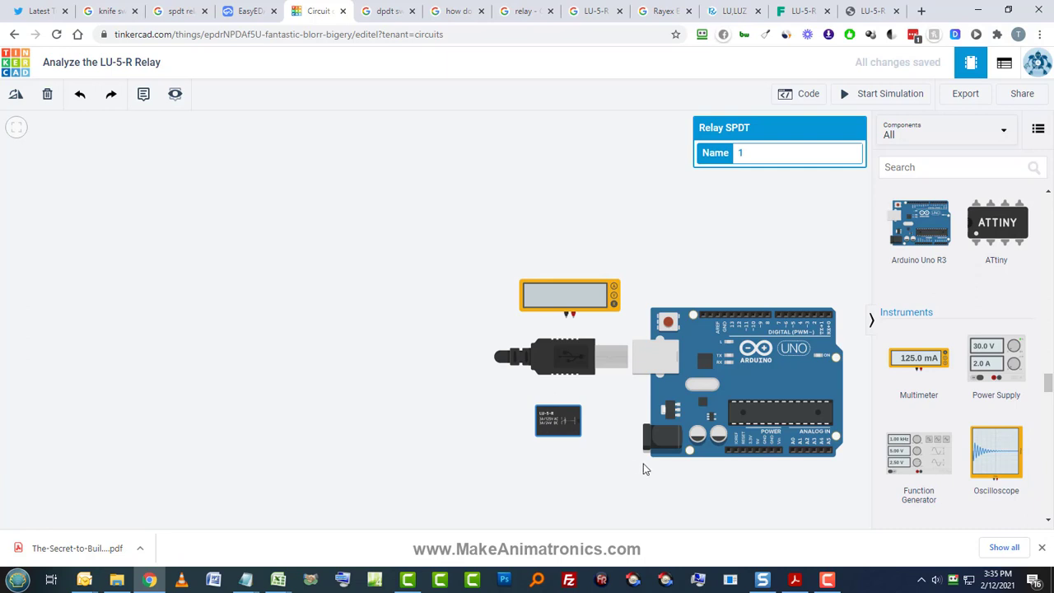
{"action": "mouse_move", "coordinate": [608, 458]}
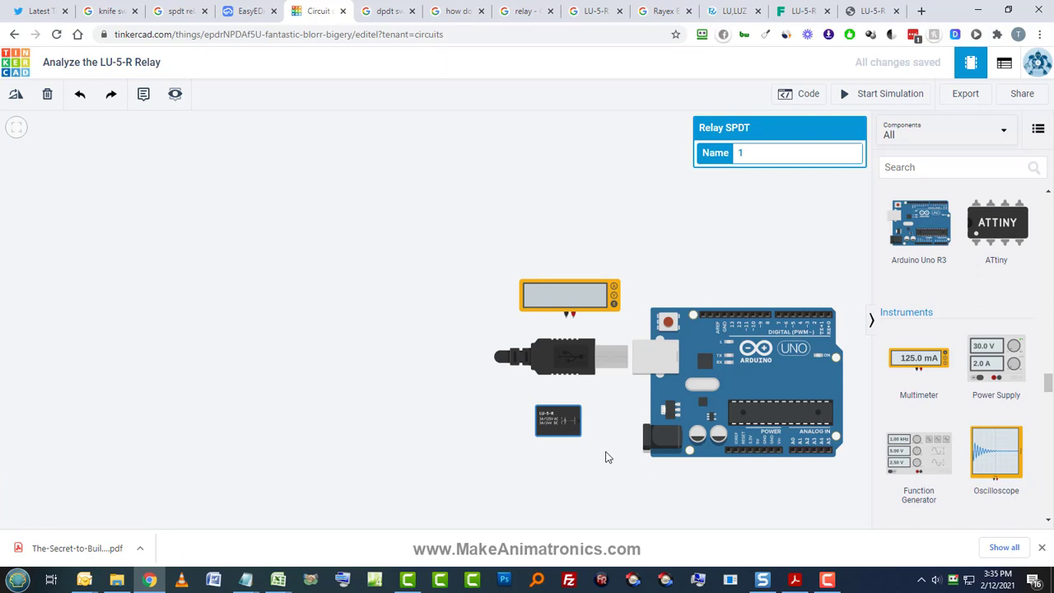
{"action": "mouse_move", "coordinate": [742, 349]}
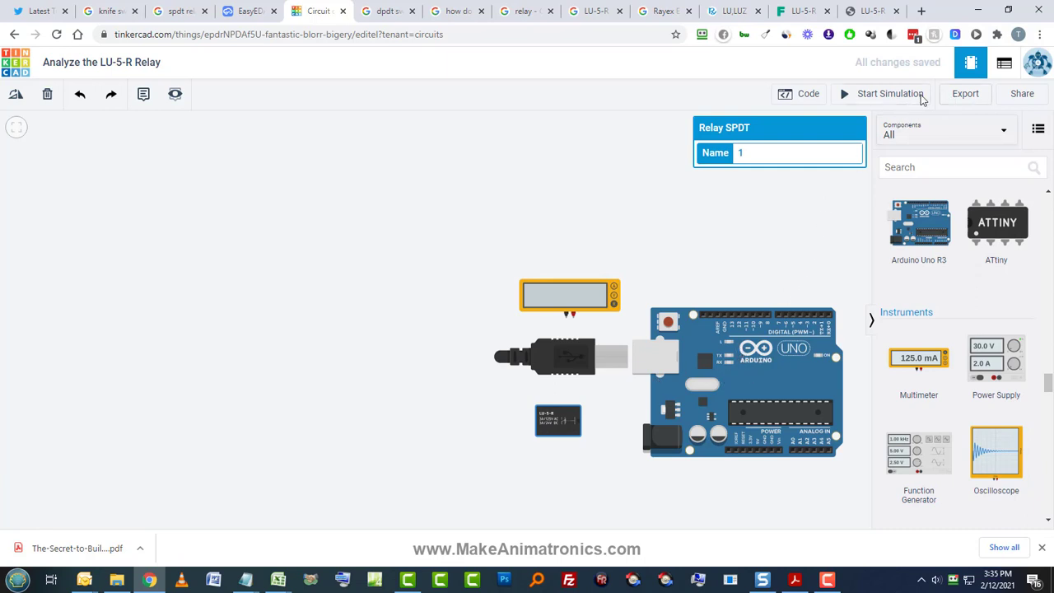
Step: Start the simulation with the unwired multimeter reading MΩ beside the Arduino and LU-5-R relay
{"action": "left_click", "coordinate": [890, 92]}
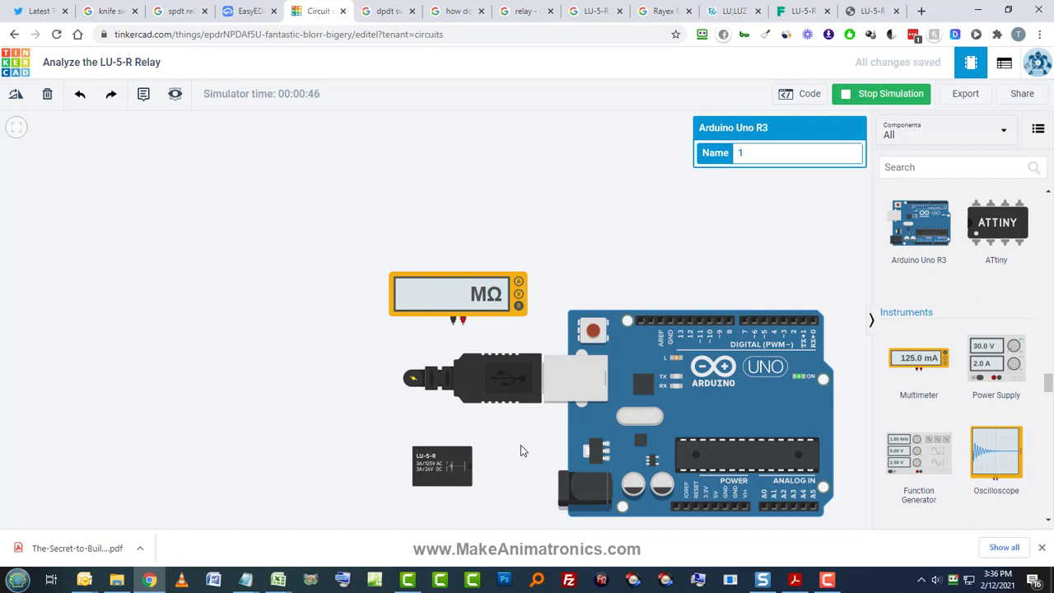
{"action": "mouse_move", "coordinate": [514, 456]}
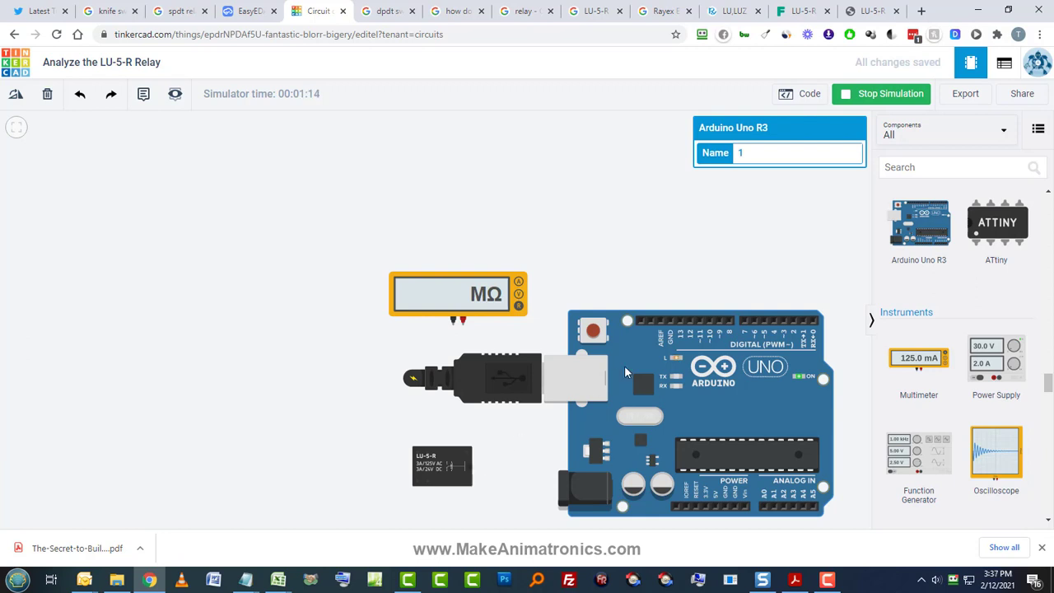
{"action": "mouse_move", "coordinate": [534, 458]}
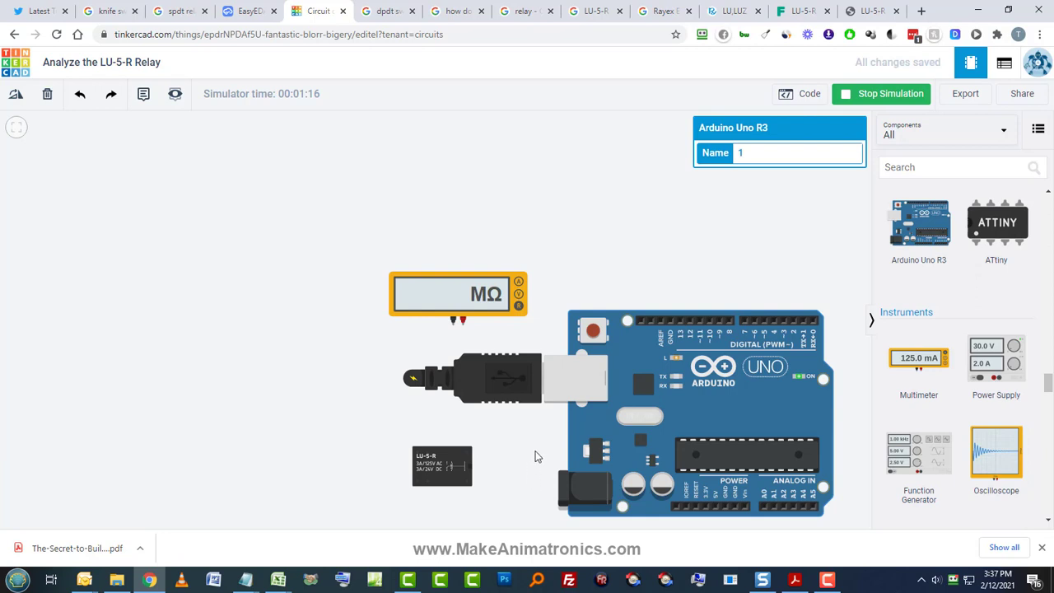
{"action": "mouse_move", "coordinate": [463, 475]}
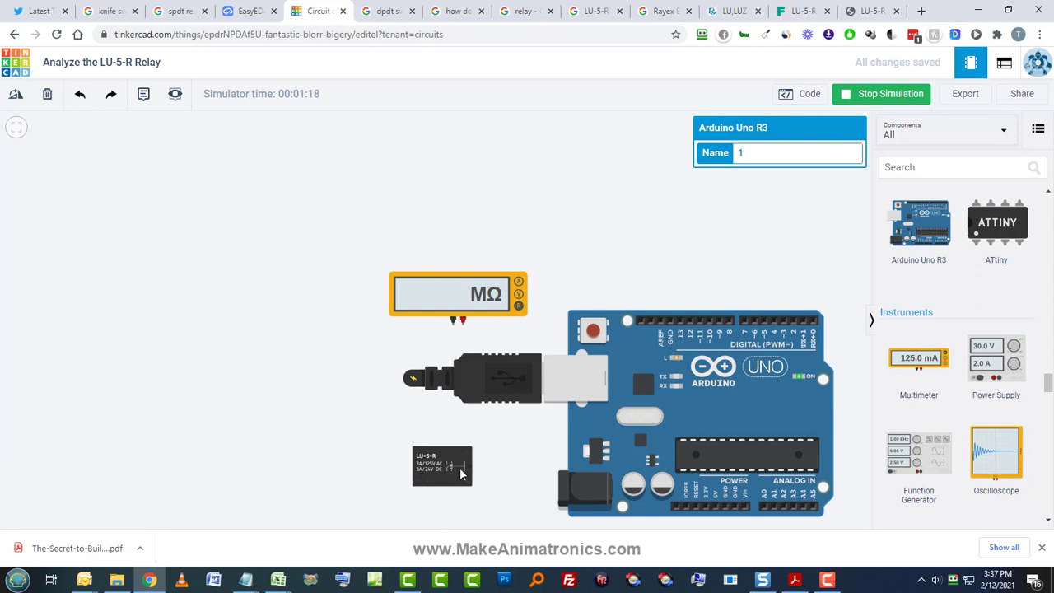
{"action": "mouse_move", "coordinate": [524, 468]}
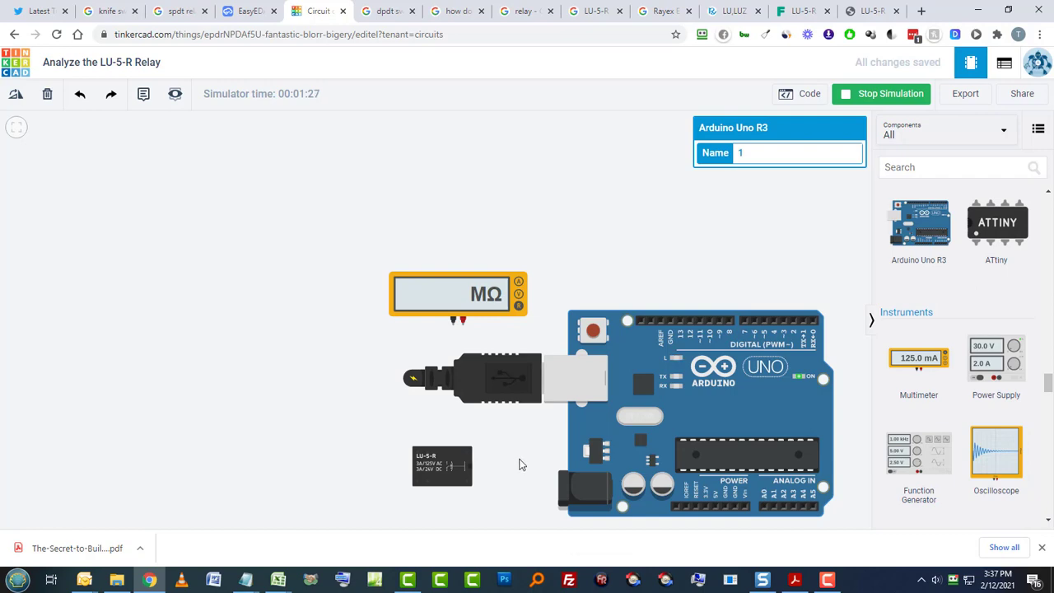
Step: Browse the Rayex LU/LUZ datasheet page to the Coil Data table showing 125 Ω for the 5 V coil
{"action": "left_click", "coordinate": [563, 10]}
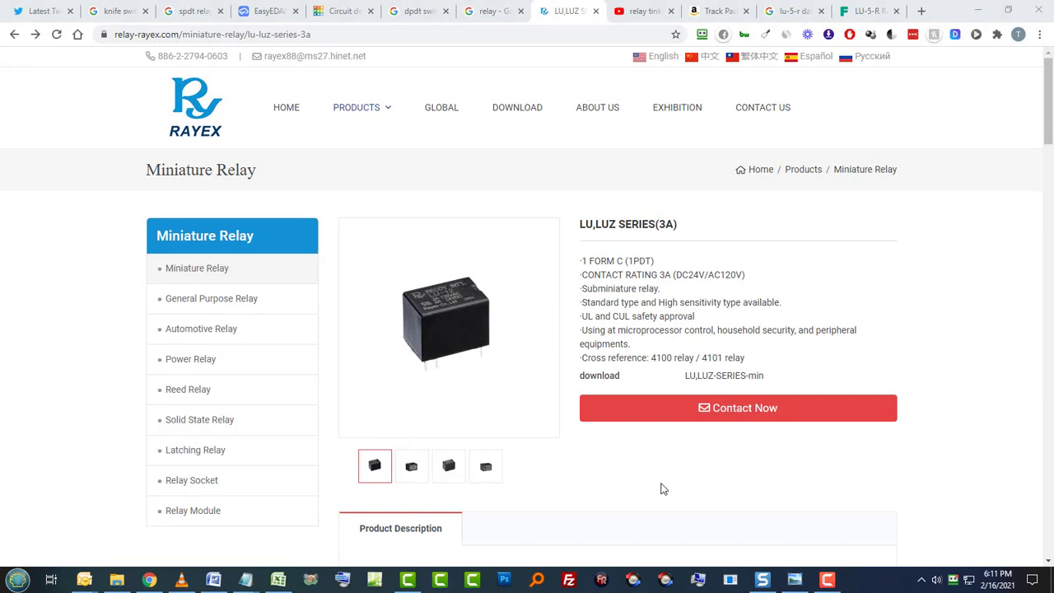
{"action": "scroll", "scroll_direction": "down", "scroll_amount": 3}
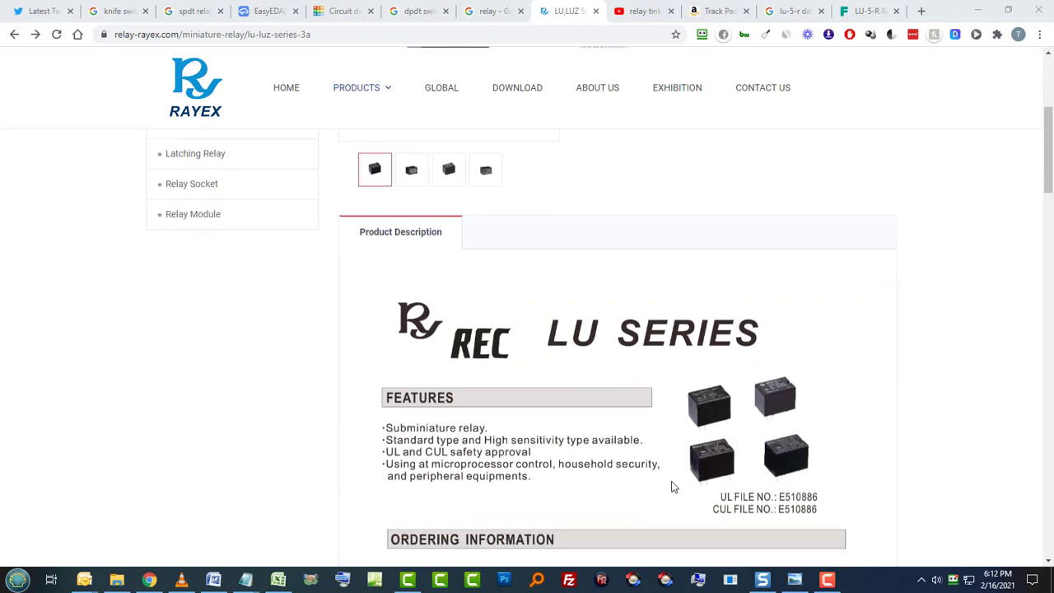
{"action": "scroll", "scroll_direction": "down", "scroll_amount": 3}
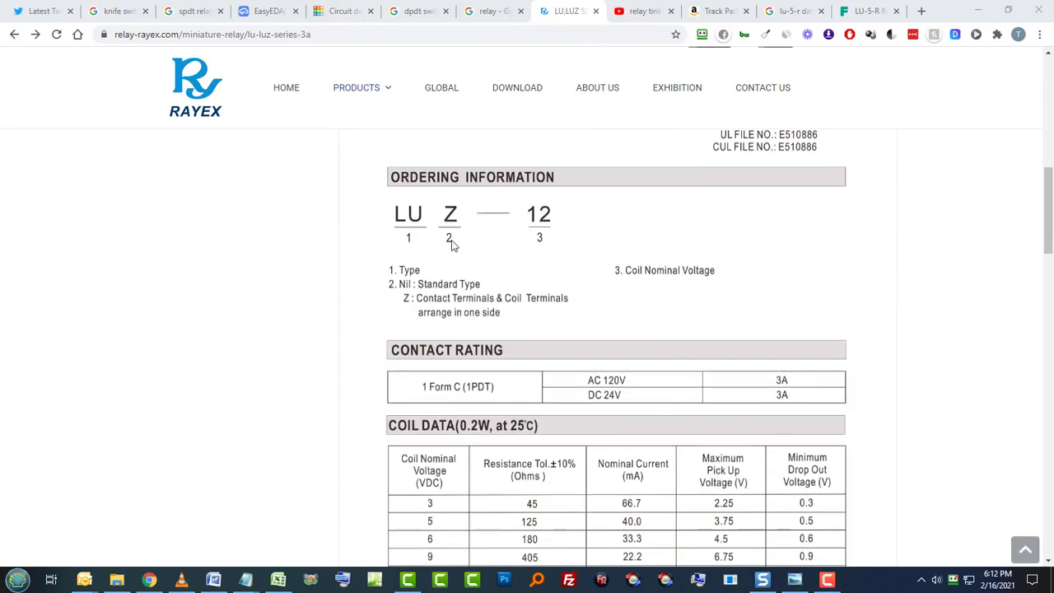
{"action": "mouse_move", "coordinate": [481, 257]}
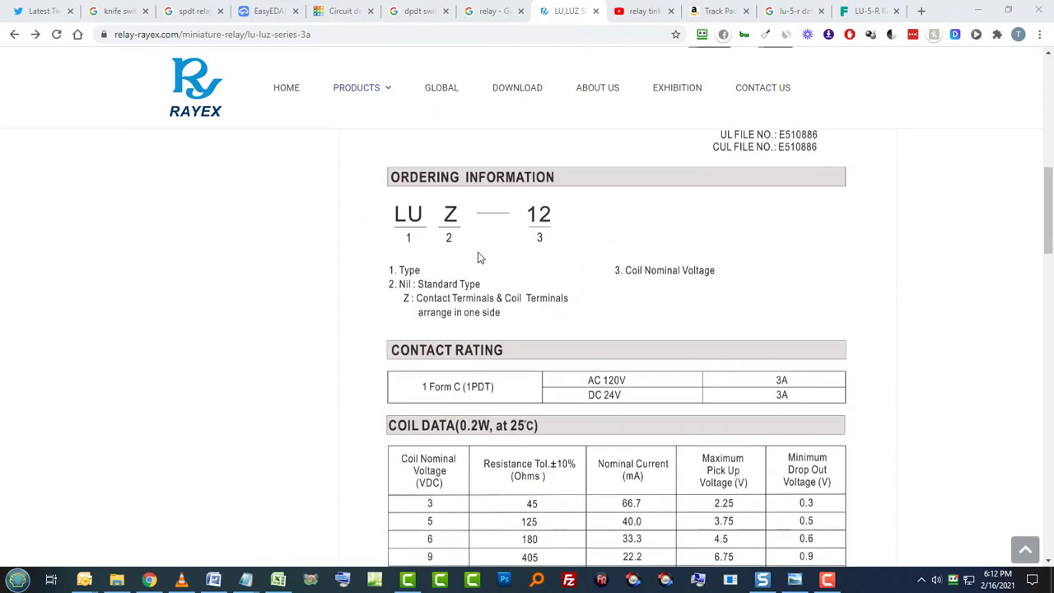
{"action": "mouse_move", "coordinate": [505, 254]}
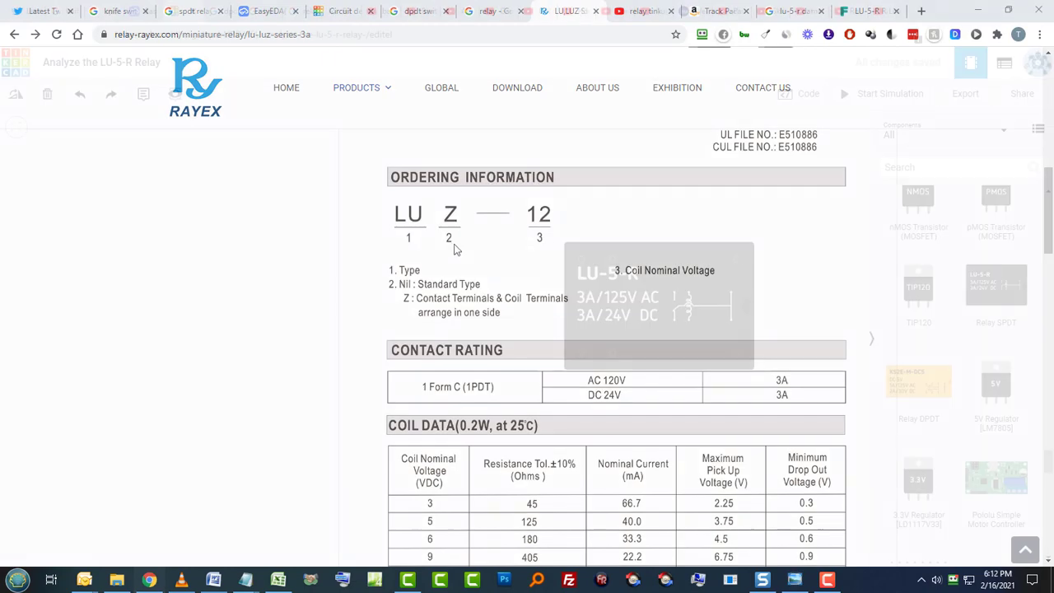
{"action": "left_click", "coordinate": [173, 10]}
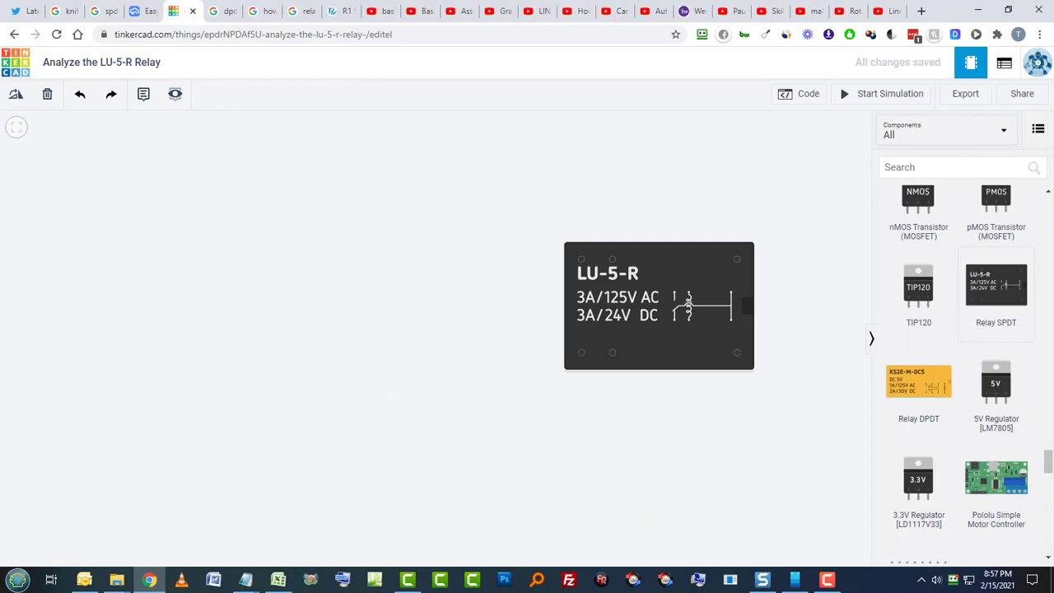
{"action": "left_click", "coordinate": [568, 10]}
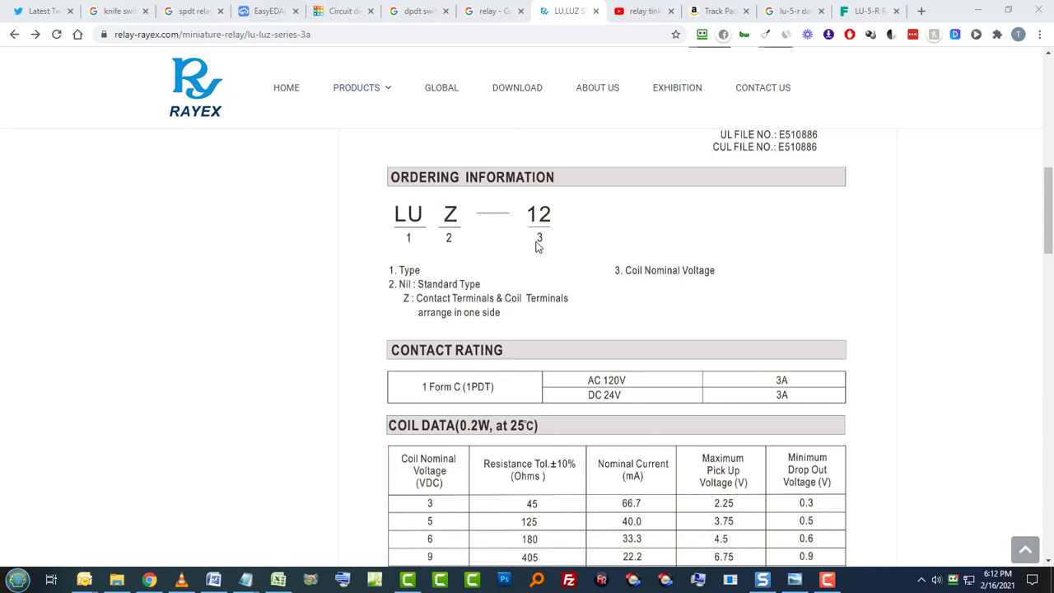
{"action": "mouse_move", "coordinate": [468, 254]}
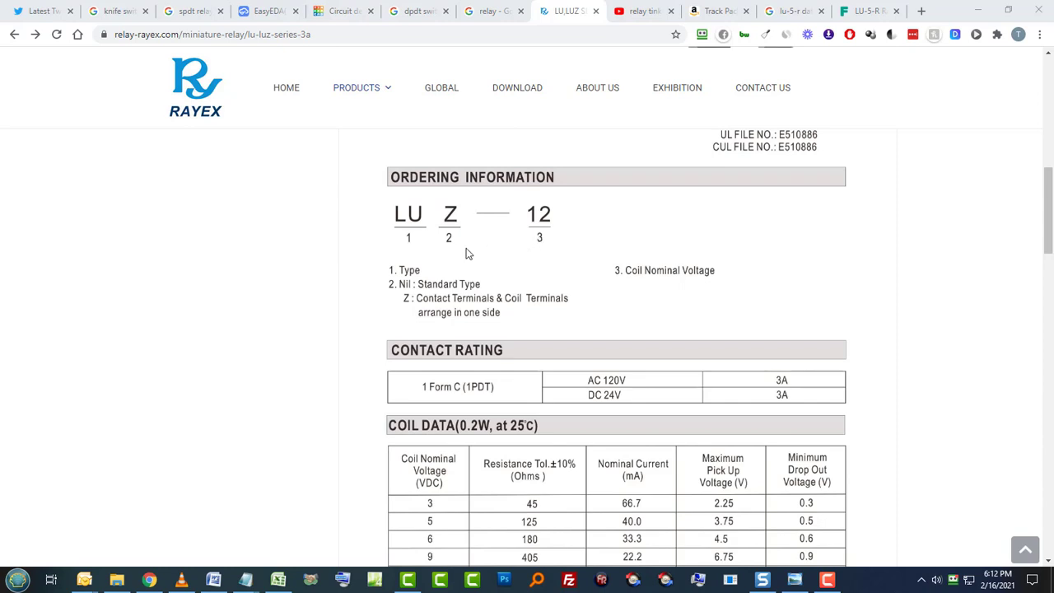
{"action": "mouse_move", "coordinate": [452, 231]}
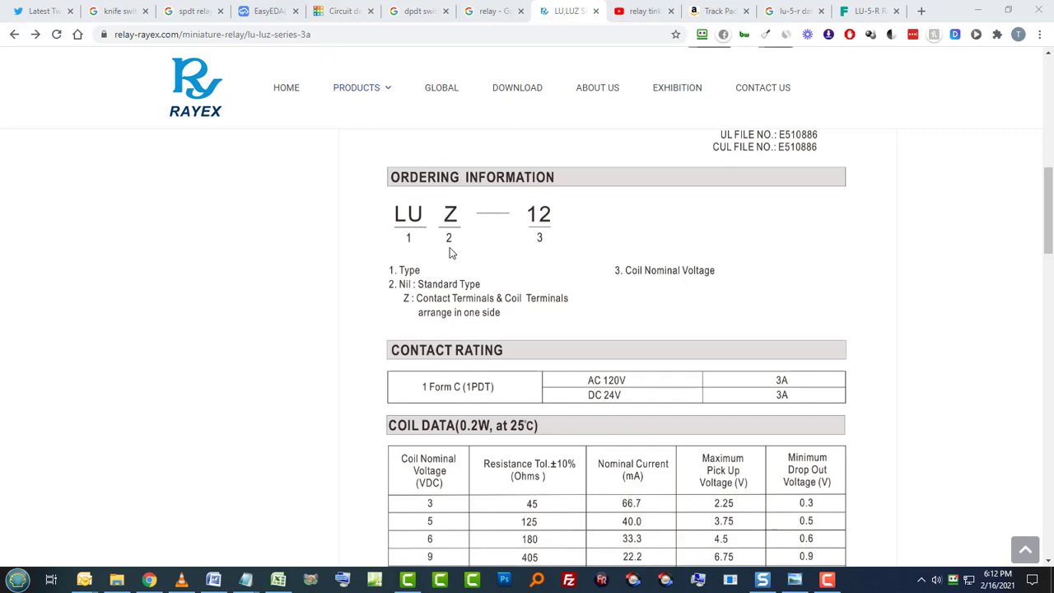
{"action": "left_click", "coordinate": [568, 10]}
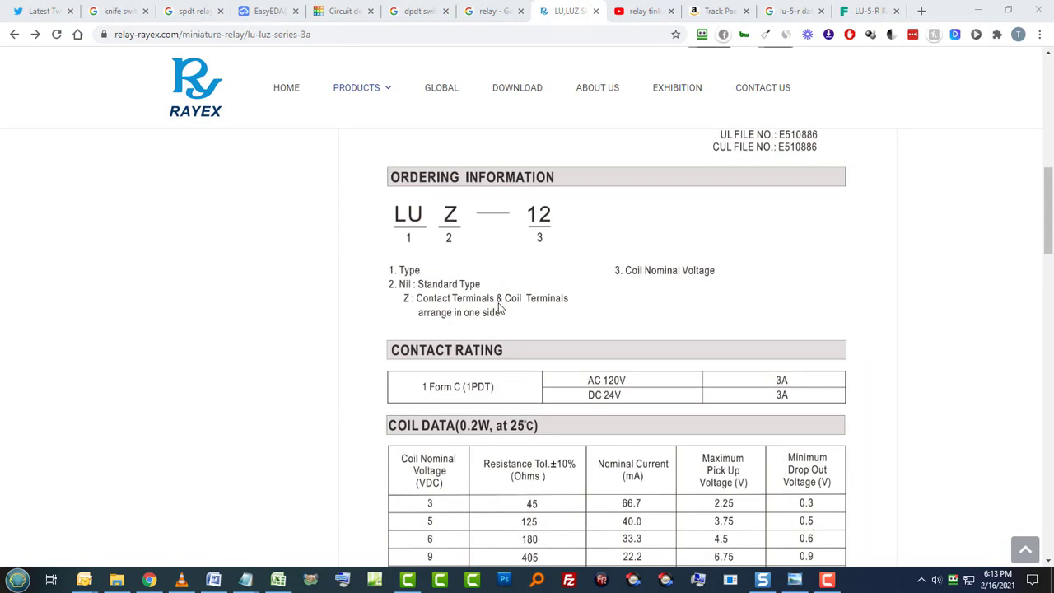
{"action": "mouse_move", "coordinate": [504, 317]}
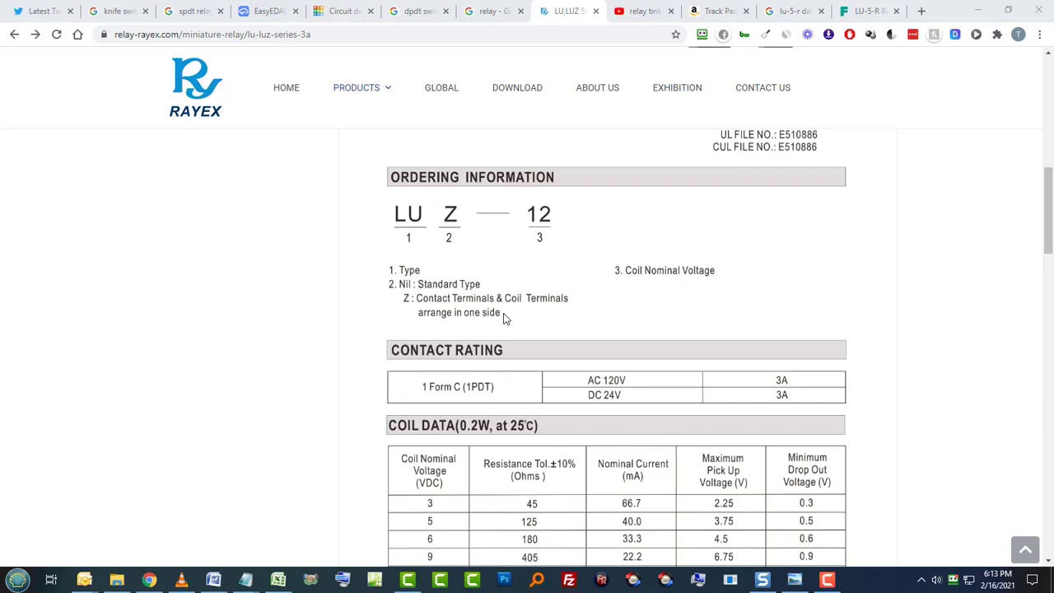
{"action": "mouse_move", "coordinate": [630, 279]}
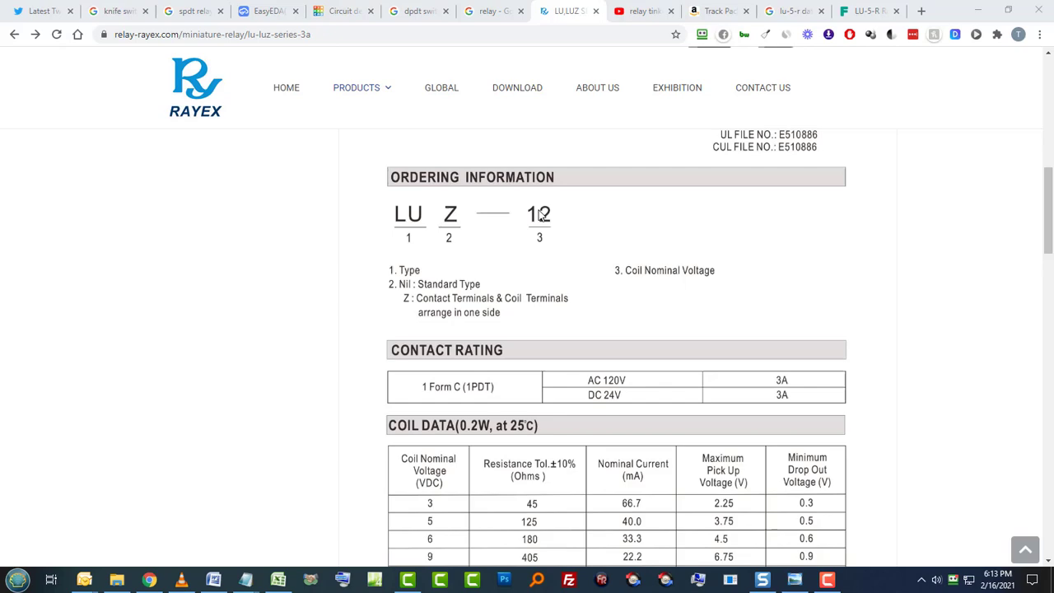
{"action": "left_click", "coordinate": [568, 10]}
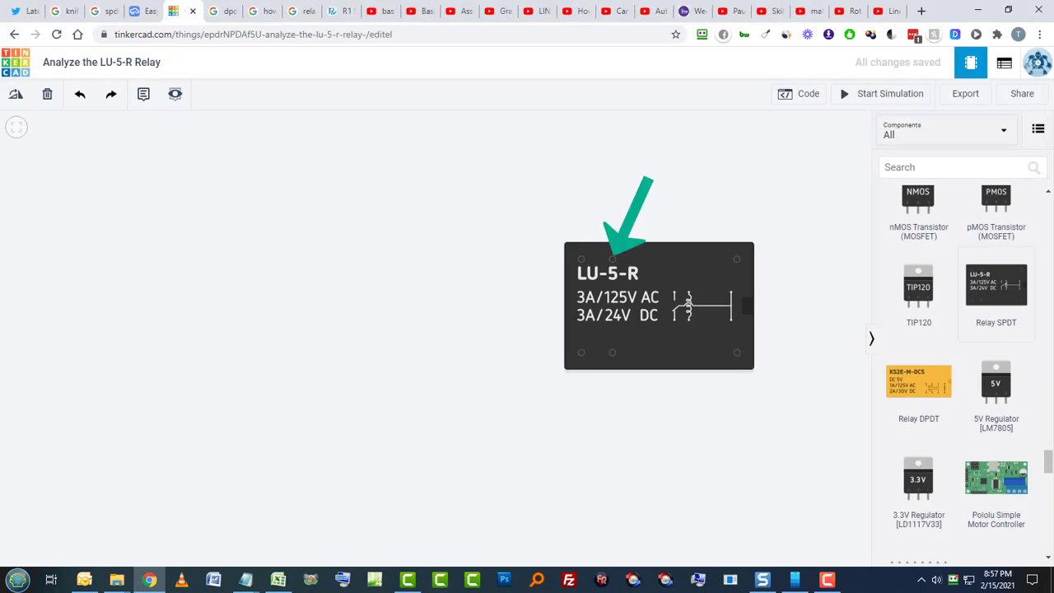
{"action": "left_click", "coordinate": [569, 10]}
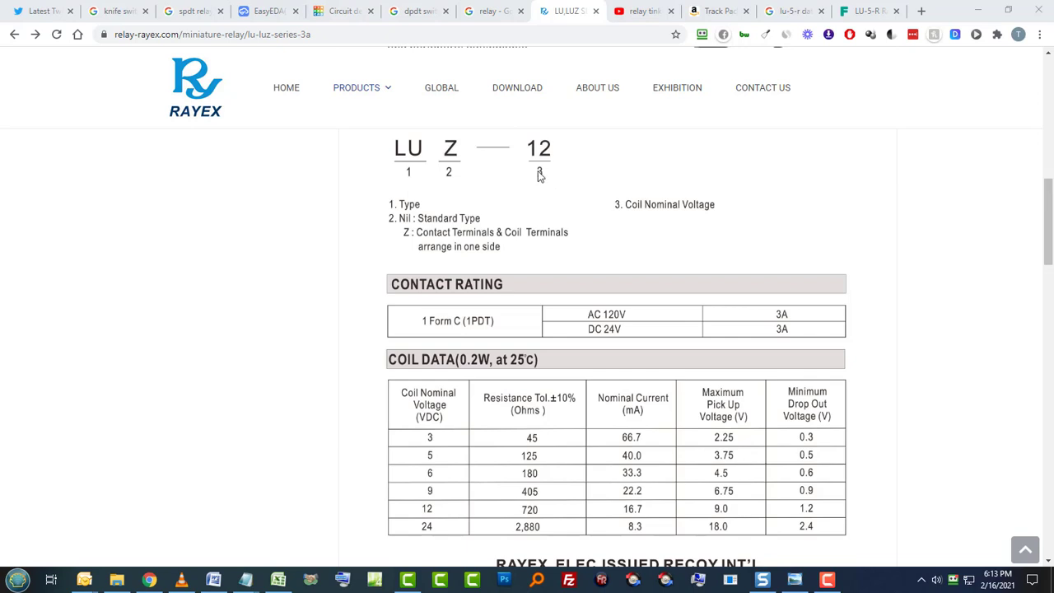
{"action": "mouse_move", "coordinate": [572, 169]}
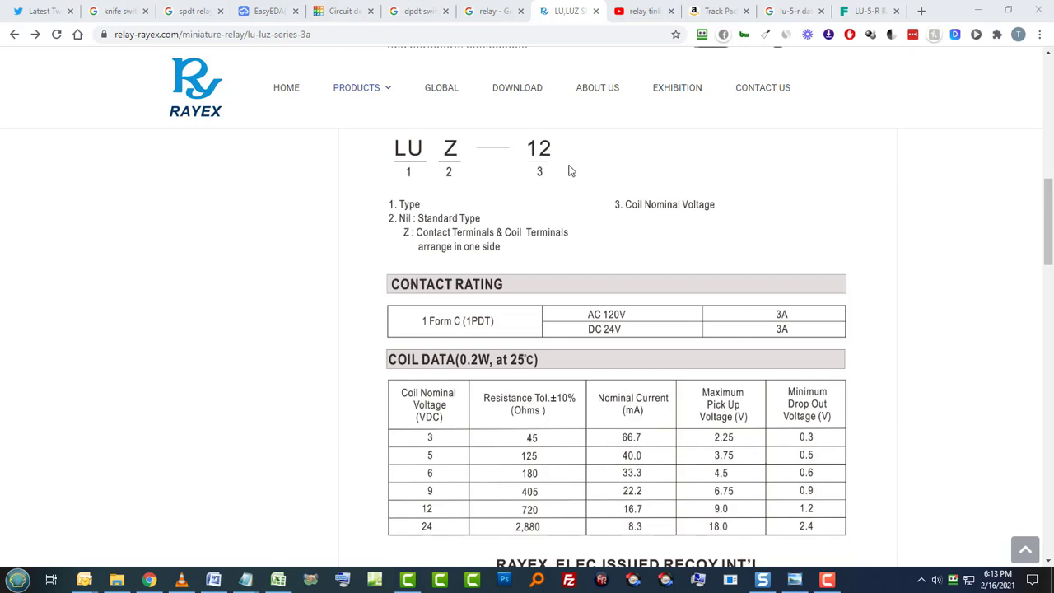
{"action": "mouse_move", "coordinate": [566, 152]}
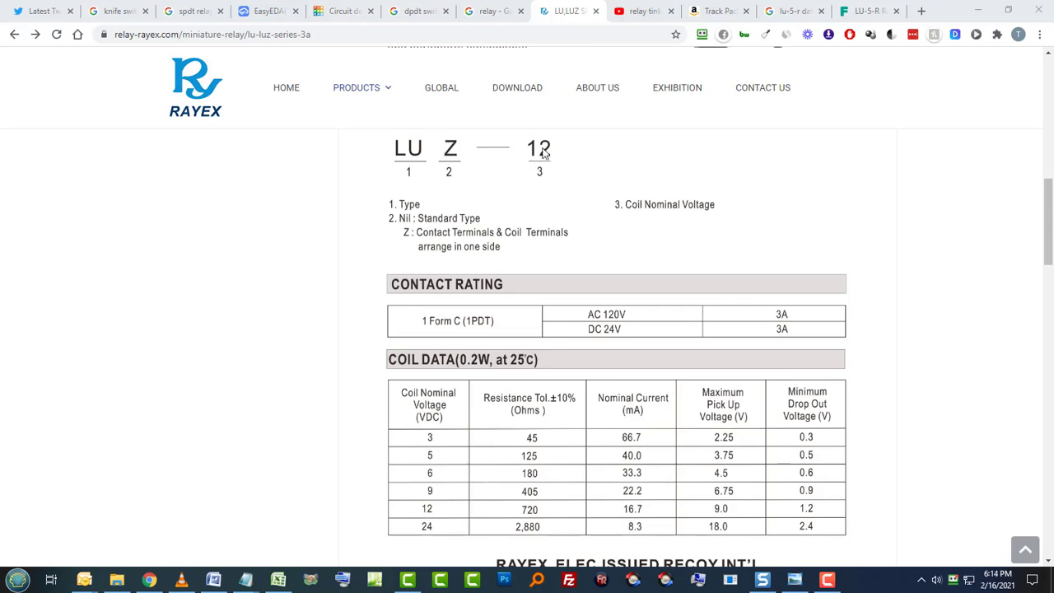
{"action": "left_click", "coordinate": [560, 10]}
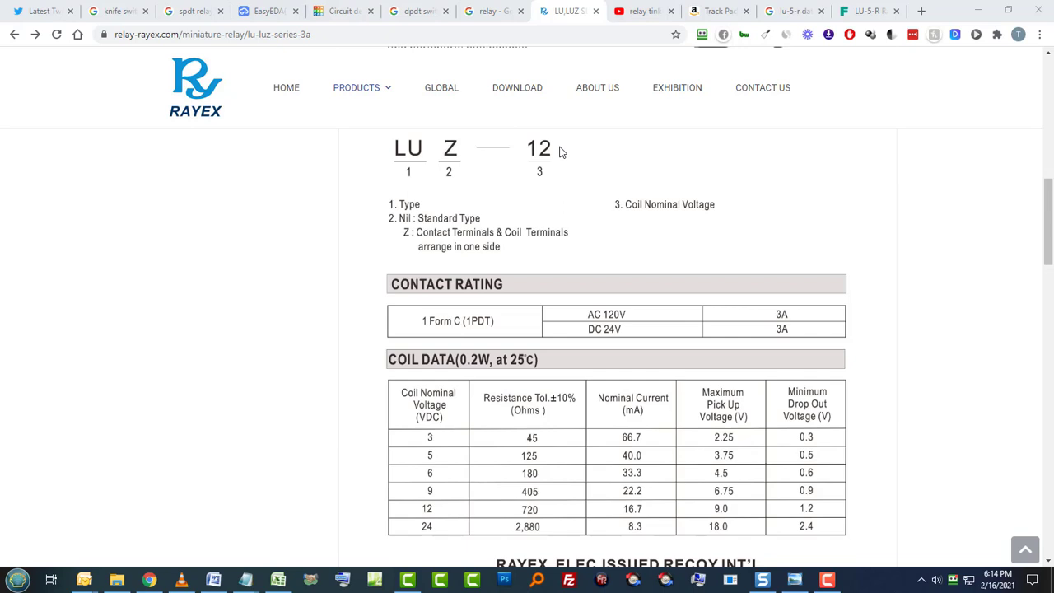
{"action": "mouse_move", "coordinate": [626, 212]}
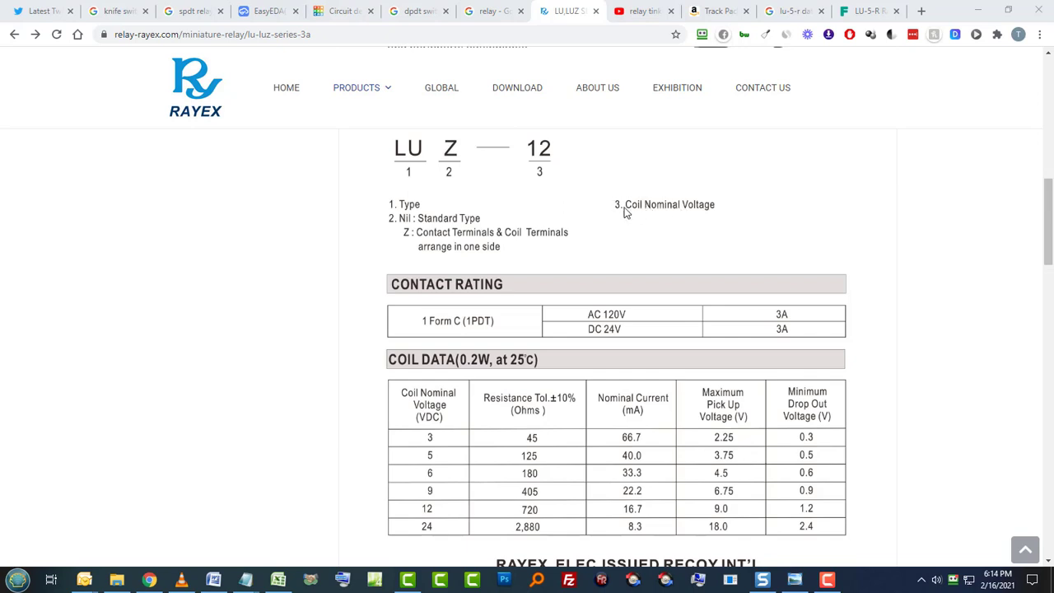
{"action": "mouse_move", "coordinate": [445, 463]}
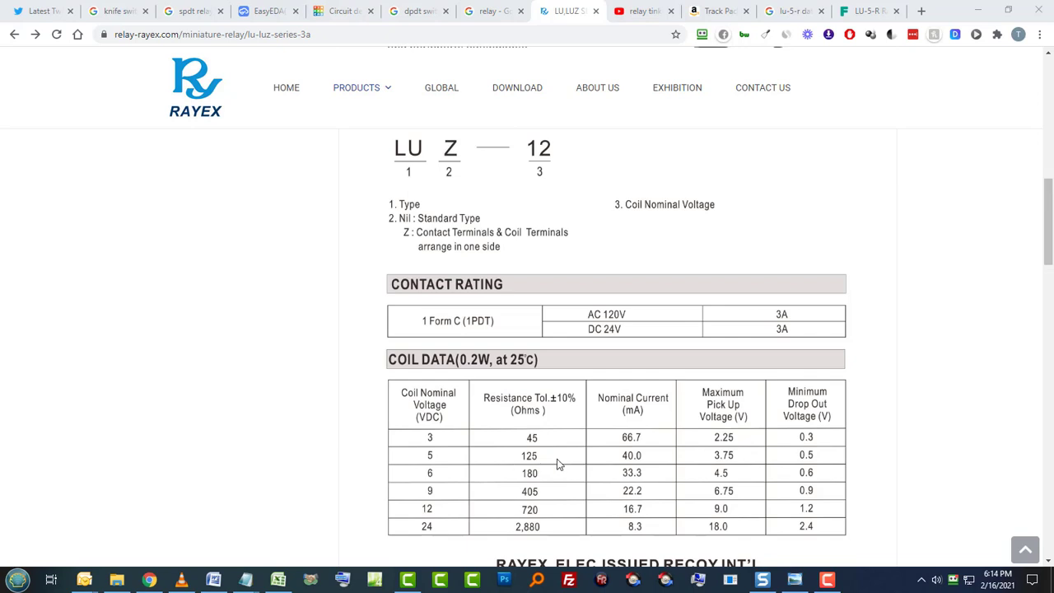
{"action": "mouse_move", "coordinate": [615, 461]}
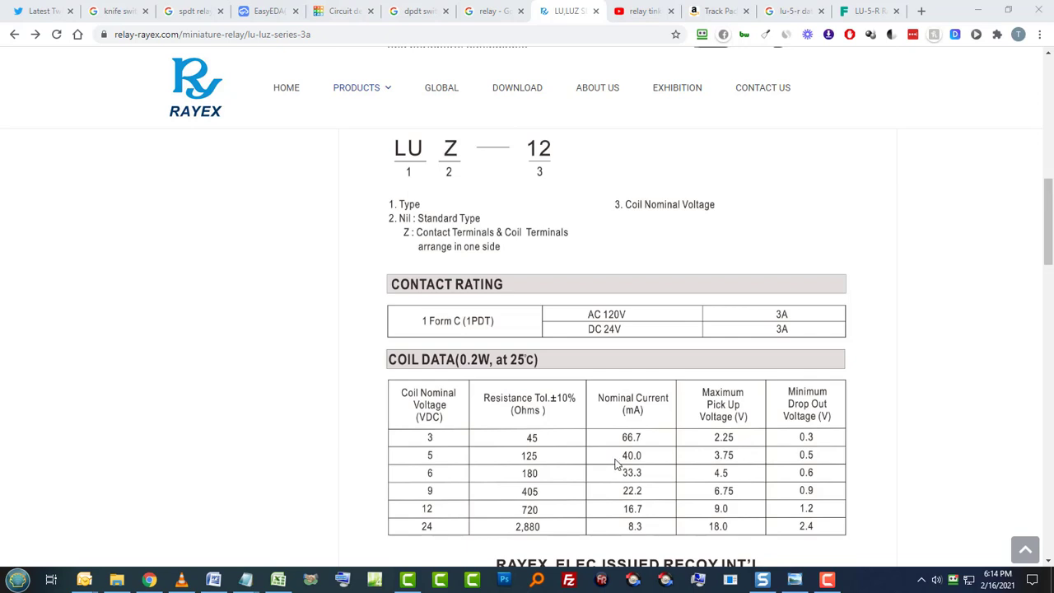
{"action": "mouse_move", "coordinate": [766, 468]}
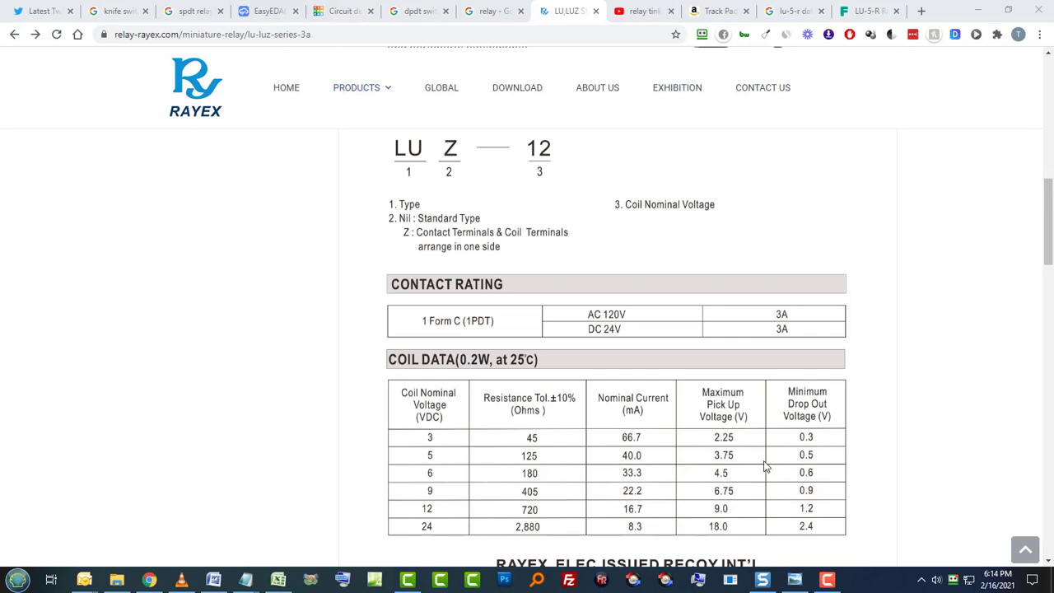
{"action": "mouse_move", "coordinate": [460, 466]}
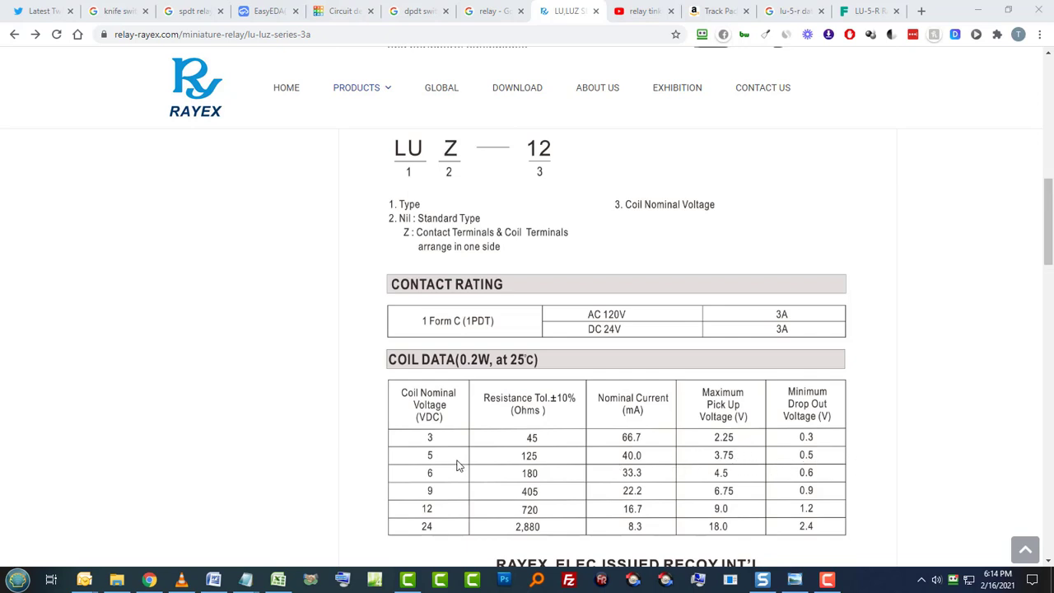
{"action": "mouse_move", "coordinate": [484, 468]}
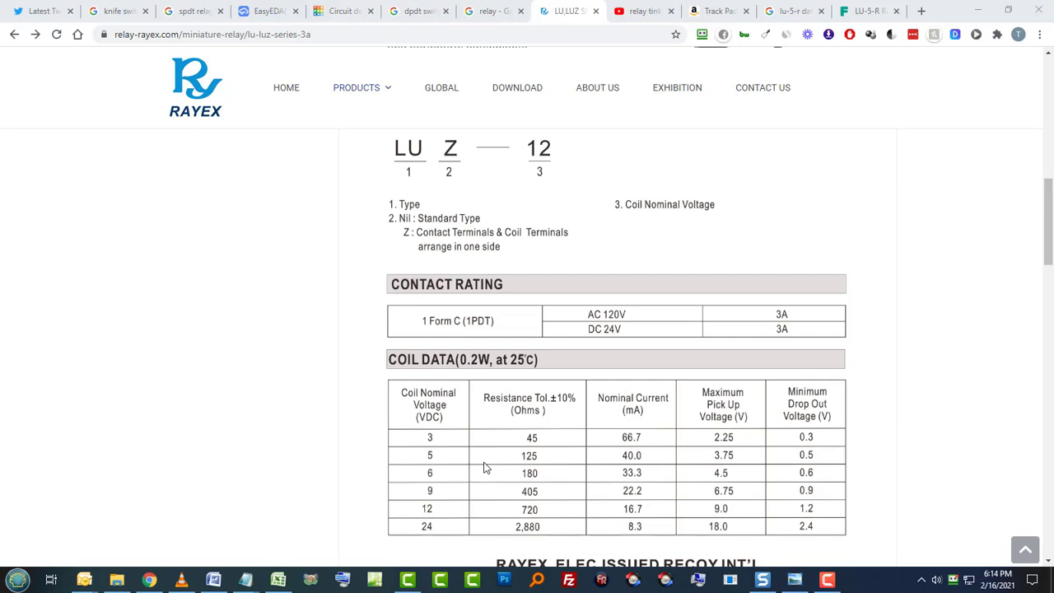
{"action": "mouse_move", "coordinate": [514, 455]}
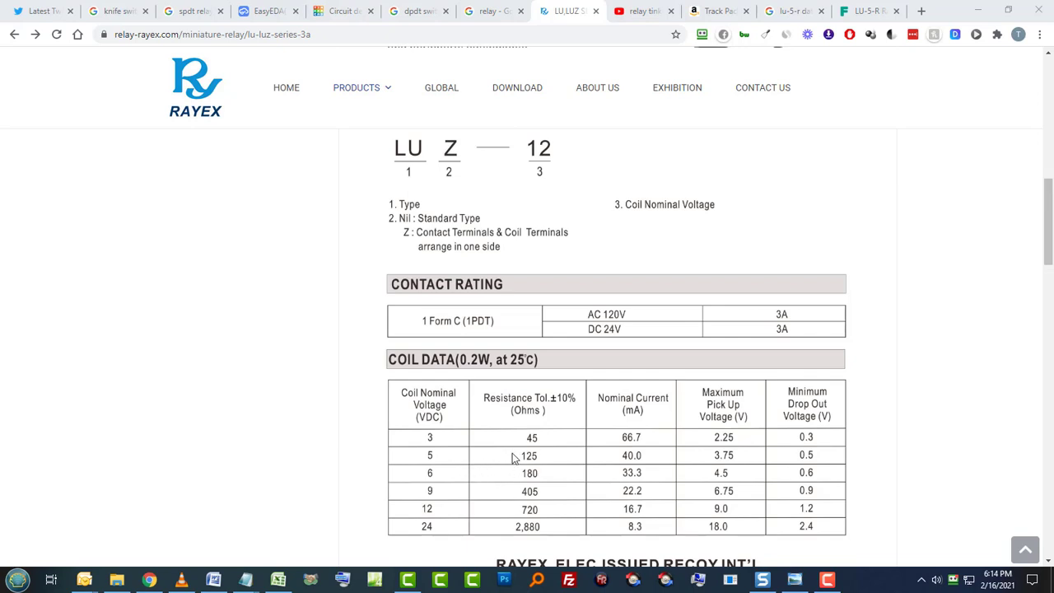
{"action": "mouse_move", "coordinate": [547, 458]}
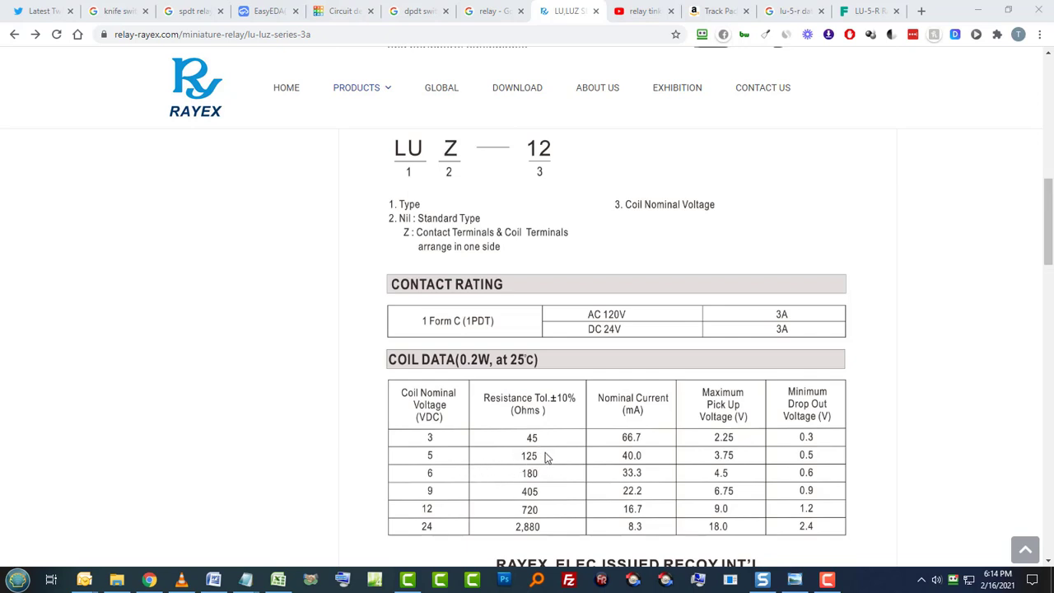
{"action": "mouse_move", "coordinate": [547, 462]}
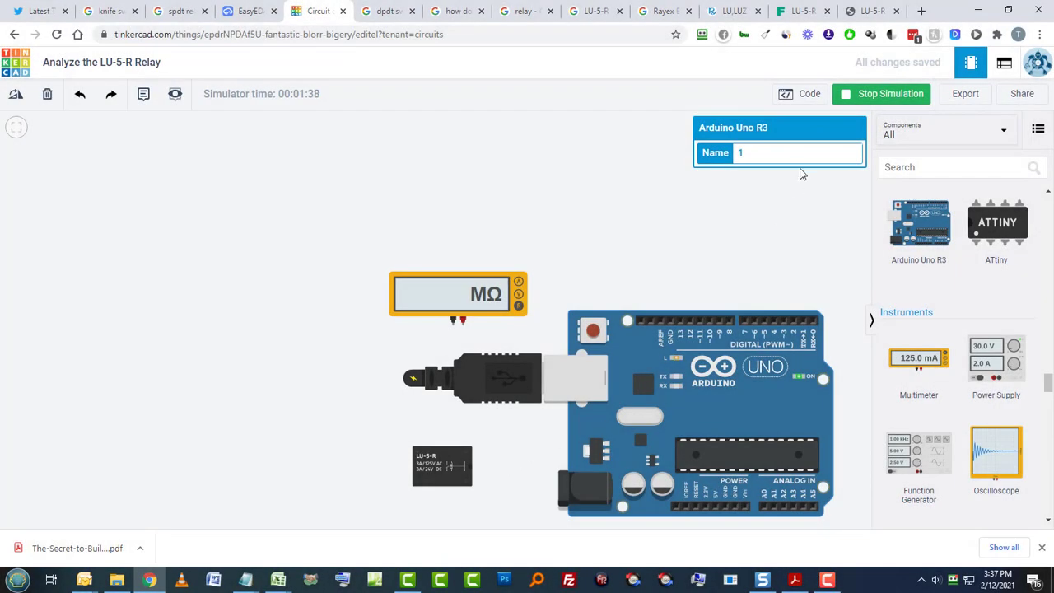
Step: Run the simulation and read 125 Ω across the relay coil, matching the datasheet
{"action": "left_click", "coordinate": [881, 92]}
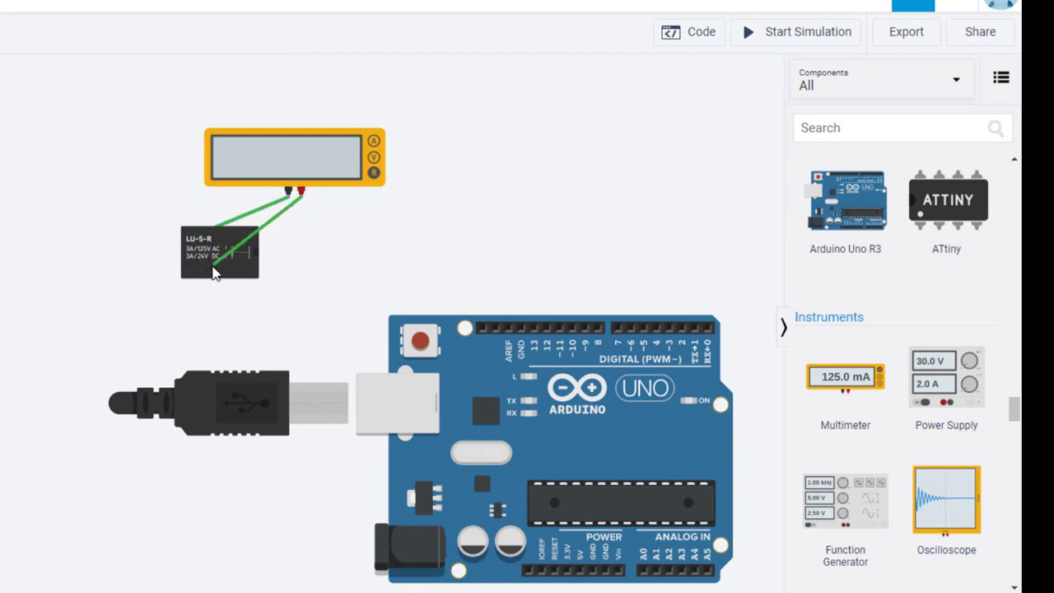
{"action": "mouse_move", "coordinate": [201, 271]}
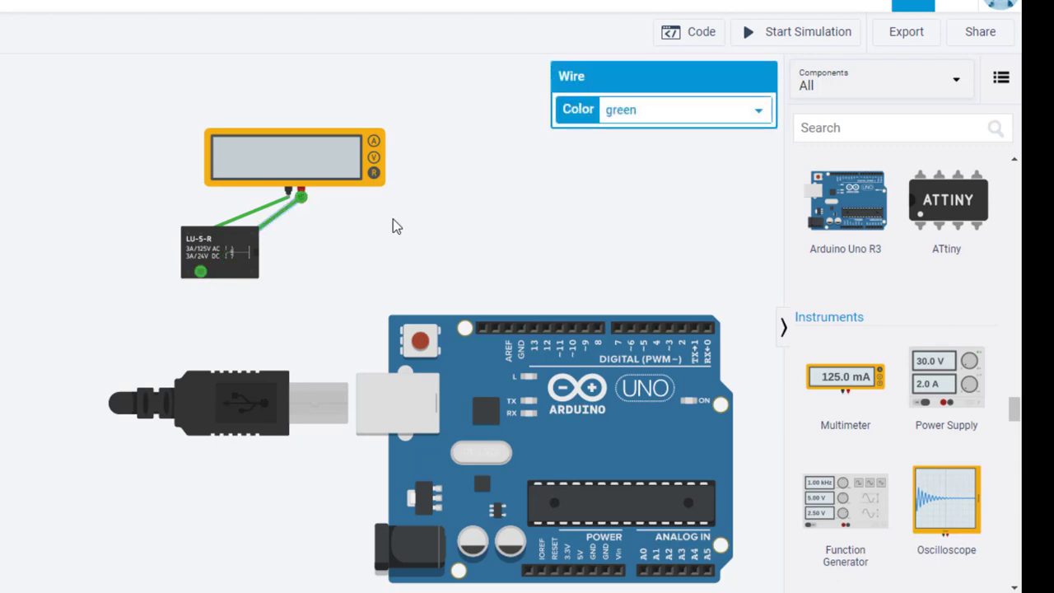
{"action": "mouse_move", "coordinate": [773, 46]}
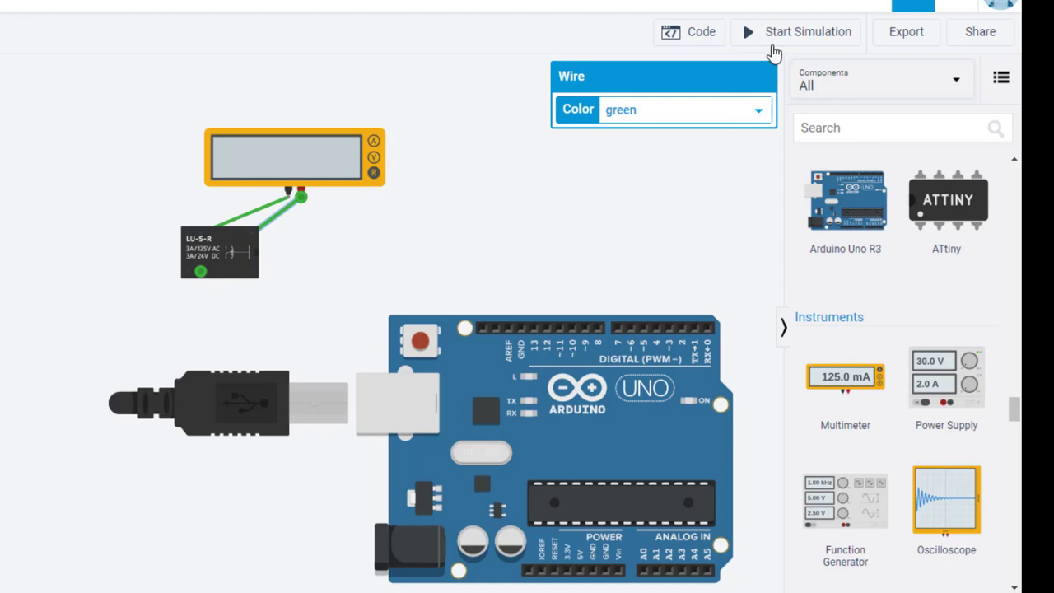
{"action": "left_click", "coordinate": [795, 31]}
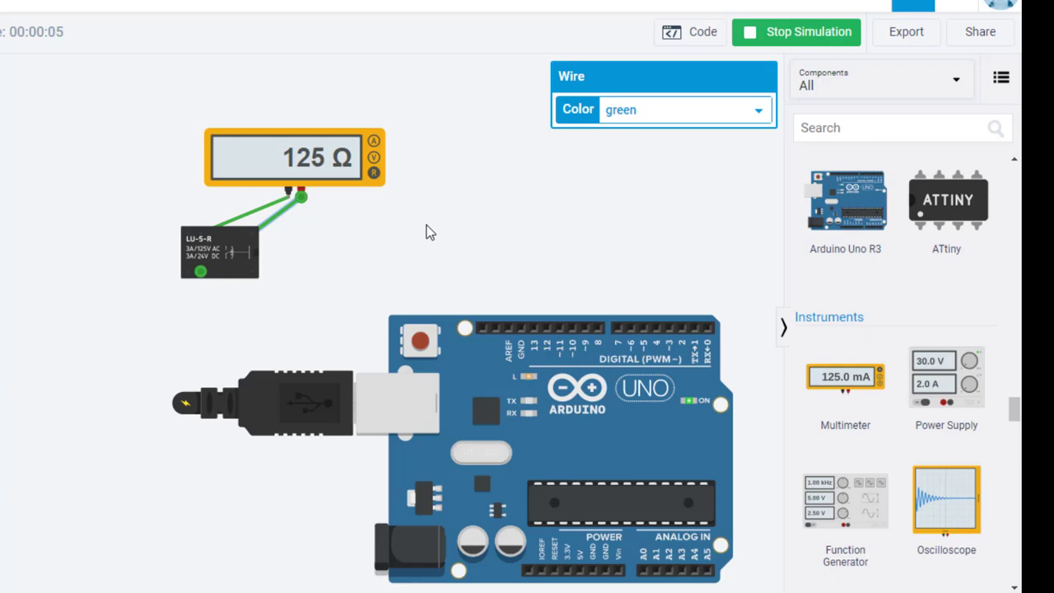
{"action": "mouse_move", "coordinate": [415, 244]}
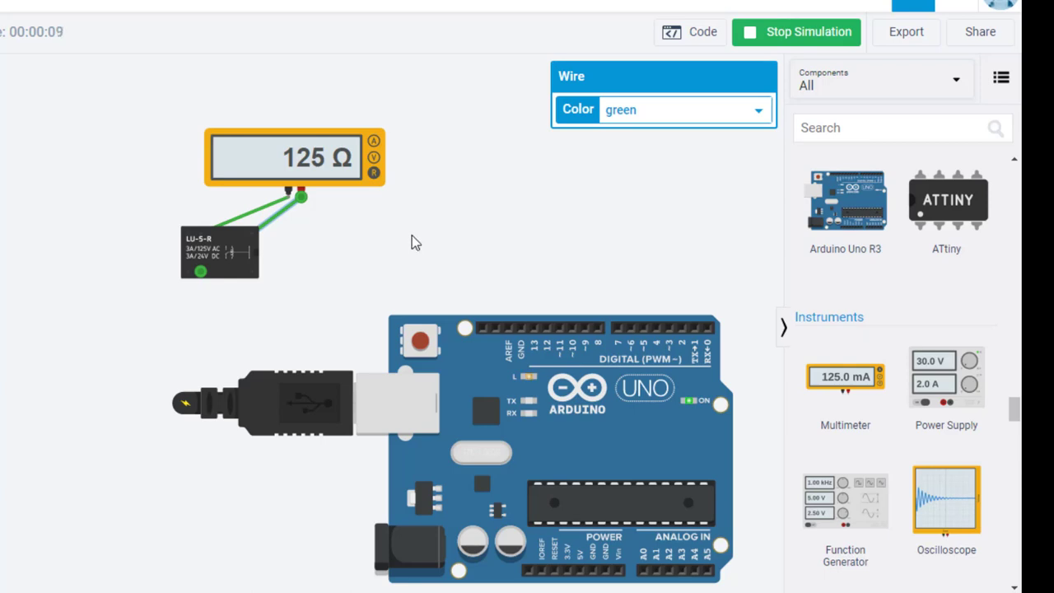
{"action": "mouse_move", "coordinate": [435, 241]}
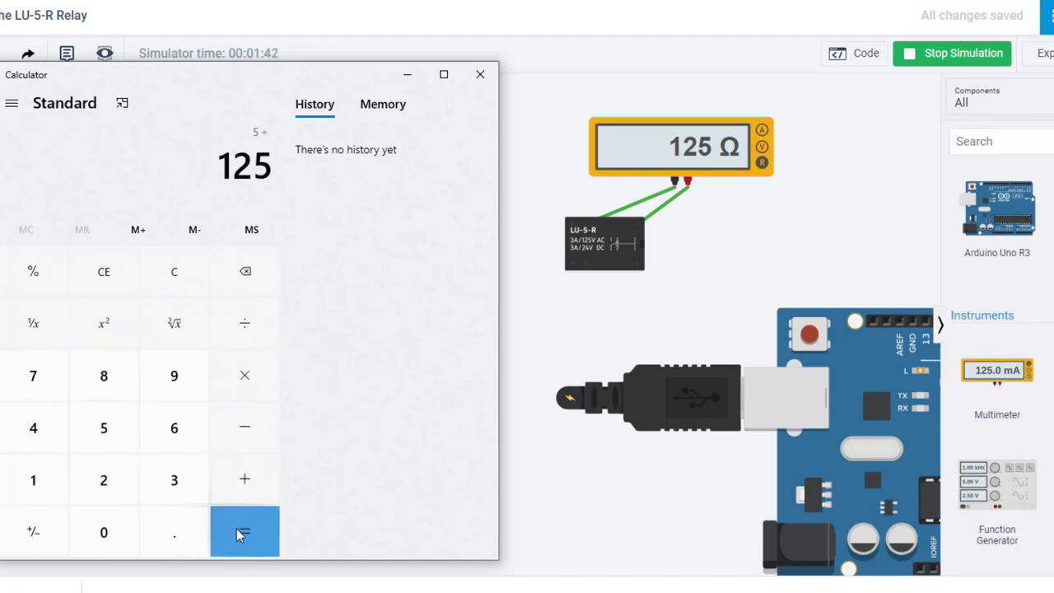
Step: Compute 5 ÷ 125 = 0.04 A coil current in Calculator
{"action": "left_click", "coordinate": [244, 530]}
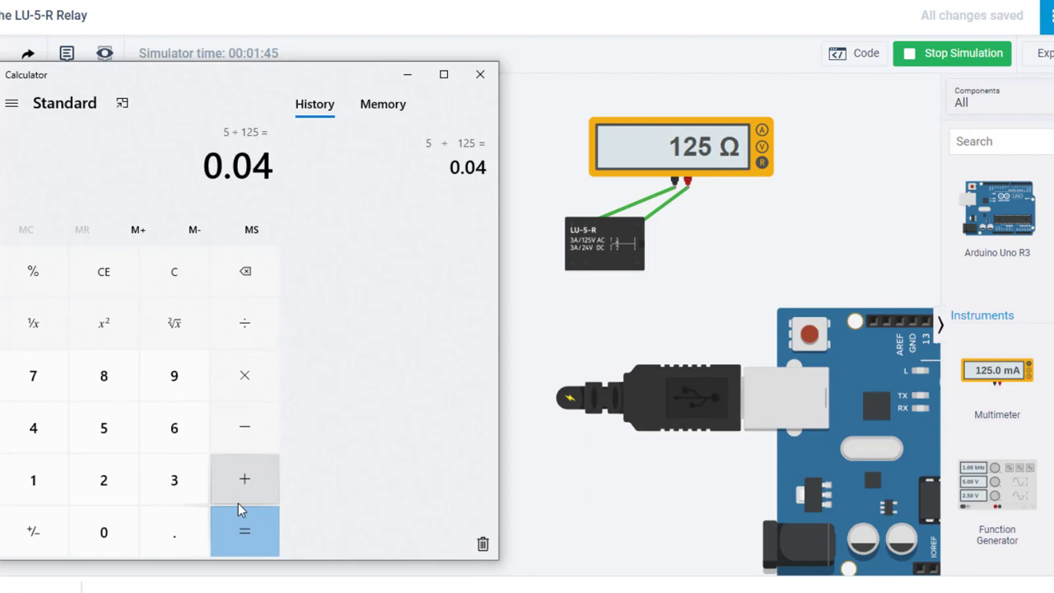
{"action": "mouse_move", "coordinate": [250, 501]}
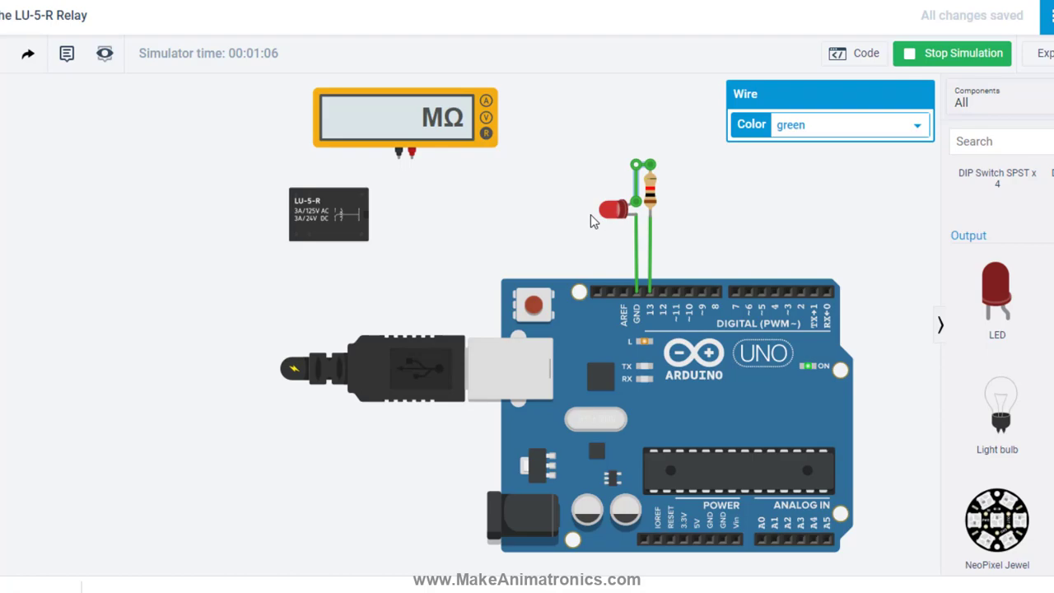
Step: Stop the simulation and place a resistor on the canvas above the Arduino
{"action": "left_click", "coordinate": [952, 53]}
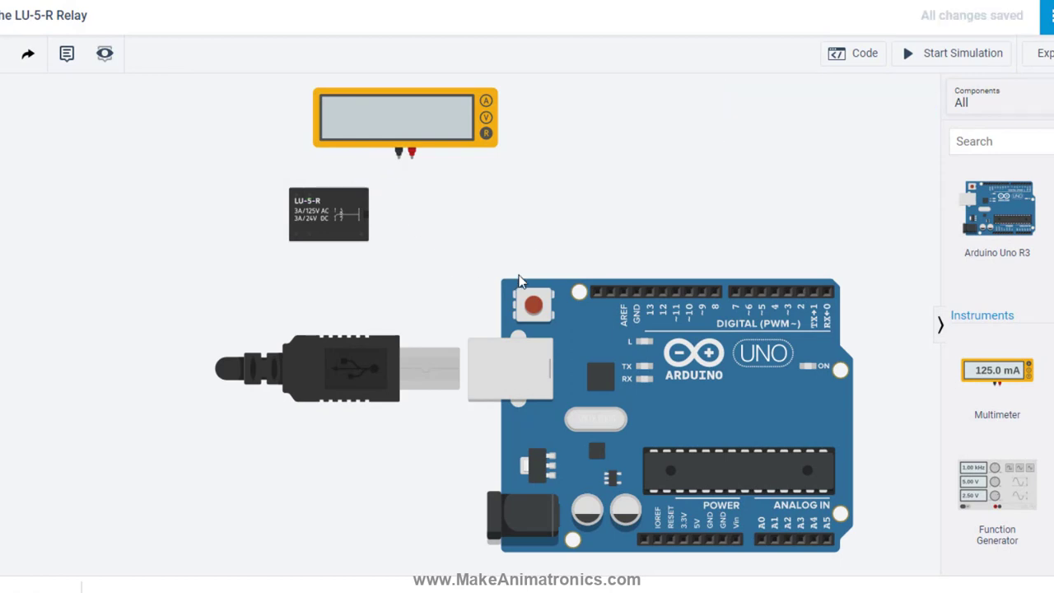
{"action": "mouse_move", "coordinate": [520, 281]}
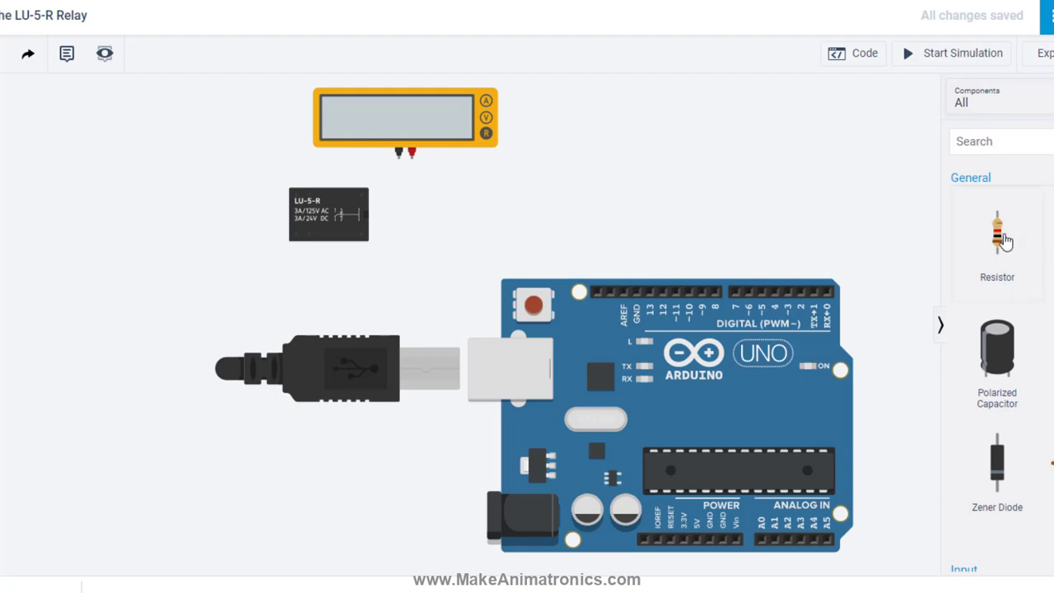
{"action": "left_click", "coordinate": [997, 231]}
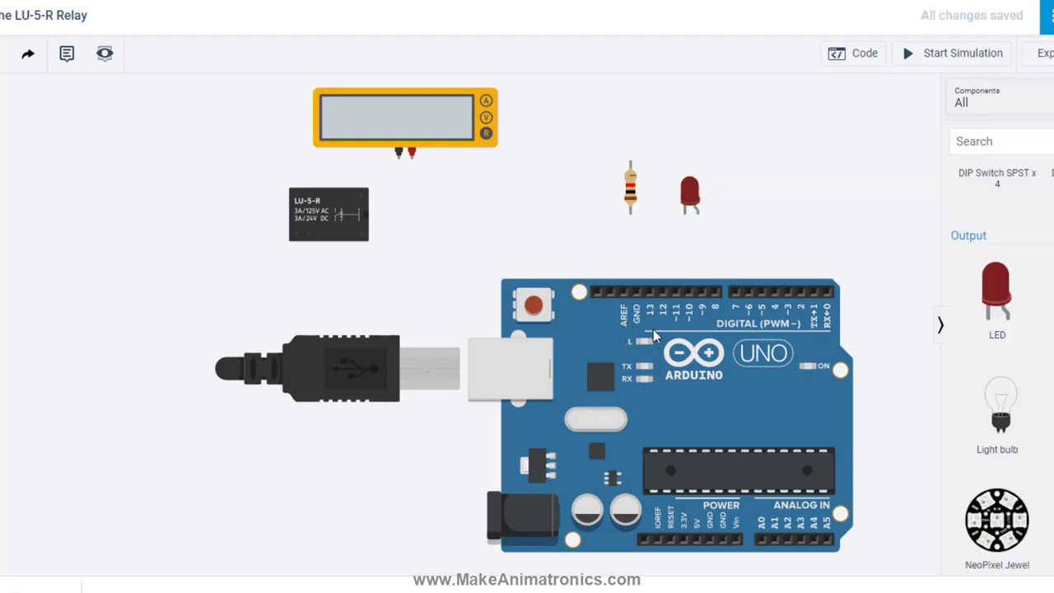
{"action": "mouse_move", "coordinate": [576, 339]}
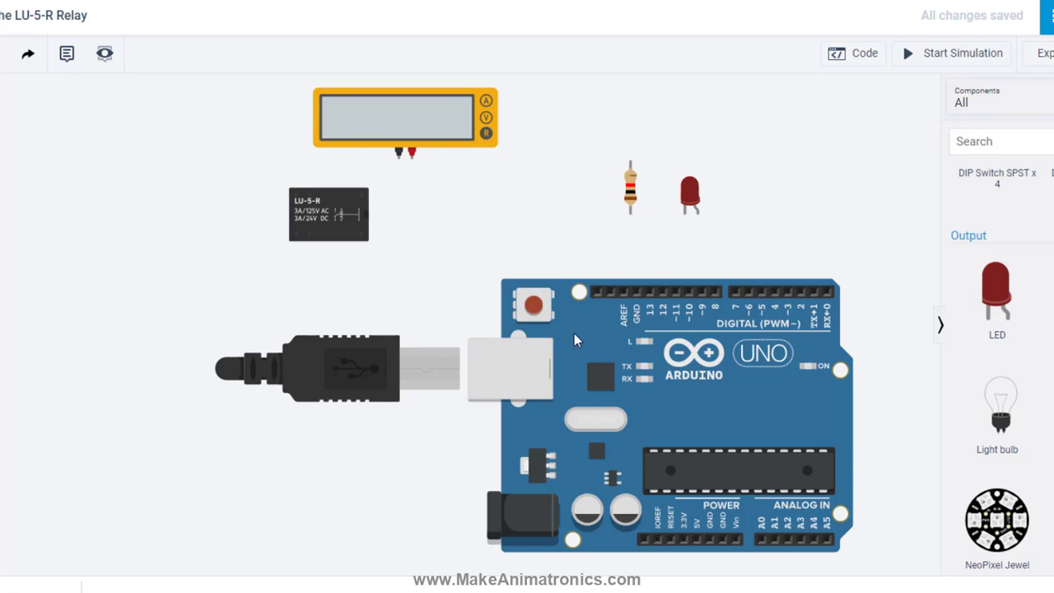
{"action": "mouse_move", "coordinate": [649, 349]}
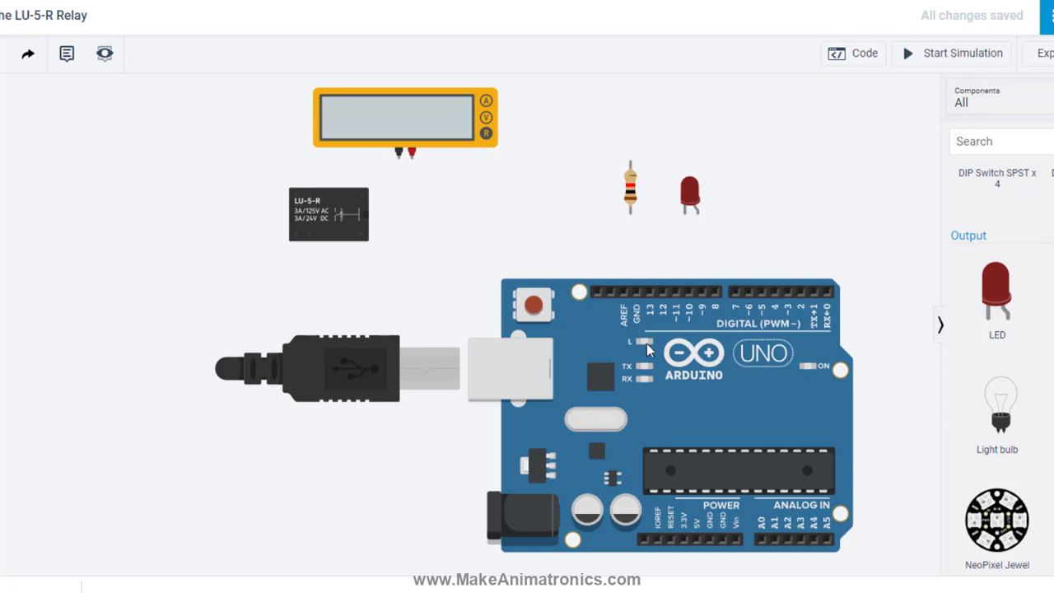
{"action": "mouse_move", "coordinate": [649, 294]}
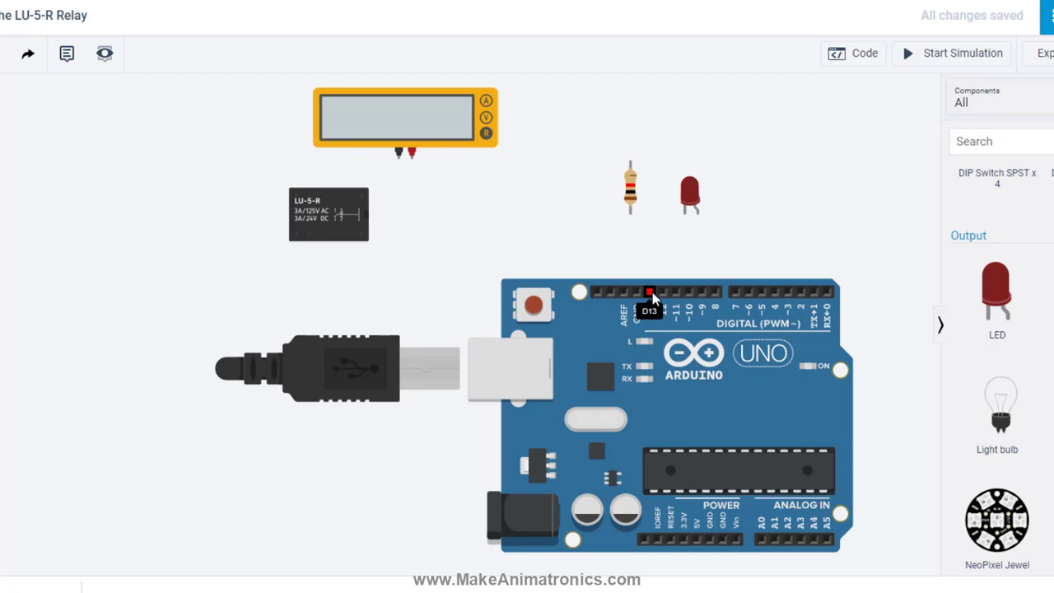
{"action": "mouse_move", "coordinate": [662, 344]}
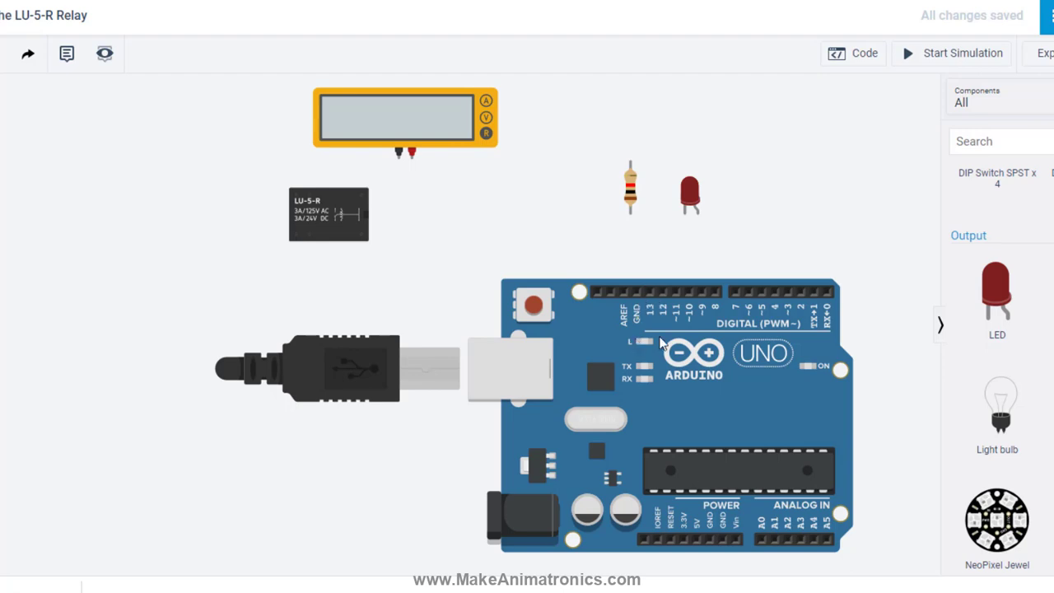
{"action": "mouse_move", "coordinate": [649, 294]}
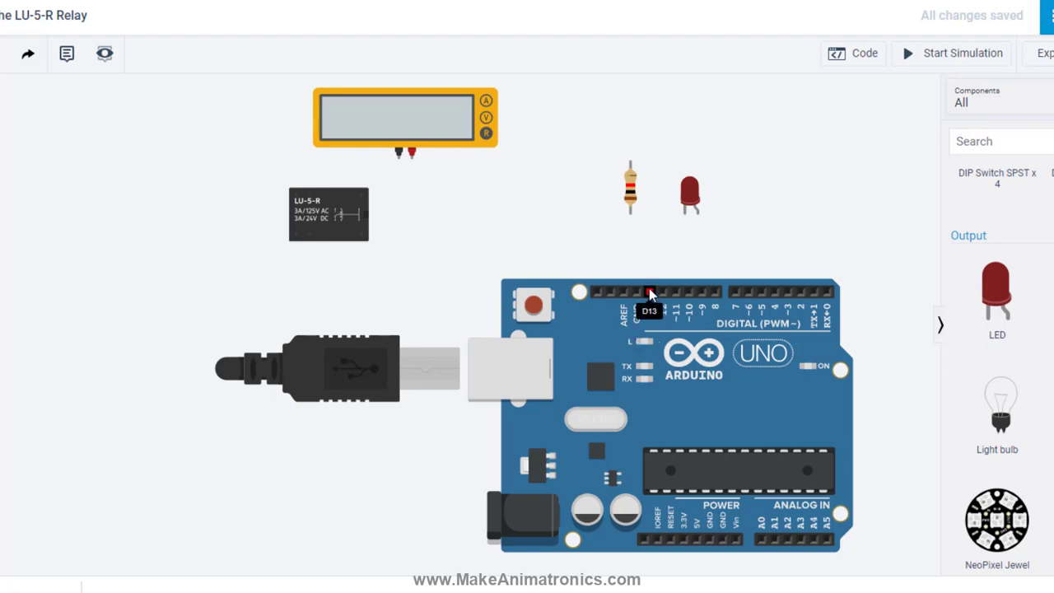
Step: Wire pin 13 to the resistor and move the red LED beside it for the series connection
{"action": "left_click_drag", "start_coordinate": [649, 291], "coordinate": [630, 213]}
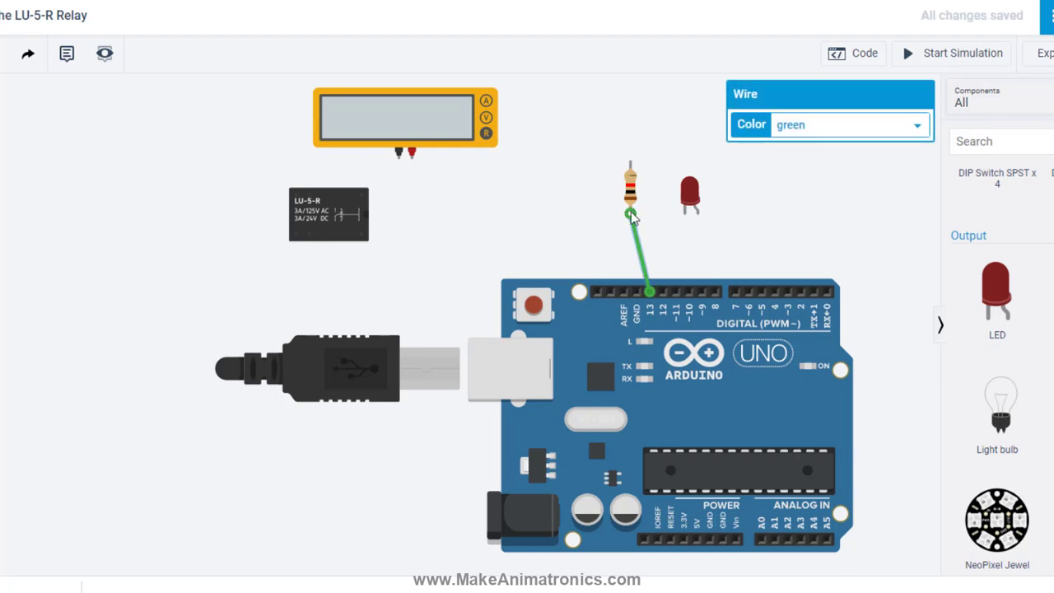
{"action": "mouse_move", "coordinate": [685, 234]}
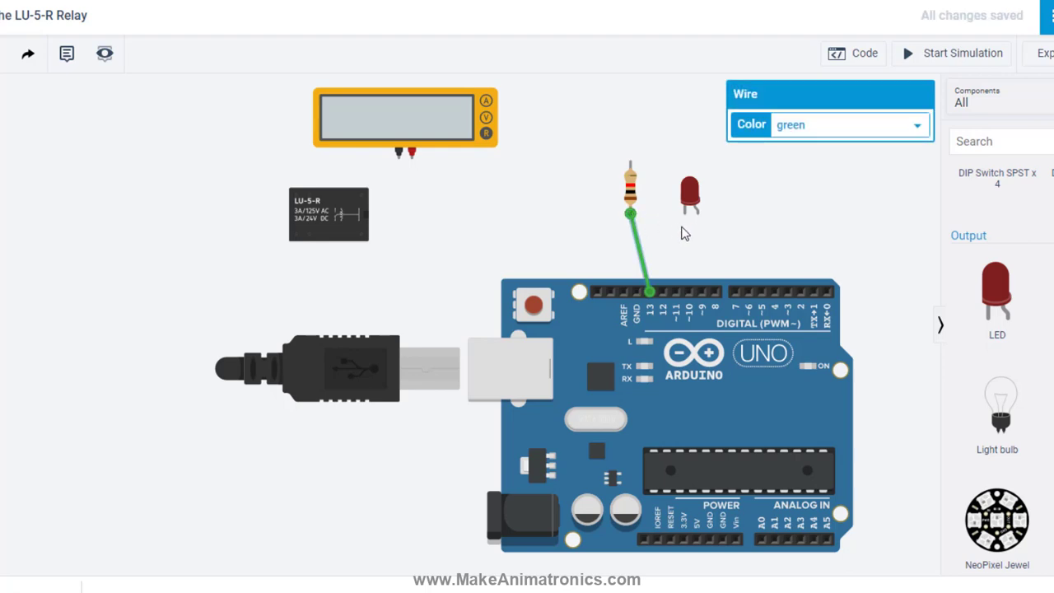
{"action": "left_click", "coordinate": [691, 195]}
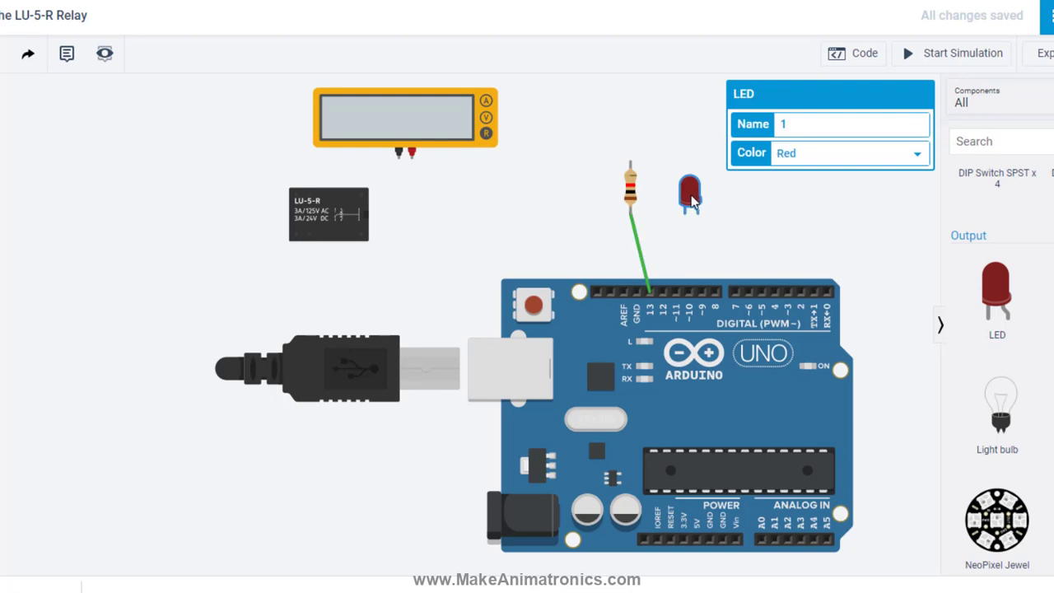
{"action": "left_click_drag", "start_coordinate": [690, 195], "coordinate": [707, 201]}
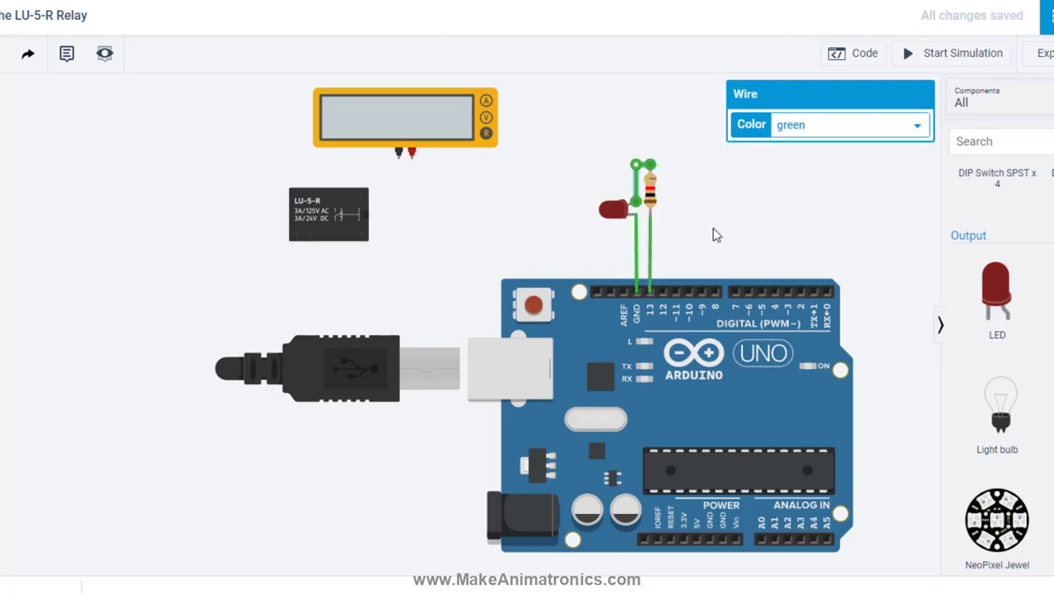
{"action": "mouse_move", "coordinate": [725, 244]}
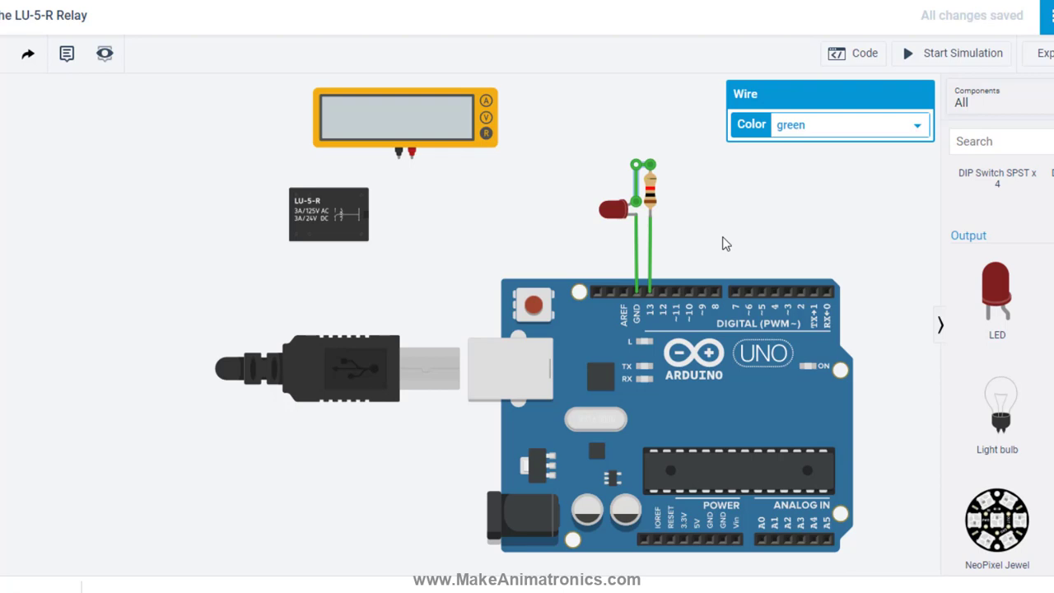
Step: Start the simulation so the external LED on pin 13 blinks
{"action": "left_click", "coordinate": [952, 53]}
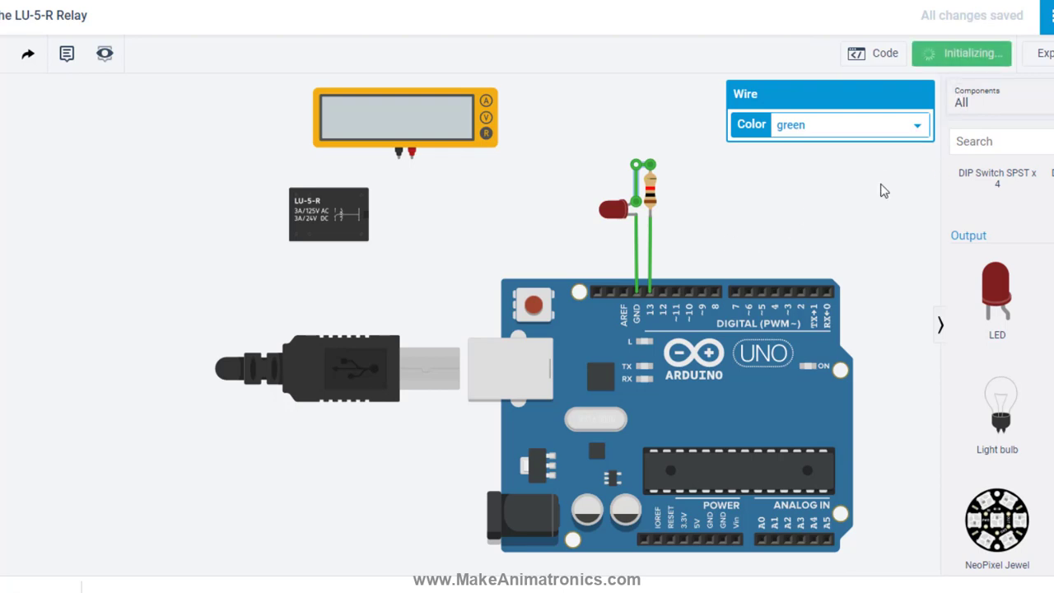
{"action": "left_click", "coordinate": [963, 53]}
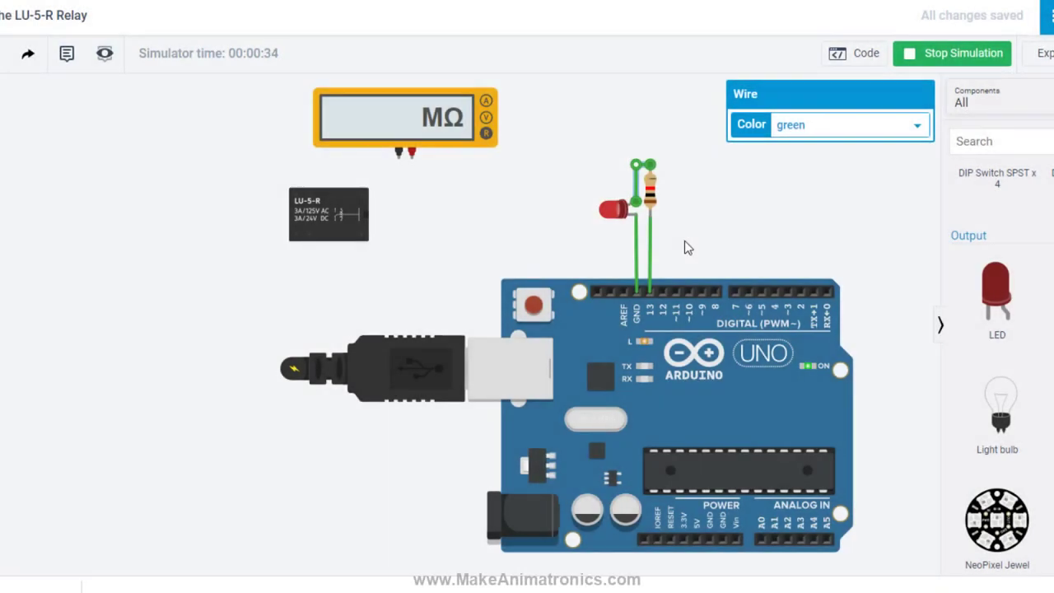
{"action": "mouse_move", "coordinate": [697, 253]}
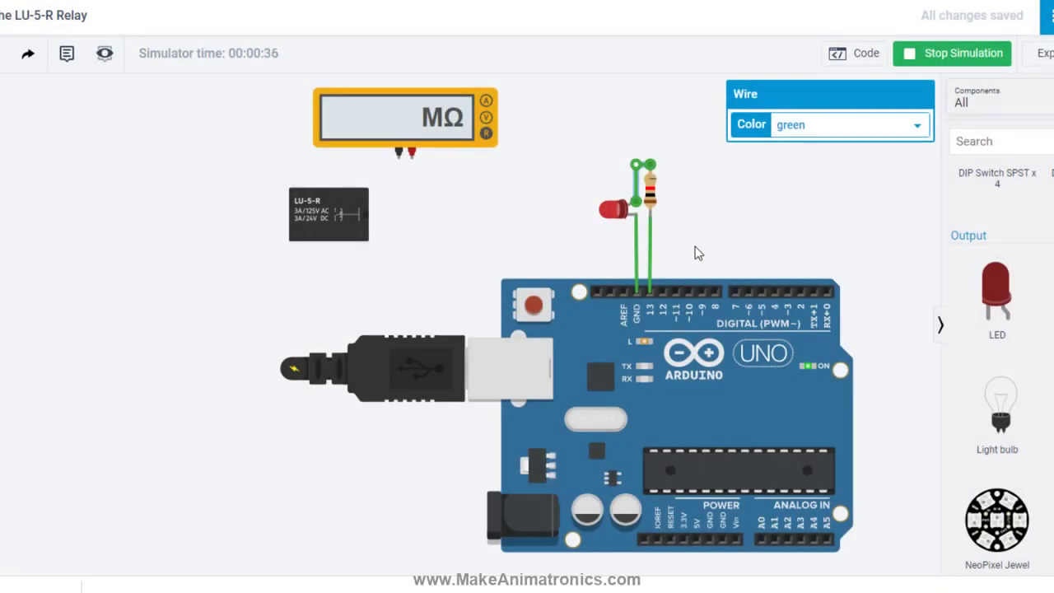
{"action": "mouse_move", "coordinate": [711, 257]}
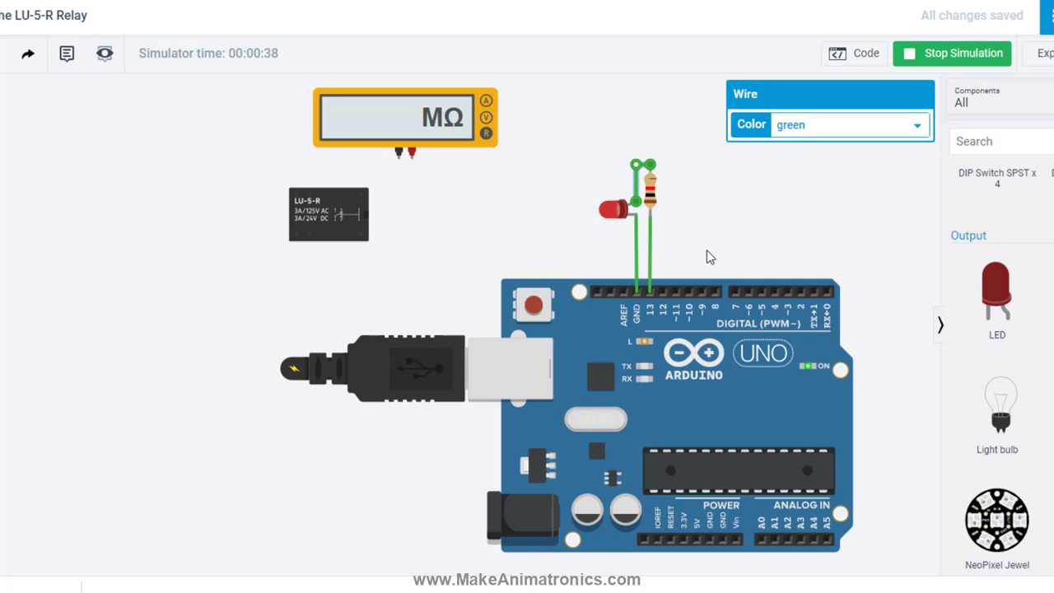
{"action": "mouse_move", "coordinate": [691, 251]}
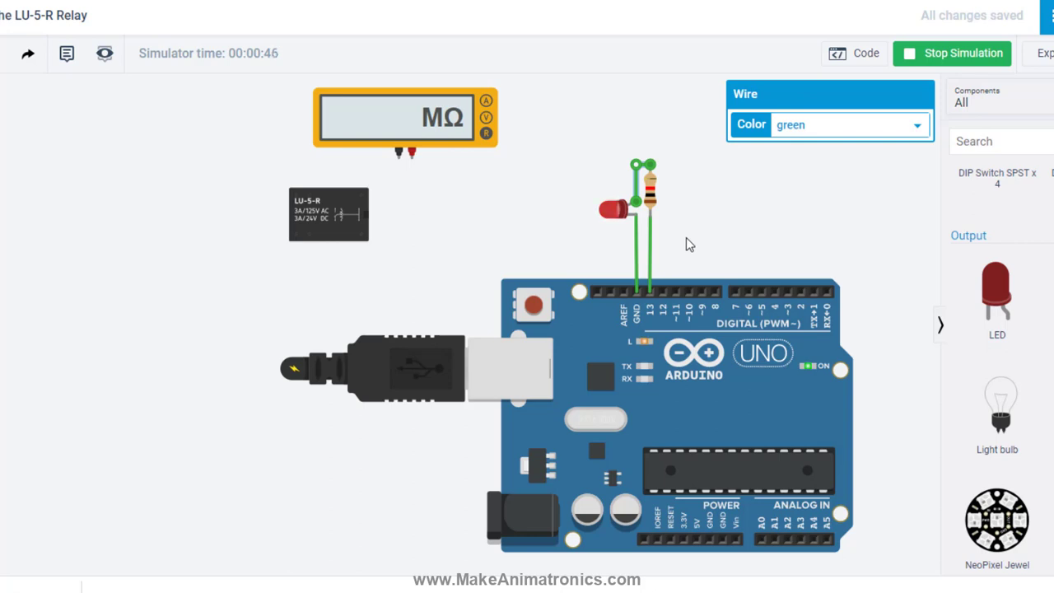
{"action": "mouse_move", "coordinate": [684, 244]}
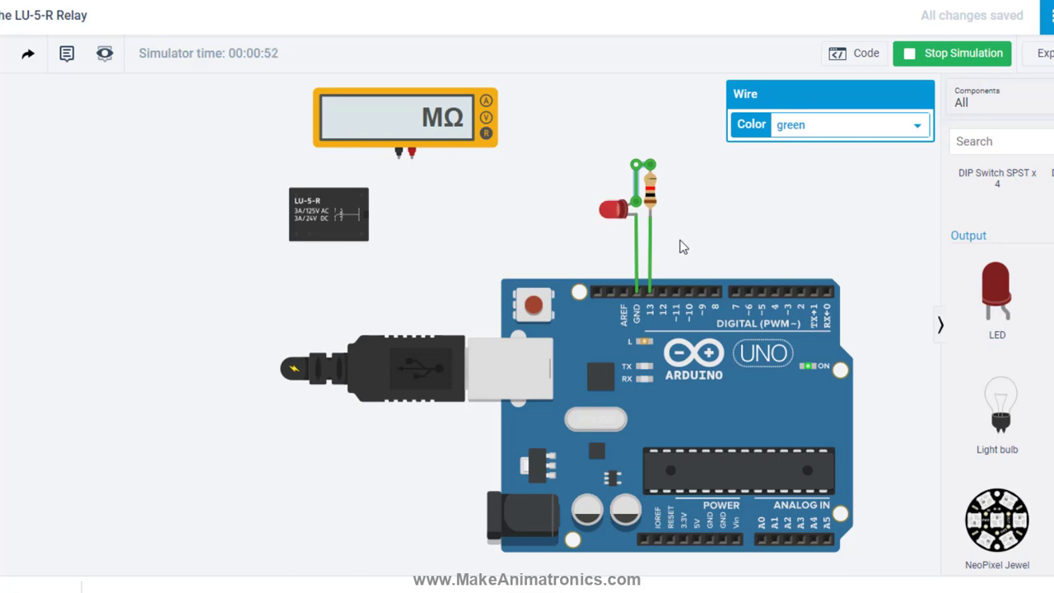
{"action": "mouse_move", "coordinate": [502, 251]}
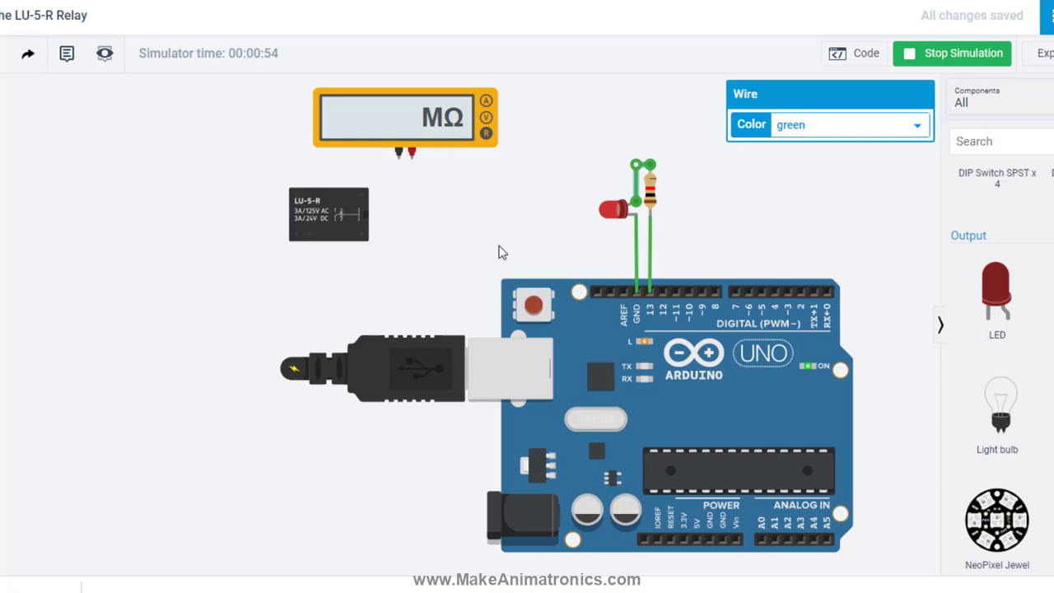